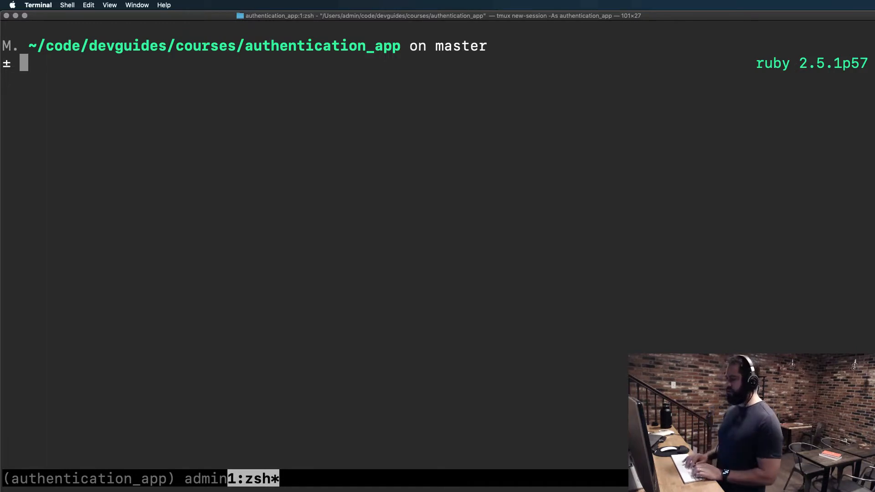
Add 'resources :registrations, only: [:create]' to config/routes.rb and save it.
text(vim config/)
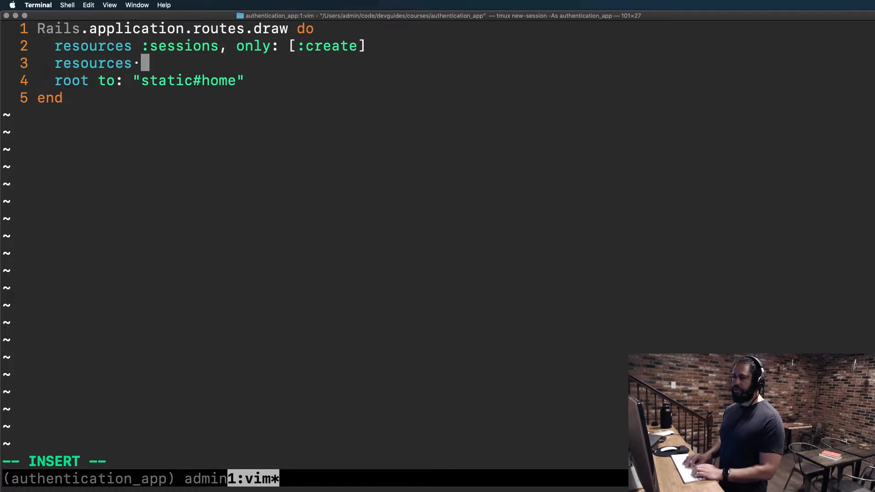
text(:registr)
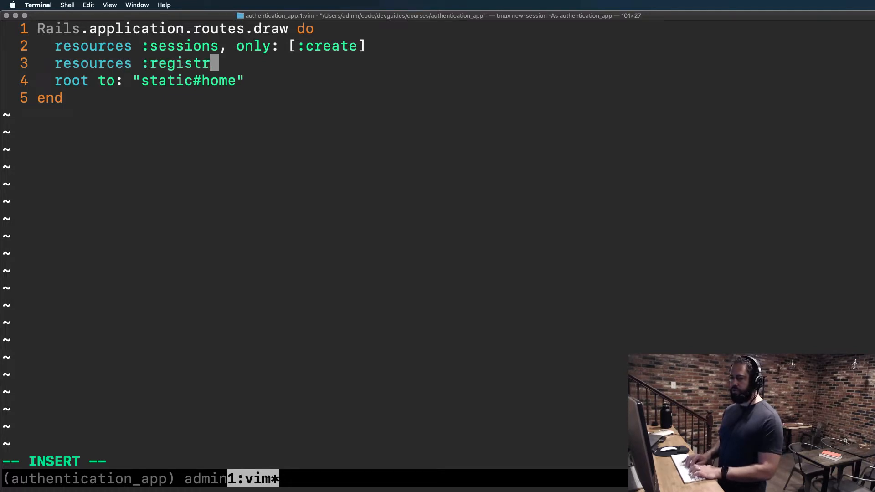
text(ations, onl)
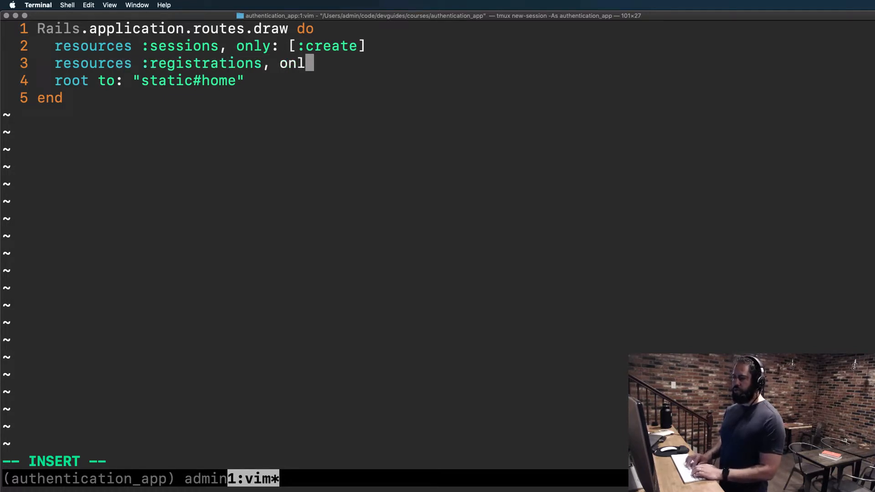
text(y: [:create)
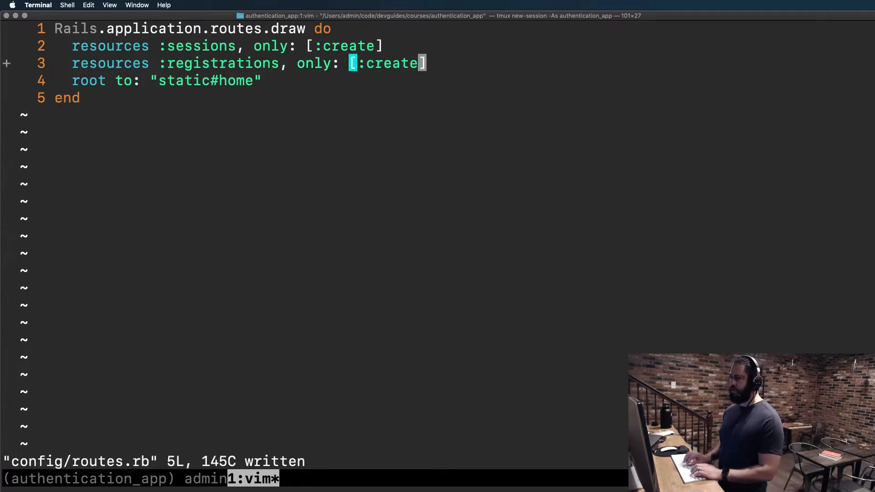
text(:e)
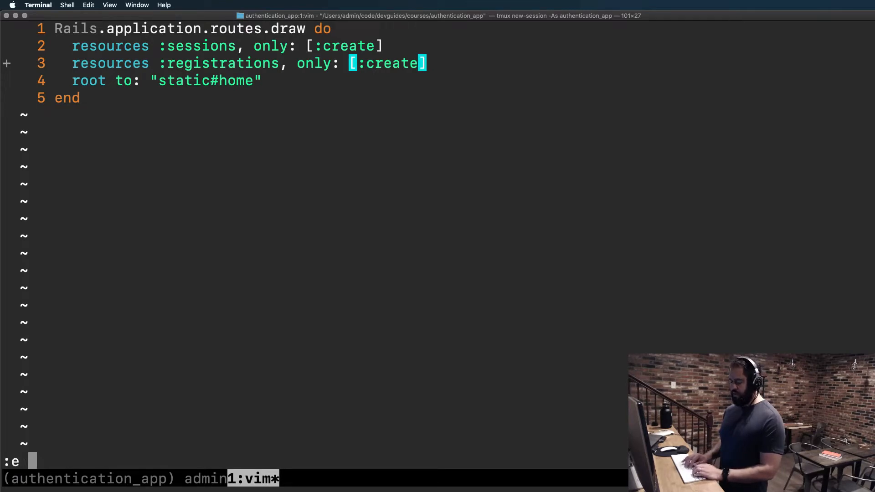
Create registrations_controller.rb with RegistrationsController < ApplicationController and a def create method.
text(app/controllers/)
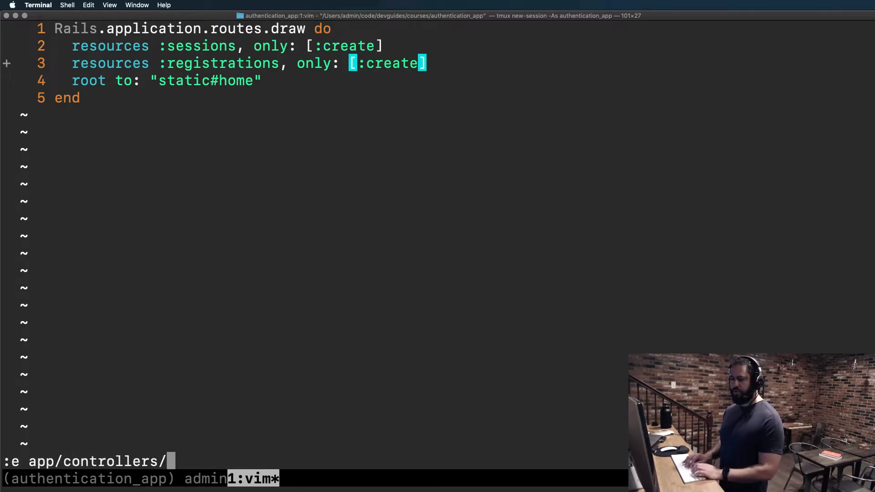
text(registrations)
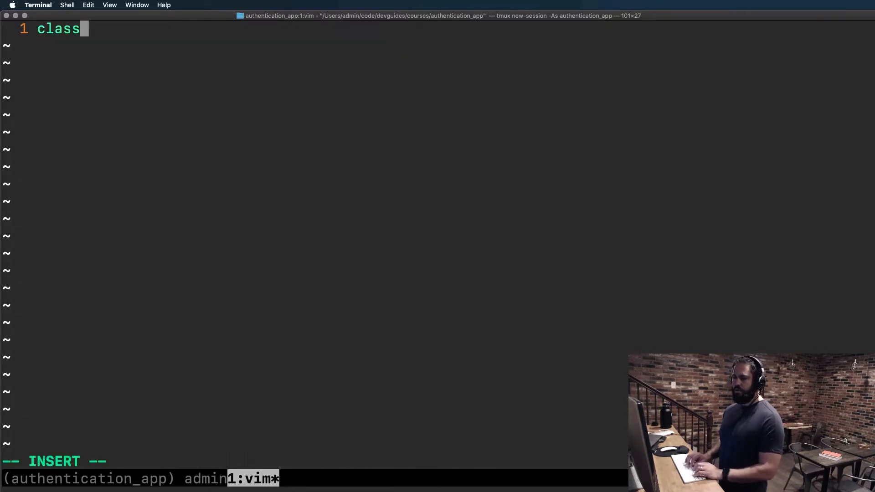
text(Registrations)
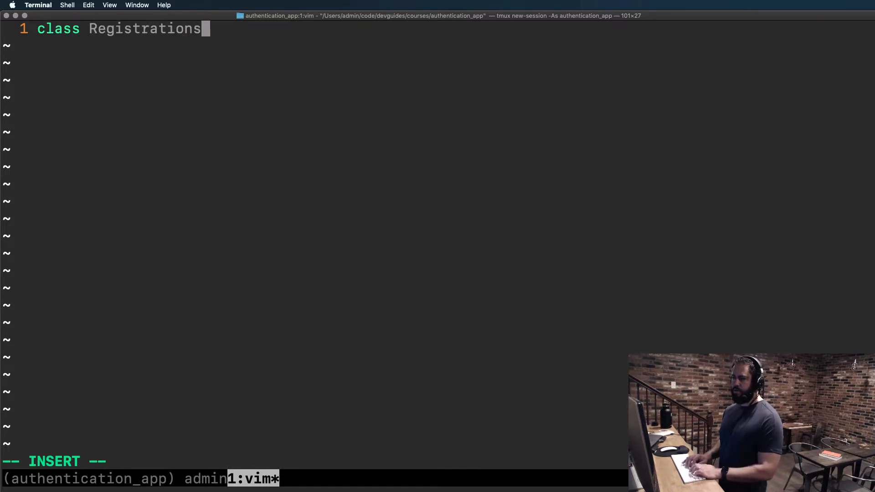
text(Controller)
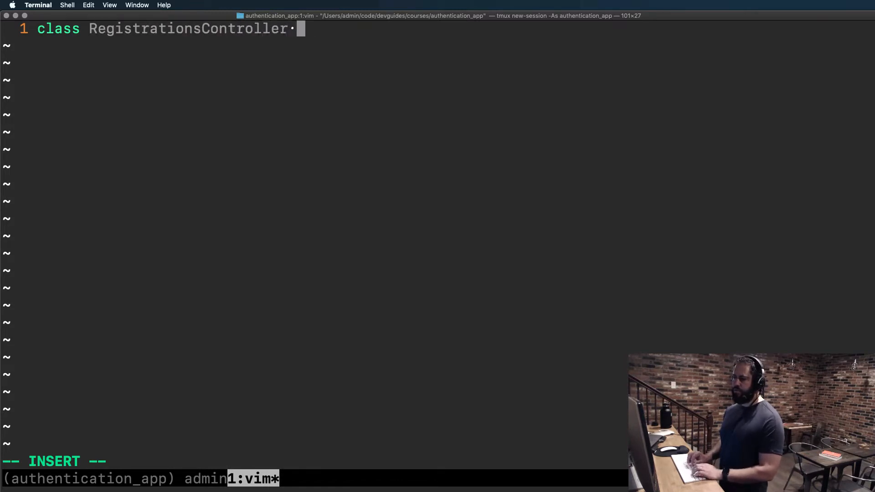
text(< Applica)
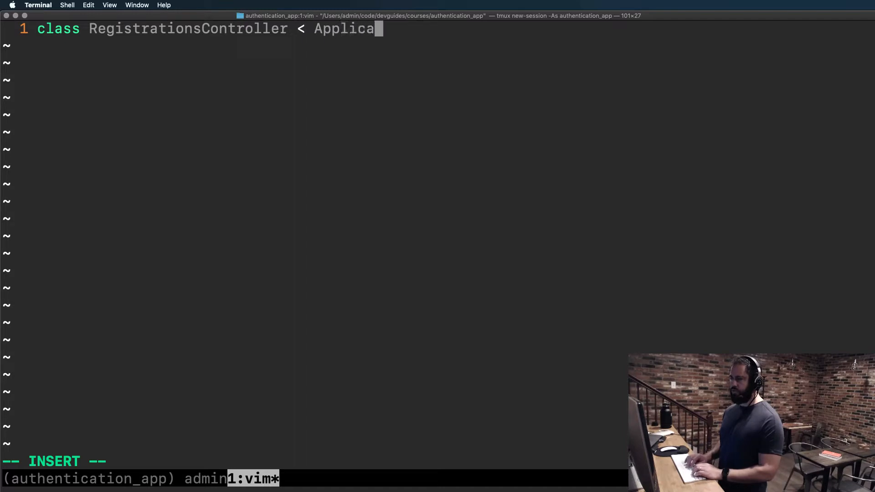
text(tionController)
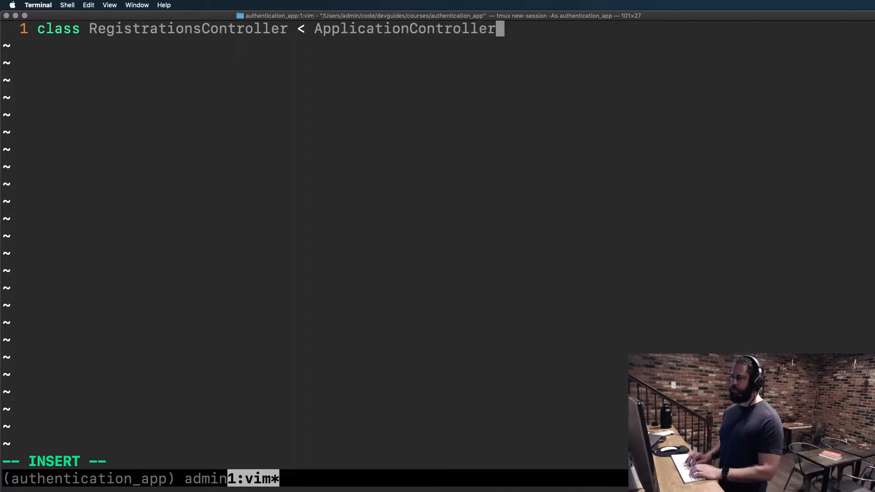
text(def create)
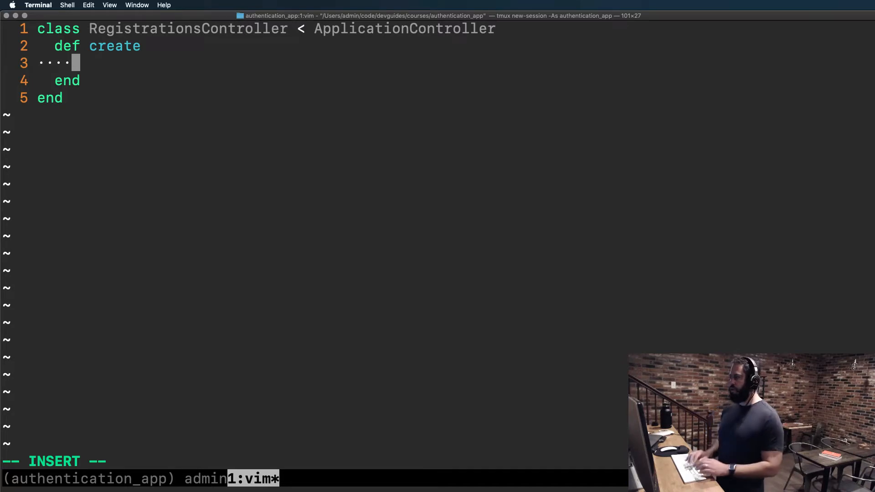
Begin create with user = User.create!( passing email: params['user']['email'].
text(user =)
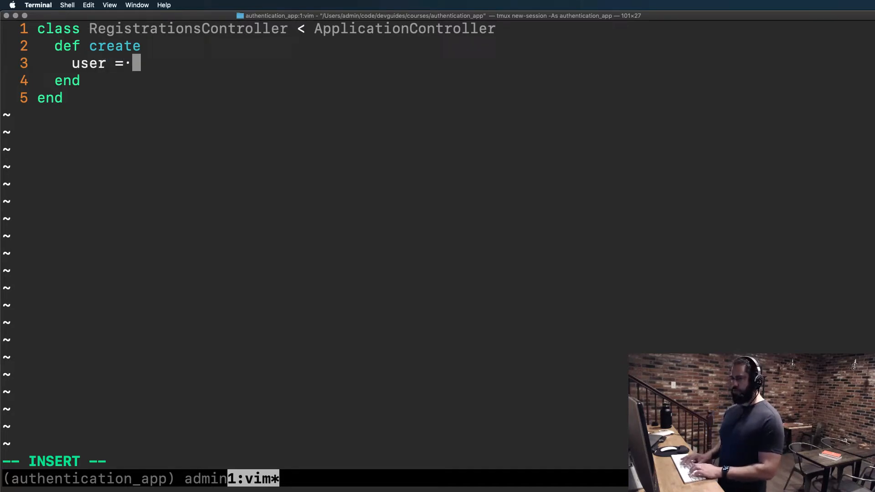
text(User.c)
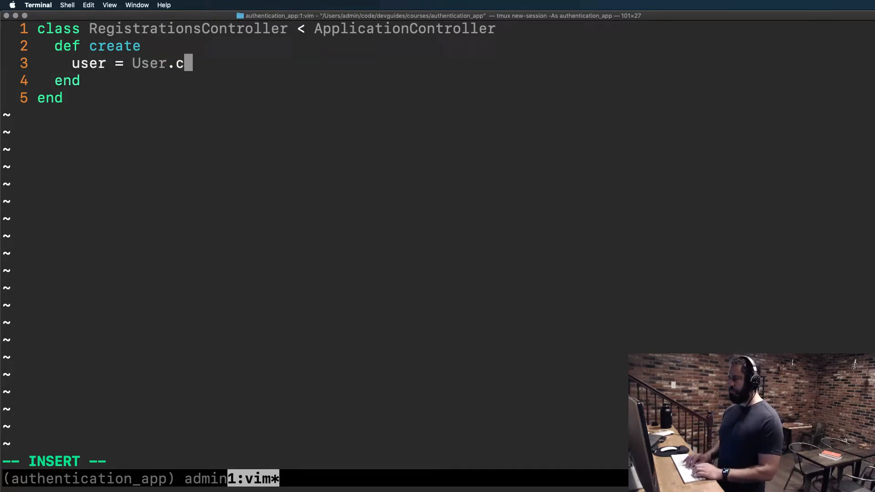
text(reate!()
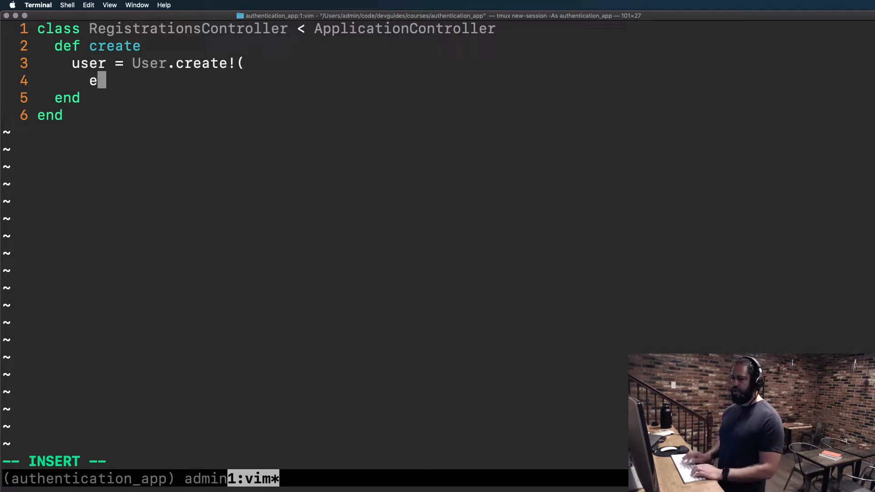
text(mail:)
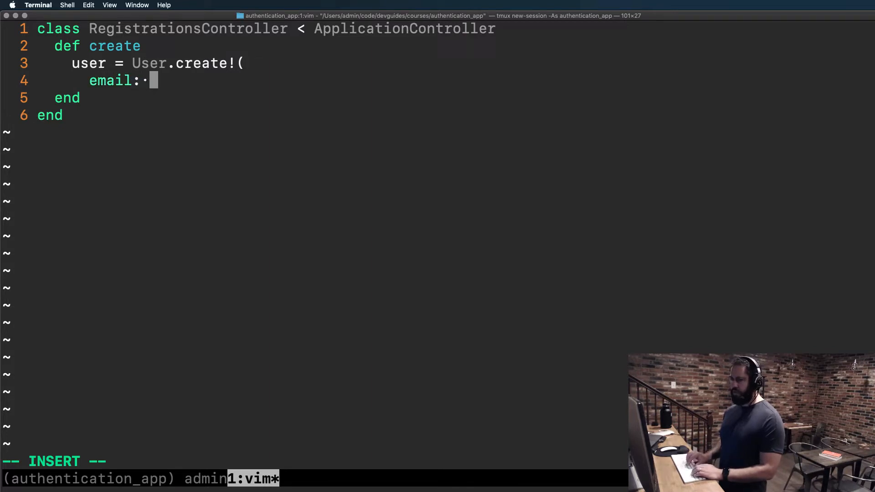
text(params[)
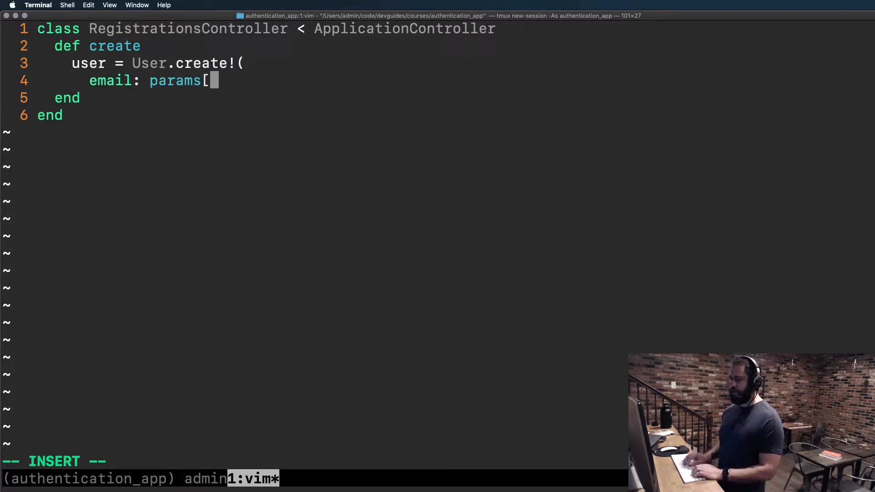
text('user'])
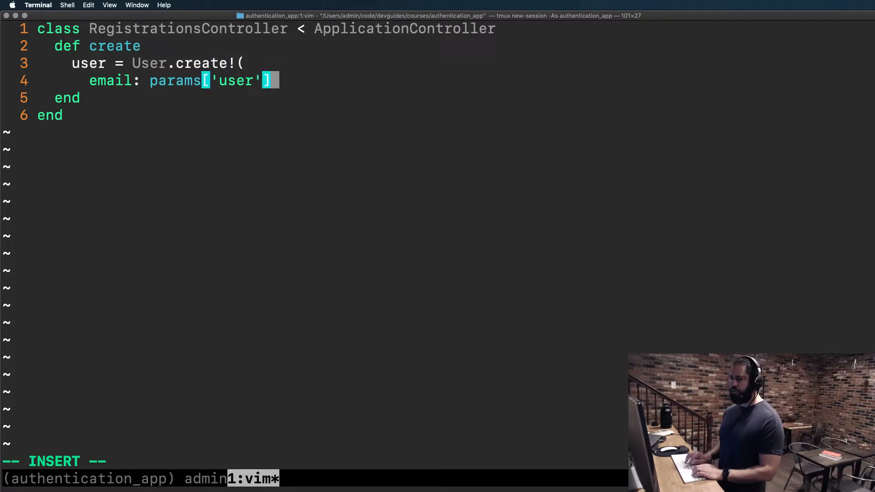
text([')
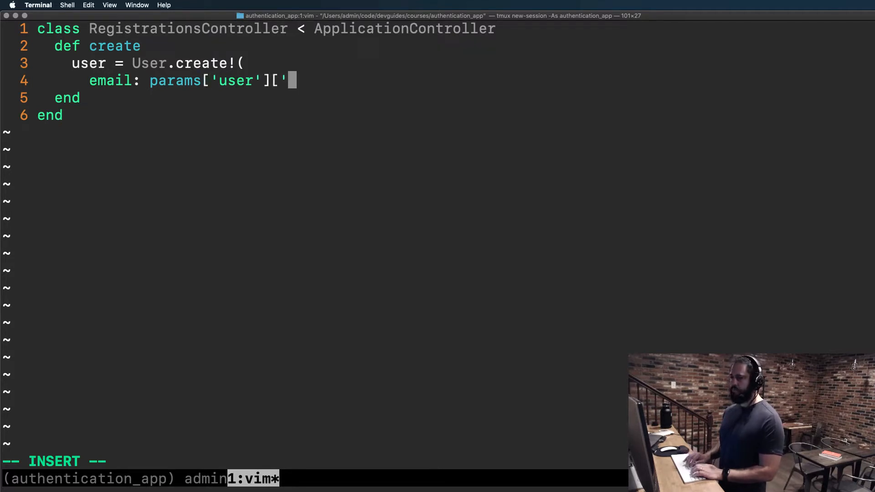
text(email'])
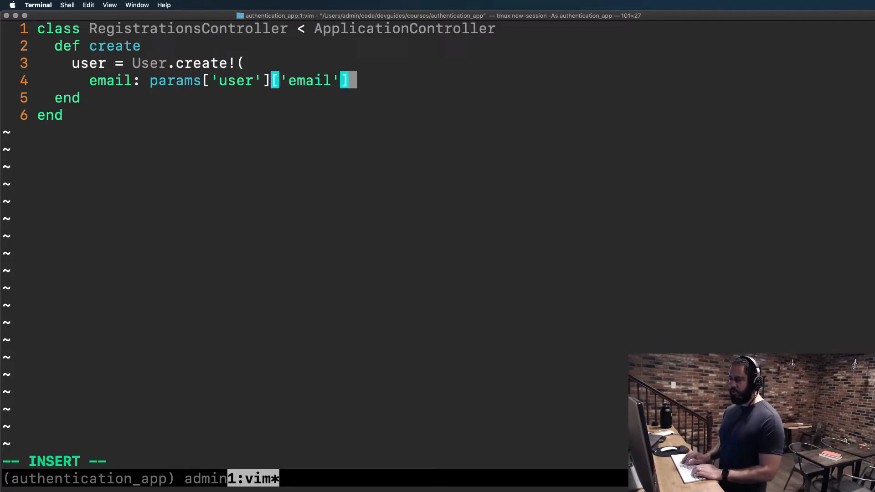
text(,)
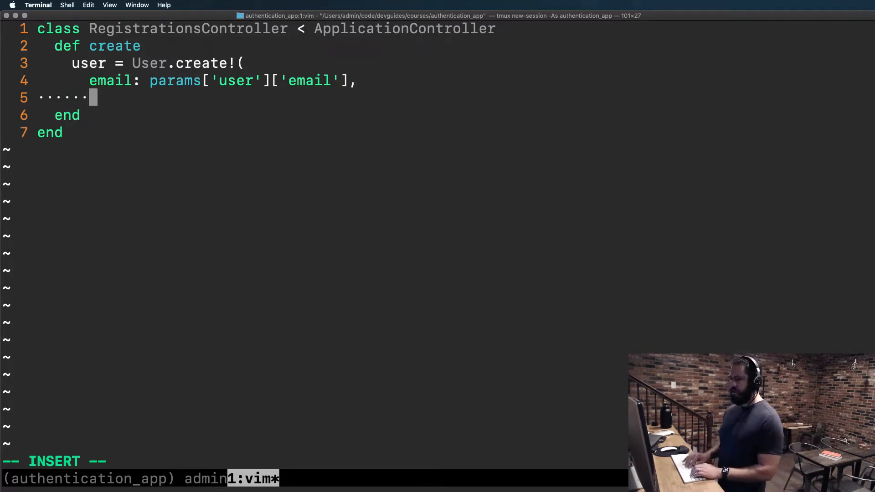
Add password and password_confirmation from params['user'] to the User.create! call.
text(password: p)
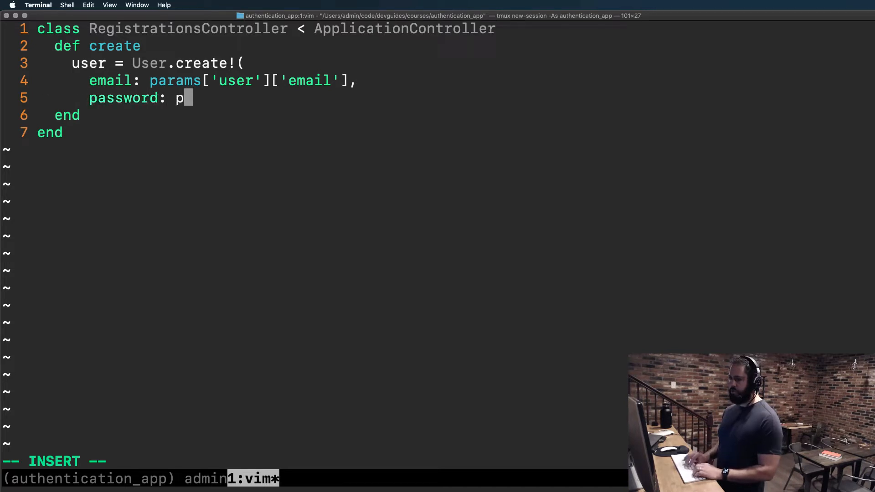
text(arams['user'][)
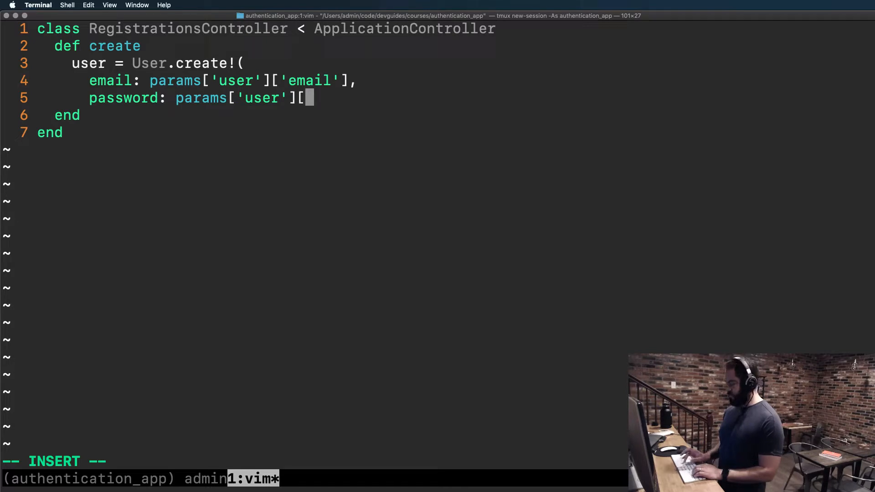
text('password'],)
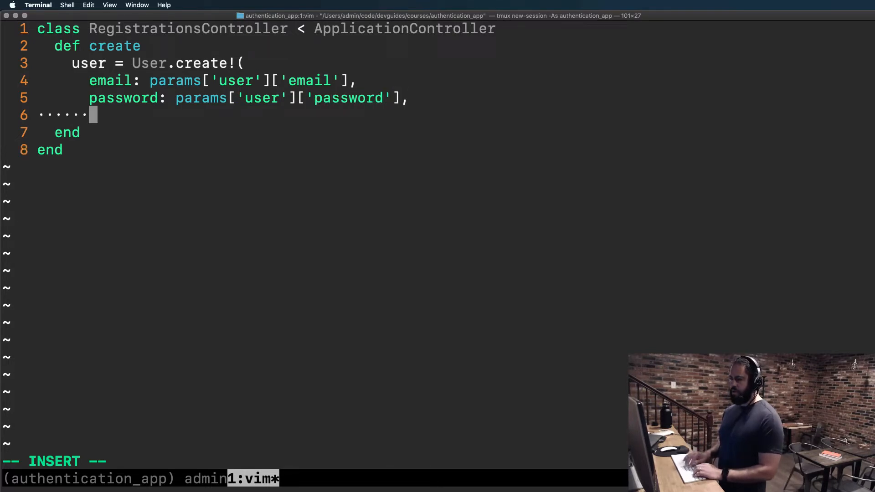
text(password:)
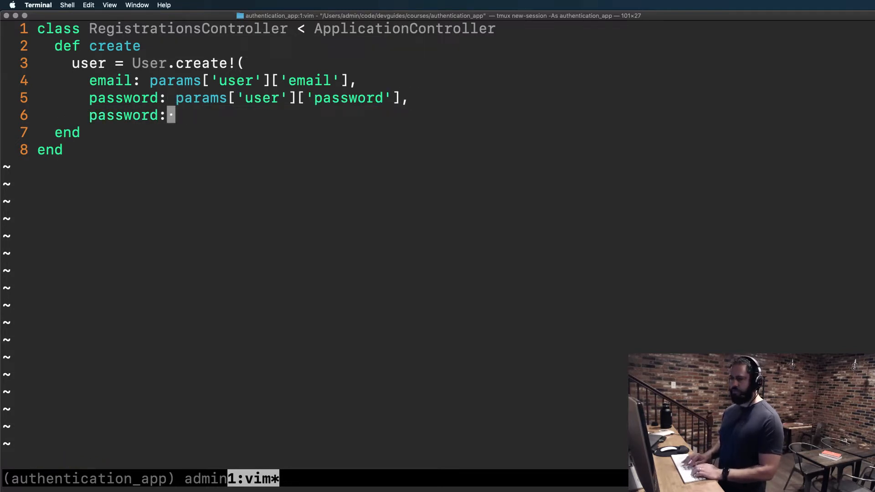
text(params['user']['password'])
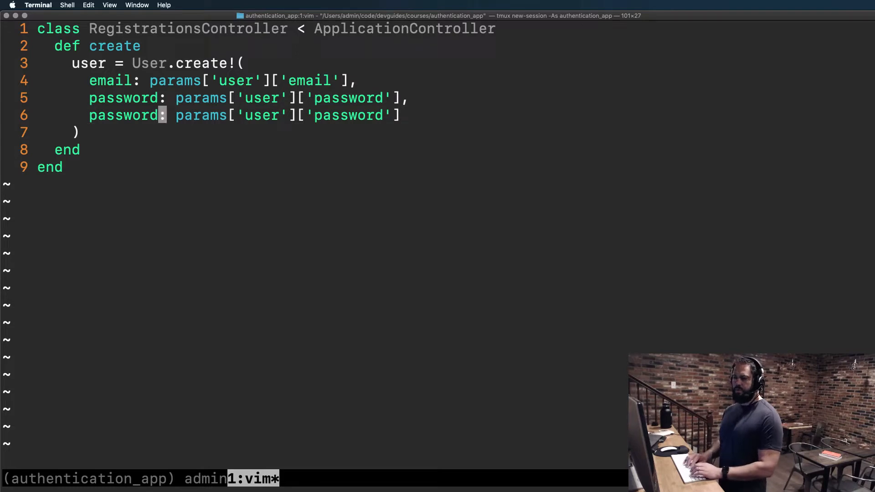
text(_confirmat)
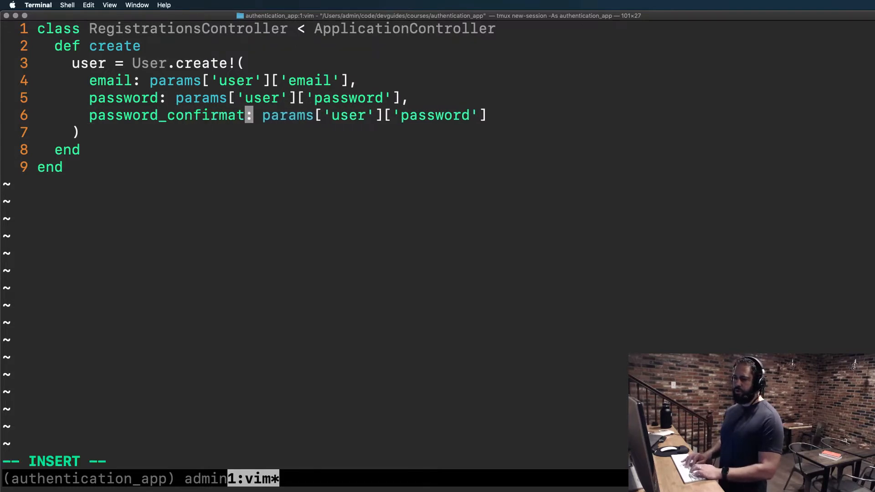
text(ion)
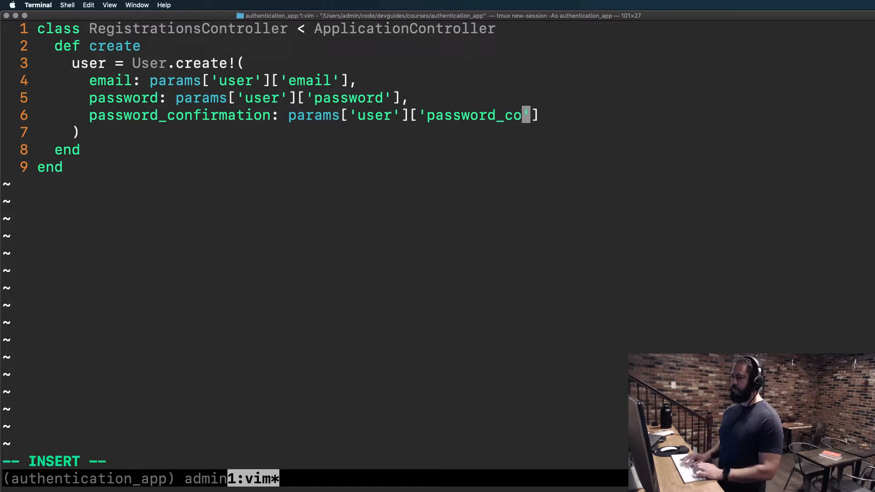
text(nfirmation)
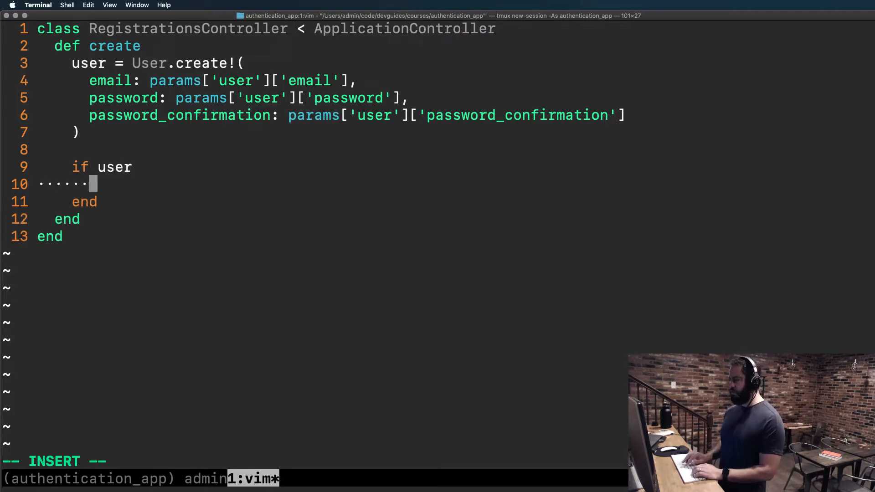
Store the new user's id with session[:user_id] = user.id.
text(session)
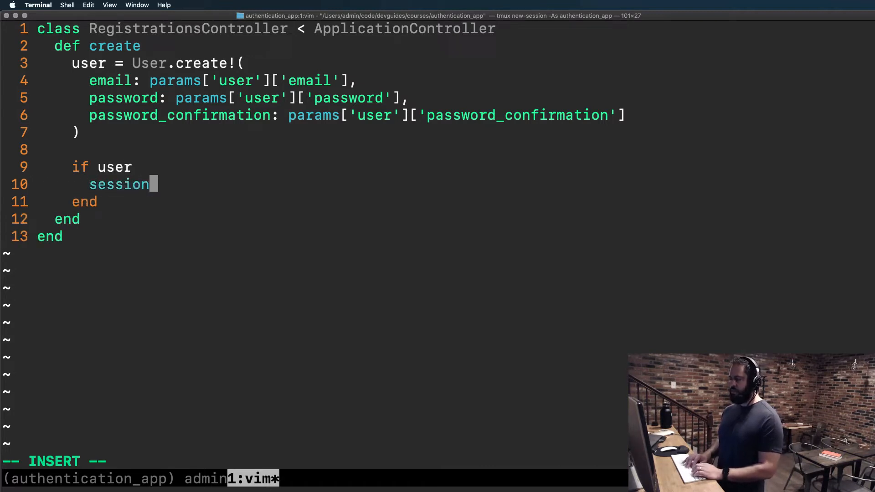
text([)
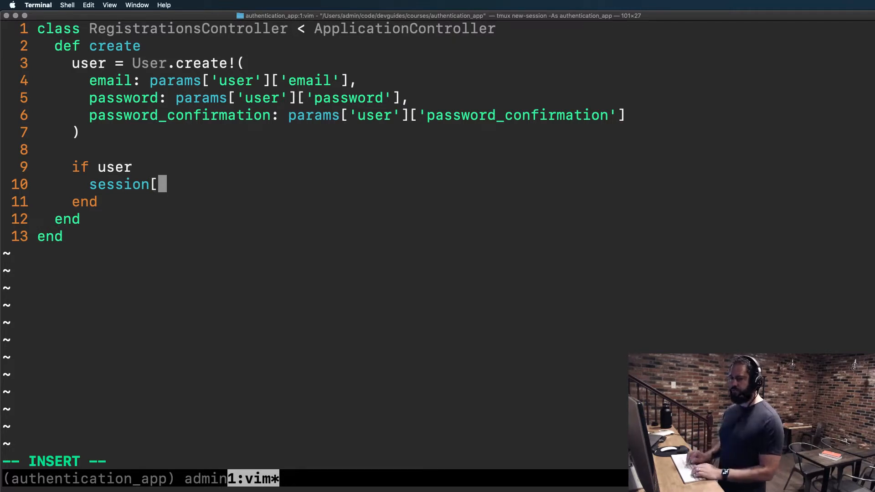
text(:)
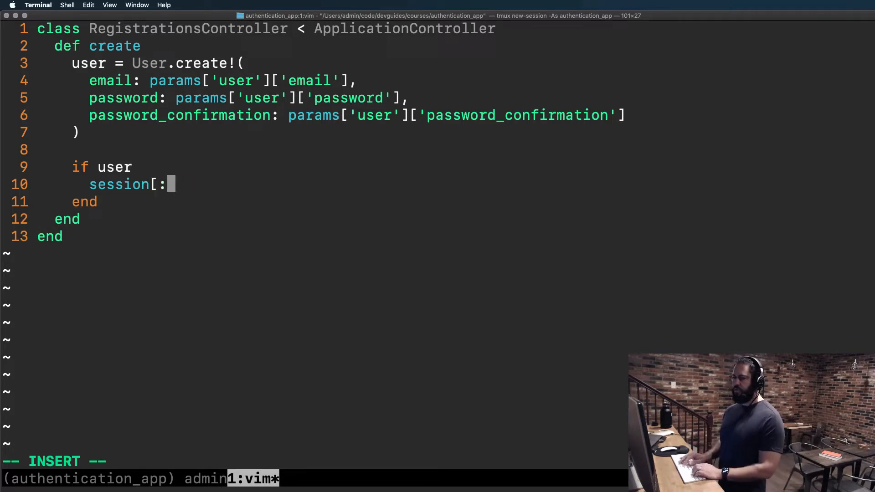
text(user_id] =)
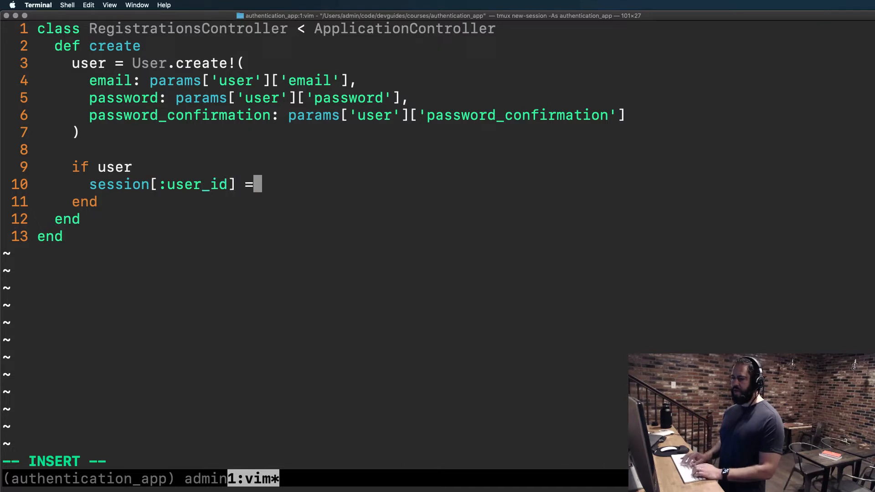
text(user.id)
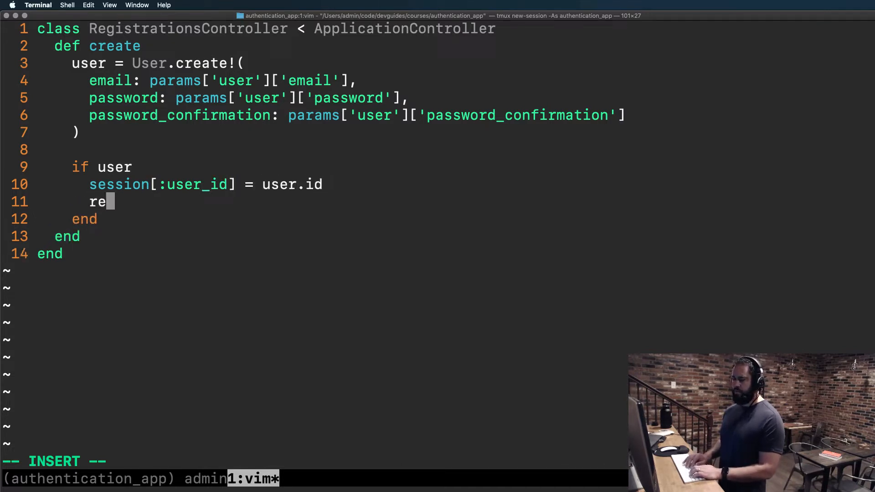
Render JSON with status :created and the user in the if branch.
text(nder json)
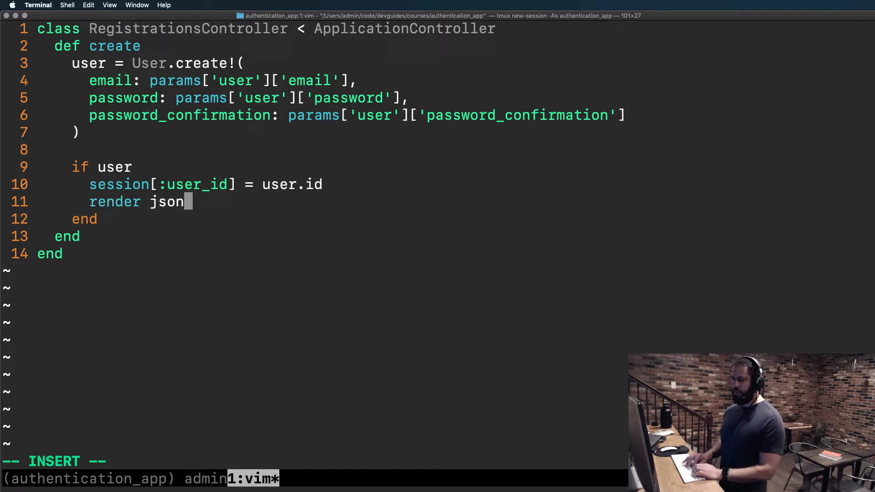
text(: {)
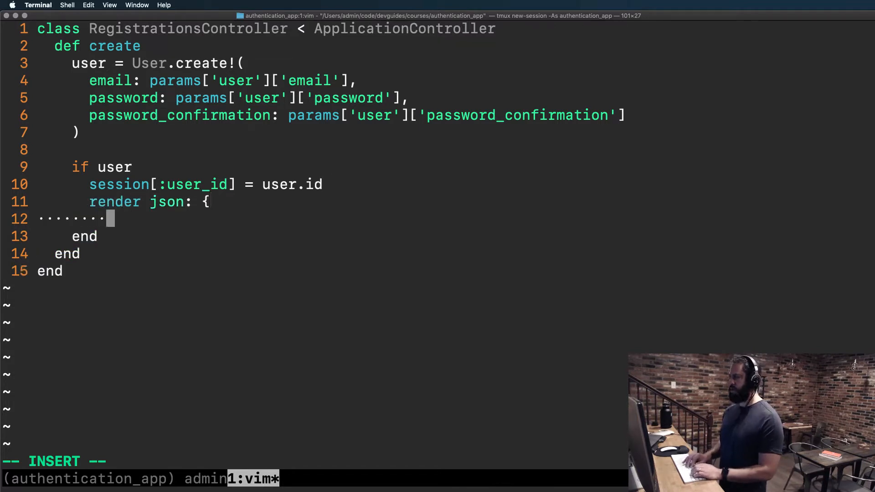
text(status:)
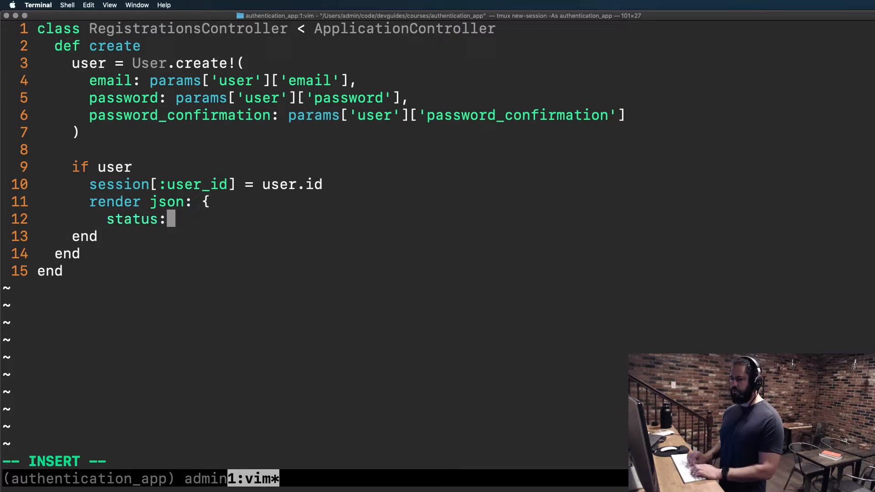
text(: create)
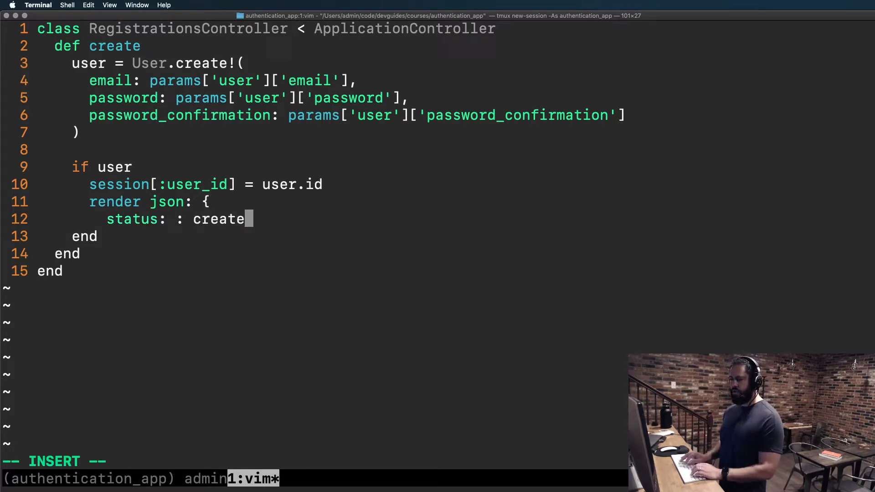
key(backspace)
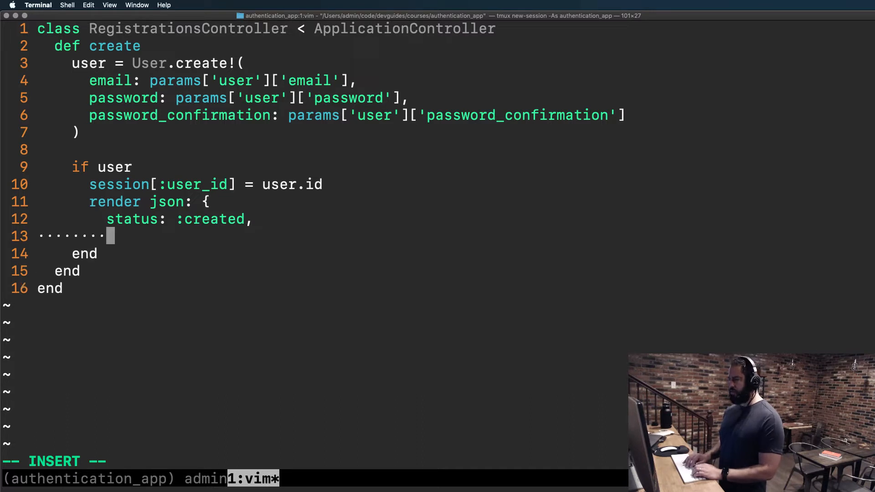
text(user:)
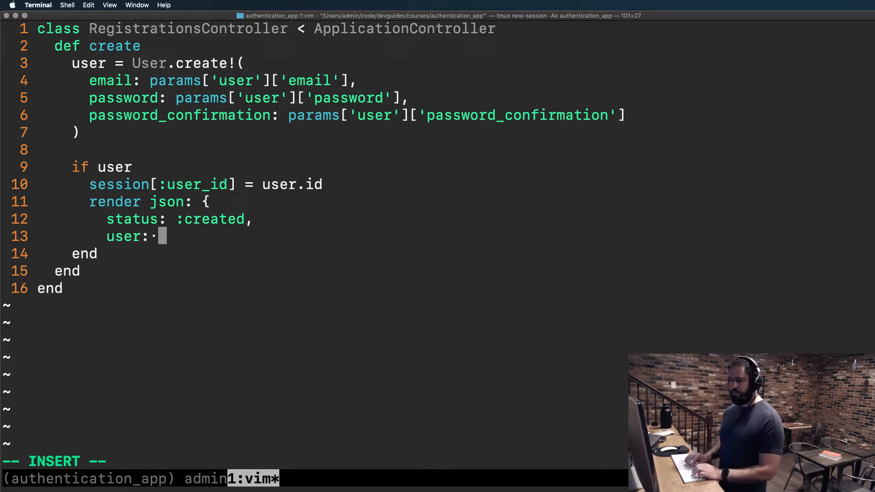
text(user)
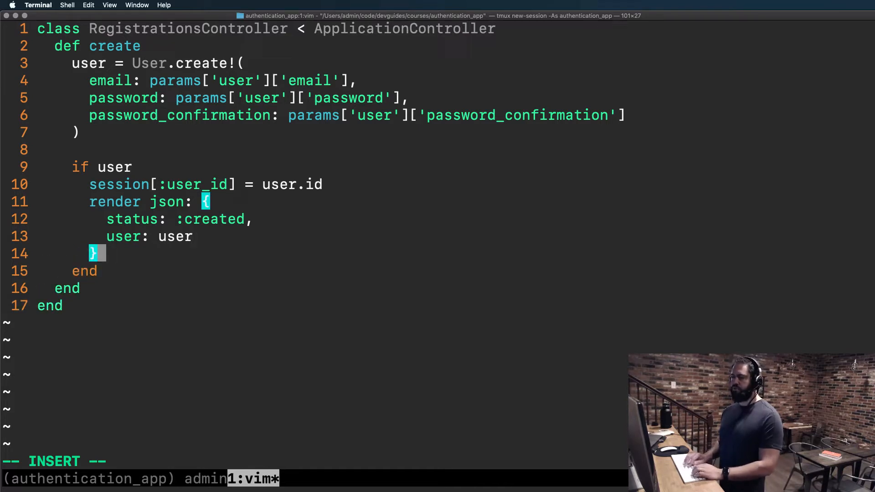
Add an else branch rendering JSON status 500.
text(else)
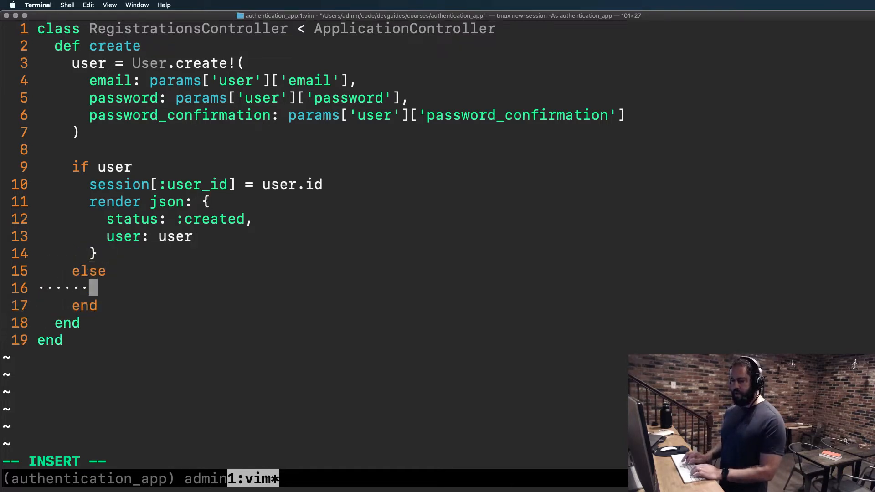
text(render json)
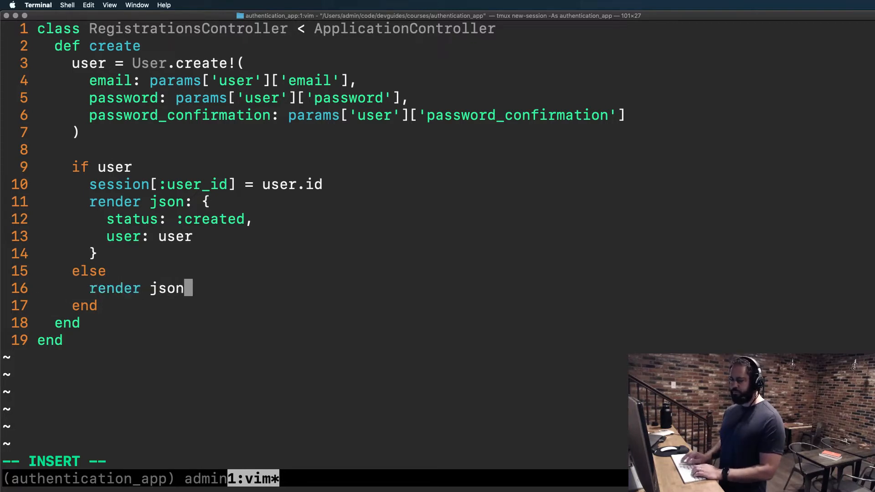
text(: {)
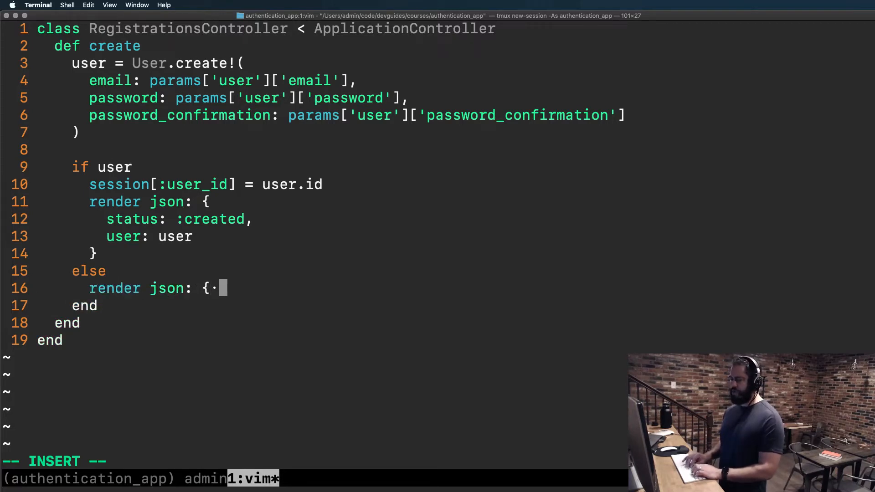
text(status: 500)
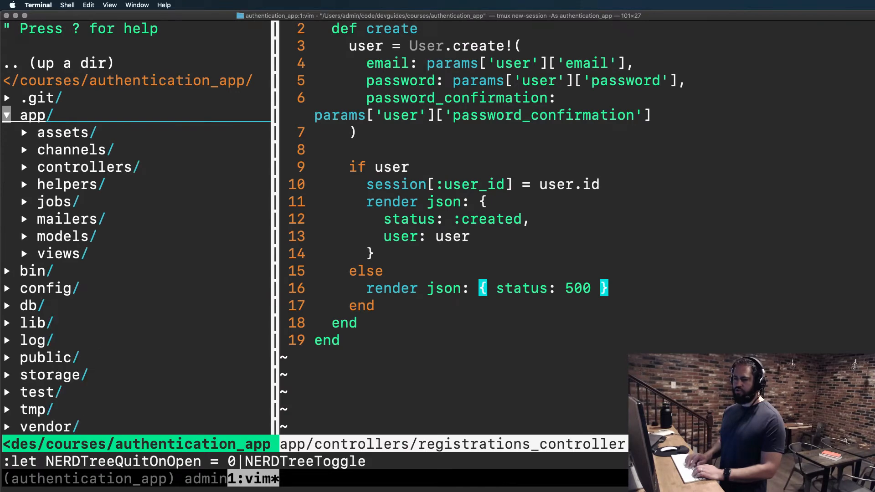
Add skip_before_action :verify_authenticity_token to ApplicationController, then quit Vim with :qa.
click(86, 166)
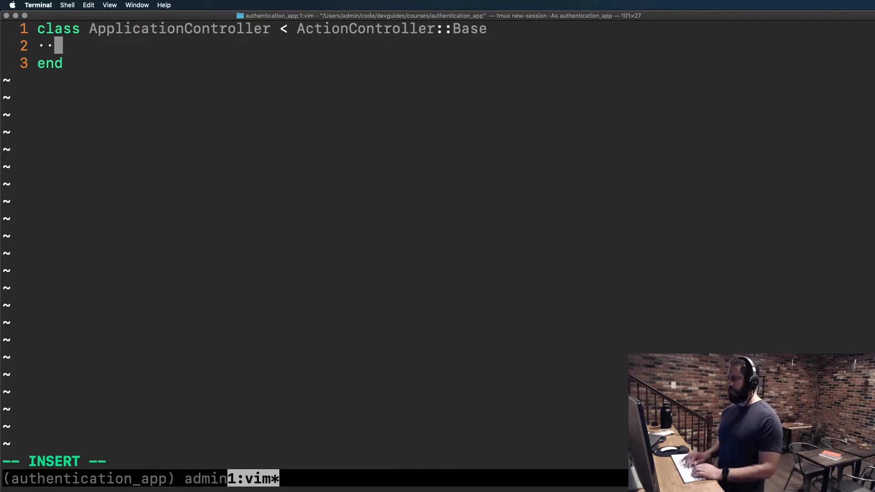
text(skip)
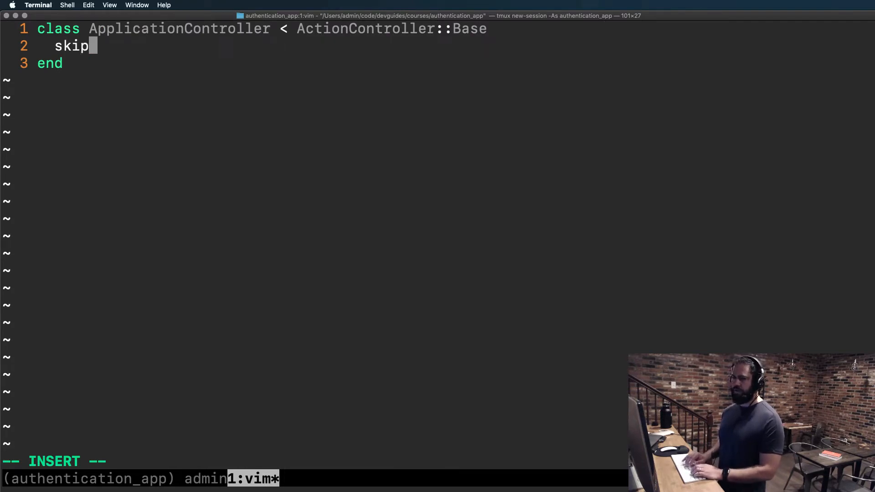
text(_before_ac)
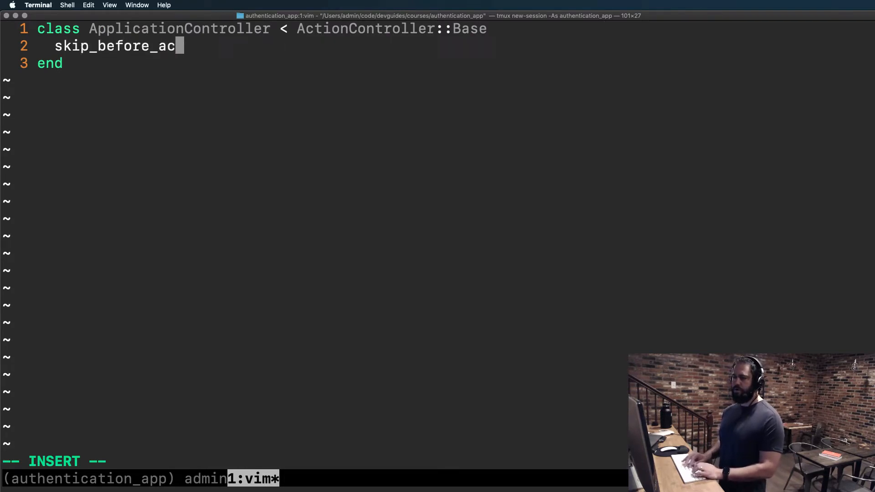
text(tion :)
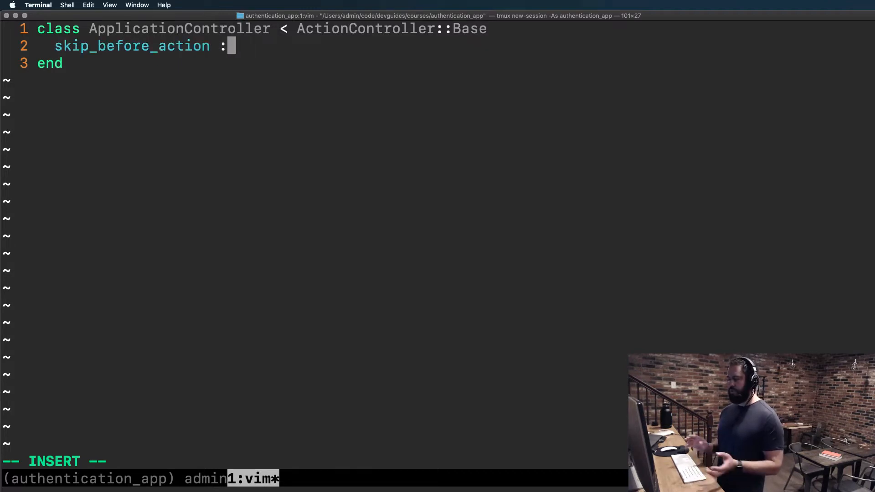
text(verify)
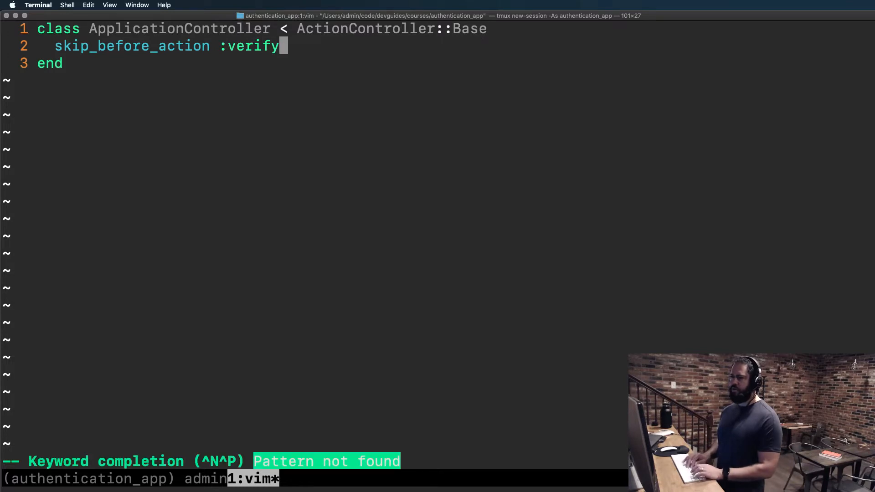
text(_)
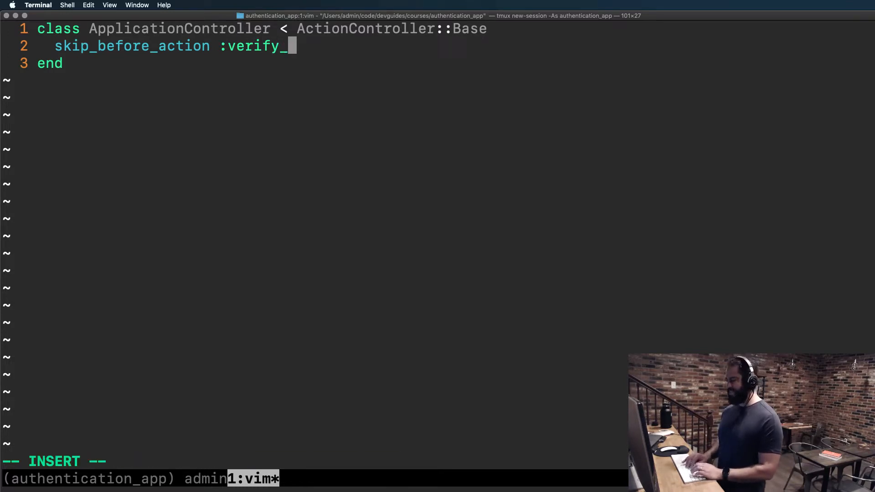
text(authen)
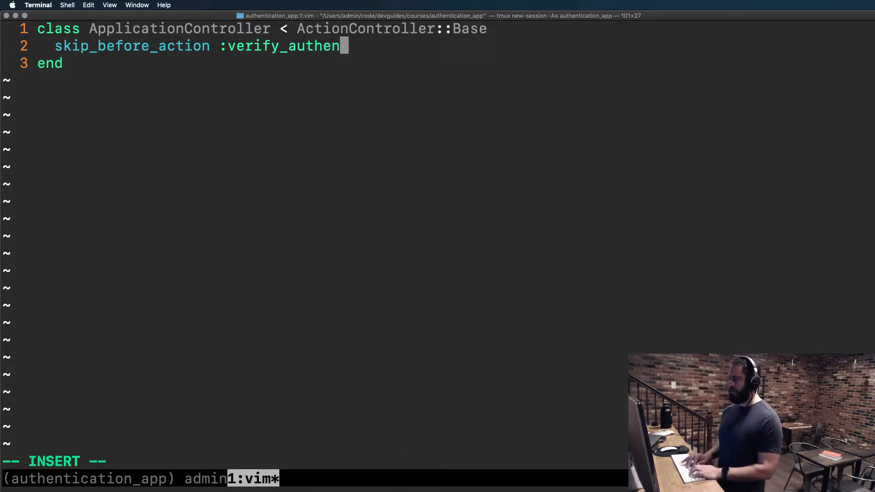
text(ticity)
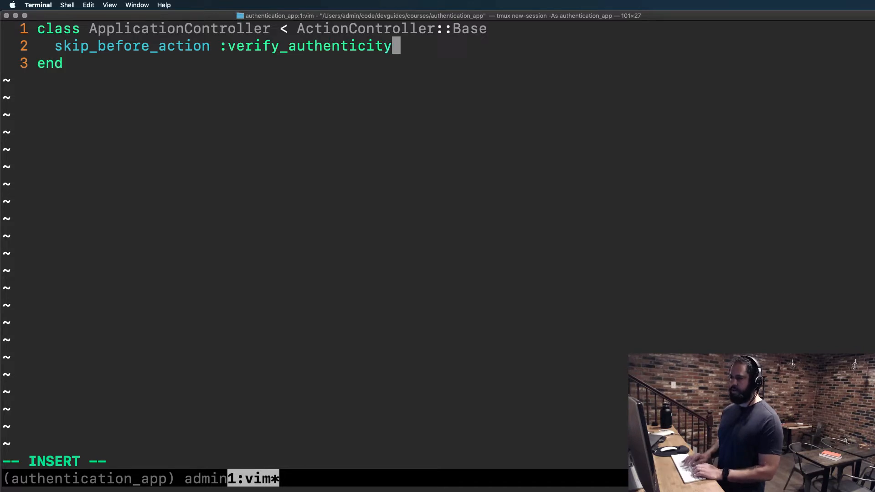
text(_token)
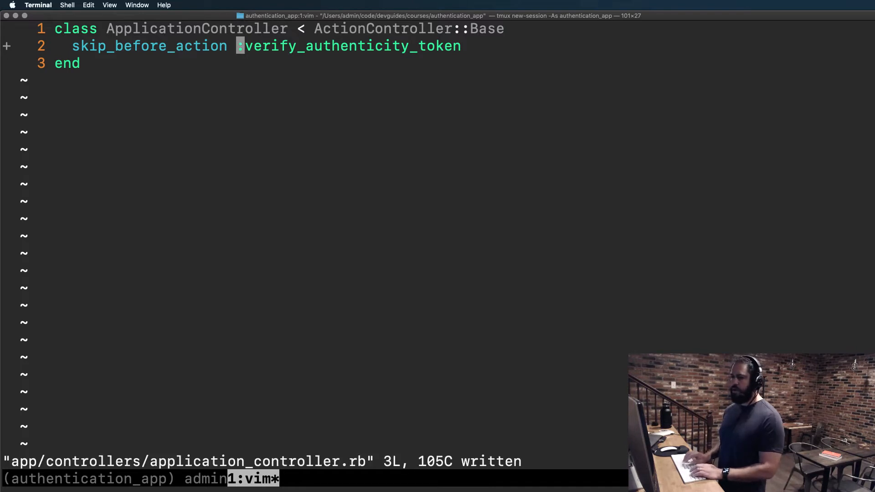
text(:qa)
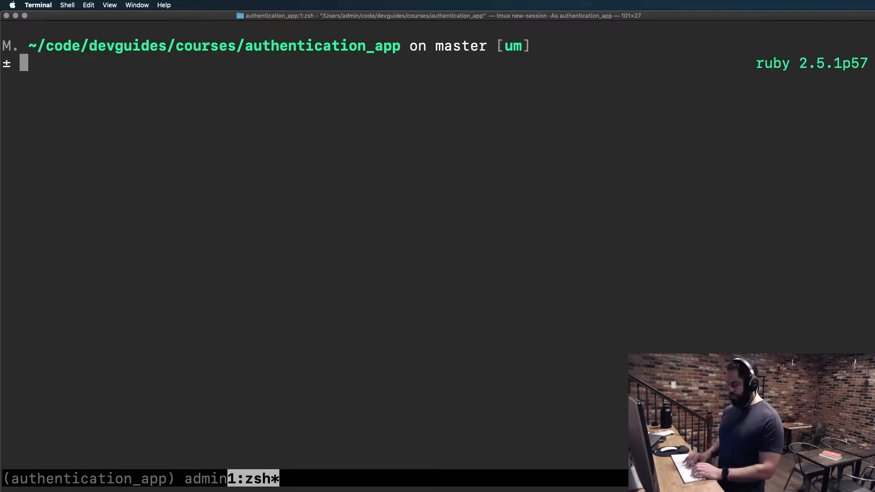
Start the Rails server and begin a curl with header "Content-Type: application/json".
text(rails s)
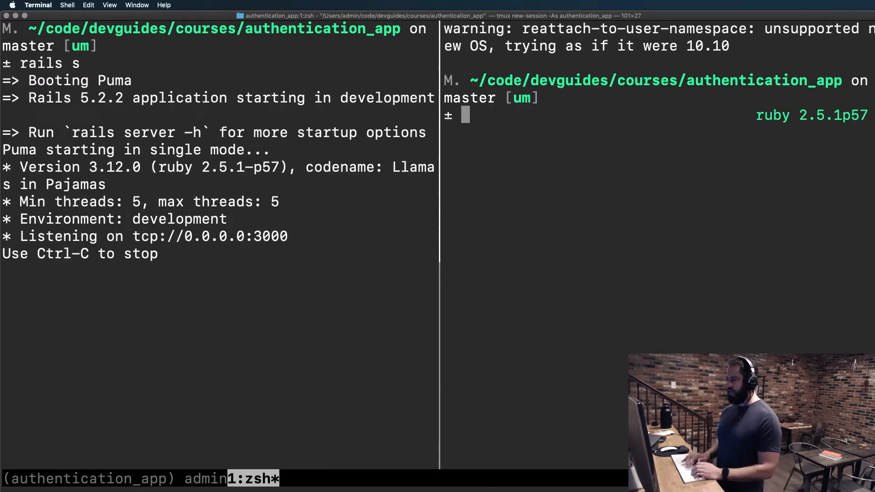
text(cur)
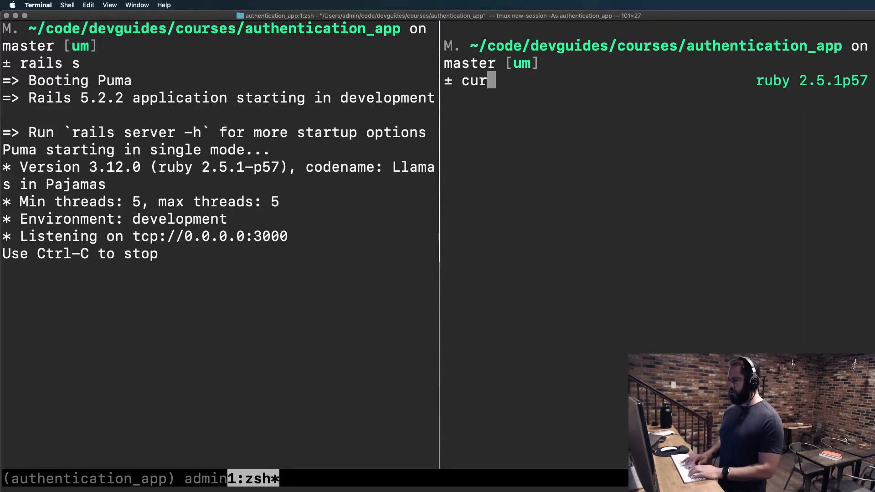
text(l)
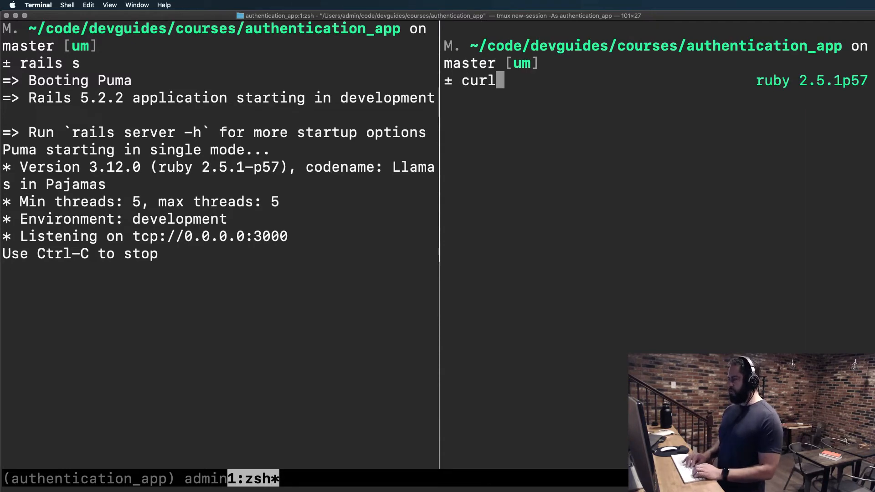
text(--header)
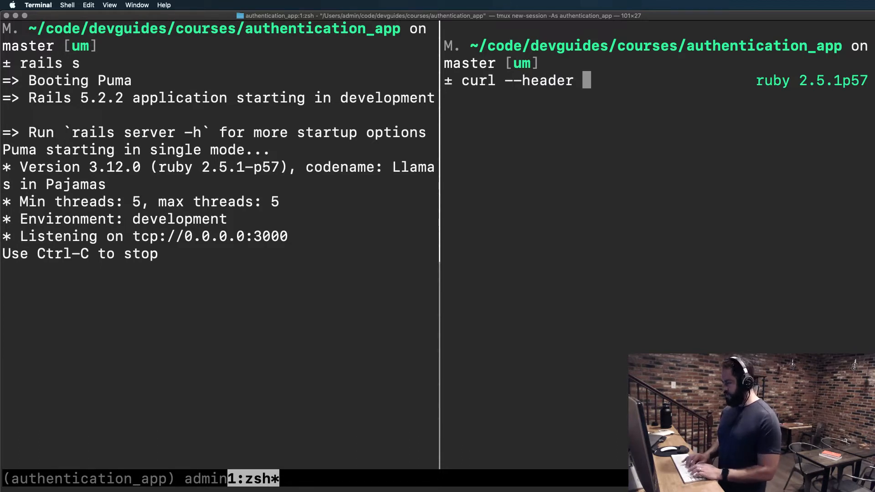
text("Content-)
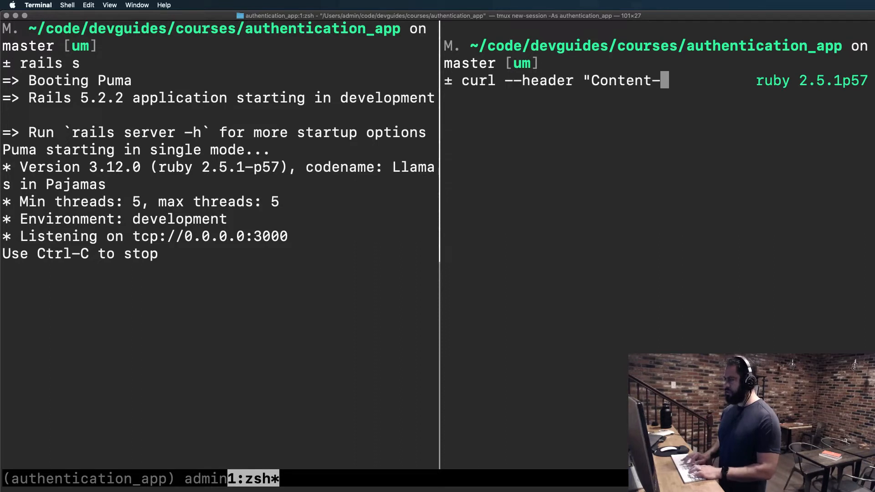
text(Type)
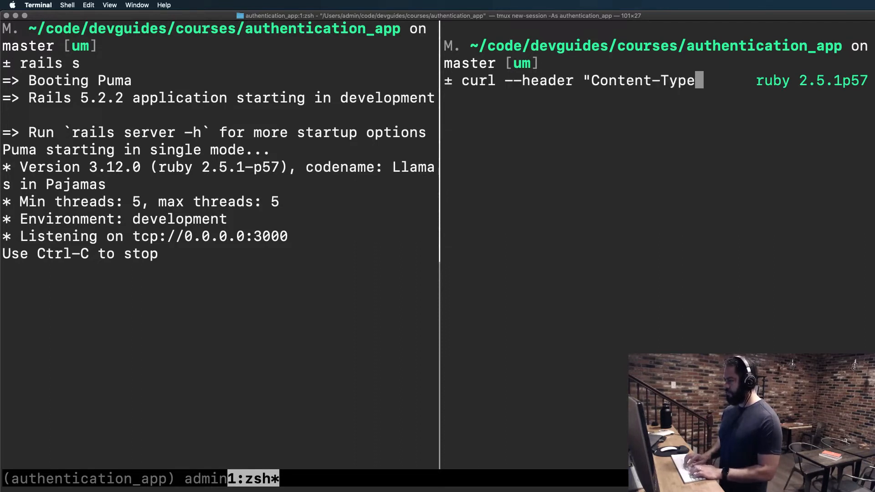
text(:)
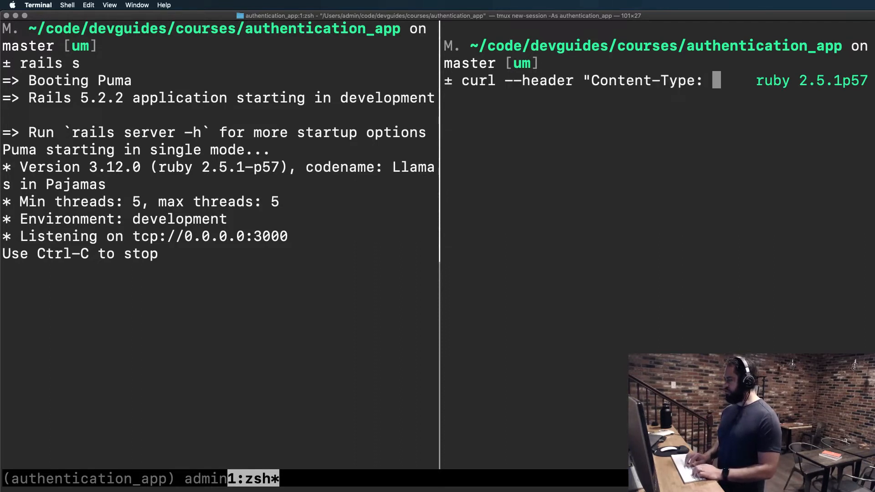
text(application)
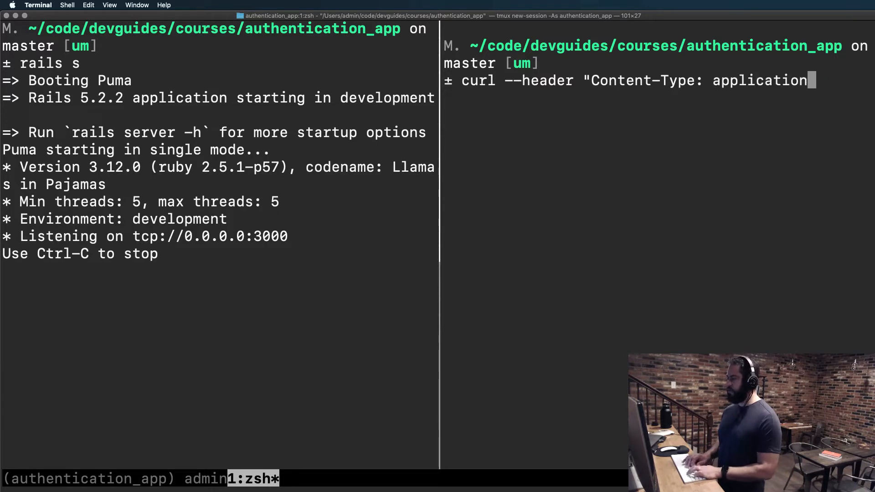
text(/json)
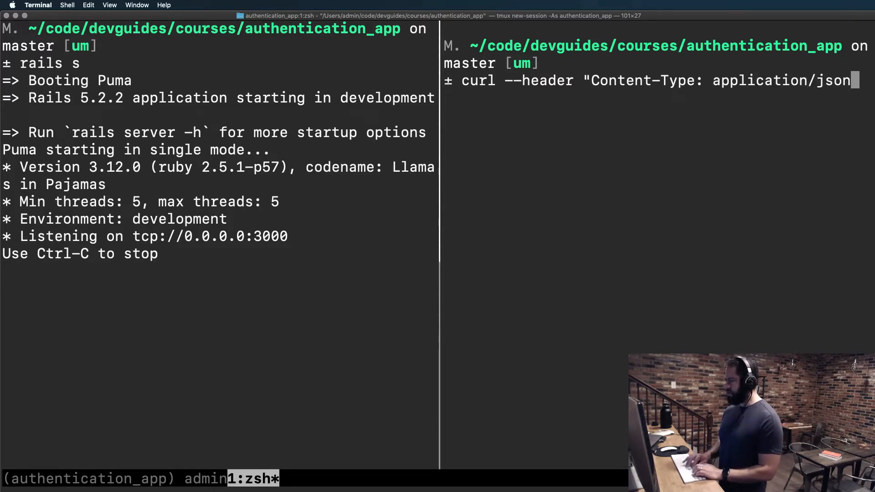
text(" \)
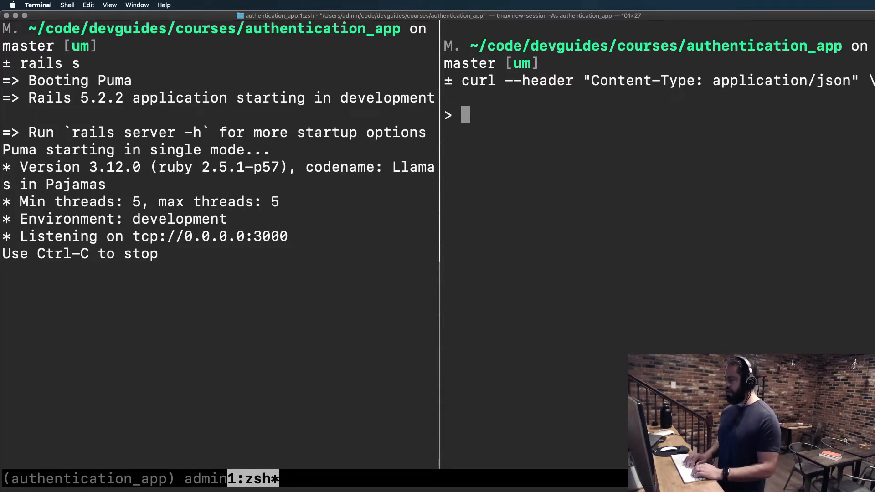
Add --request POST and start the --data JSON body with a "user" object.
text(--request)
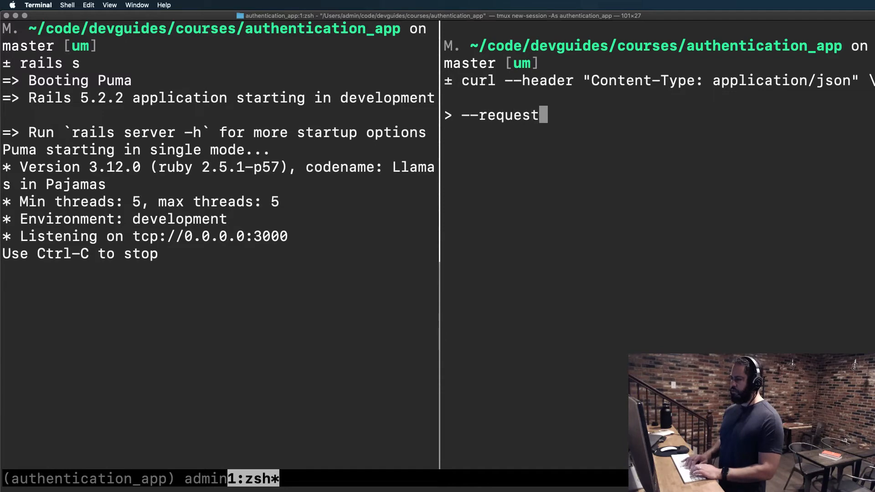
text(POS)
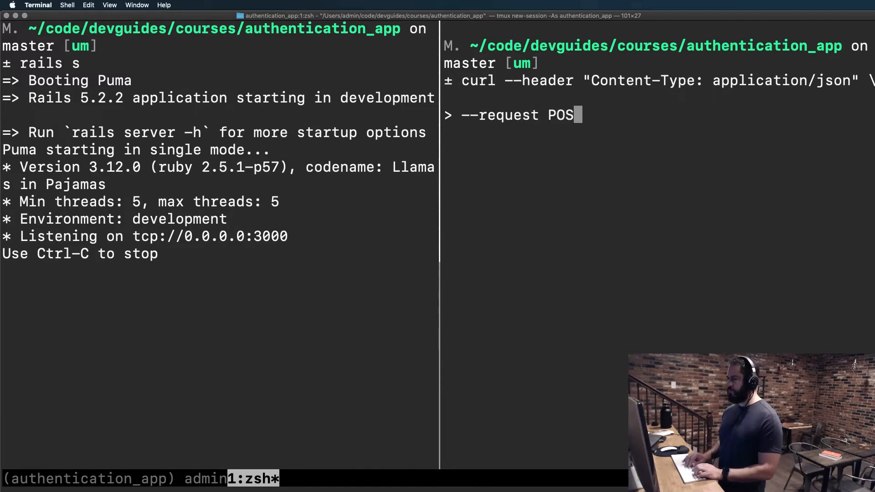
text(T \)
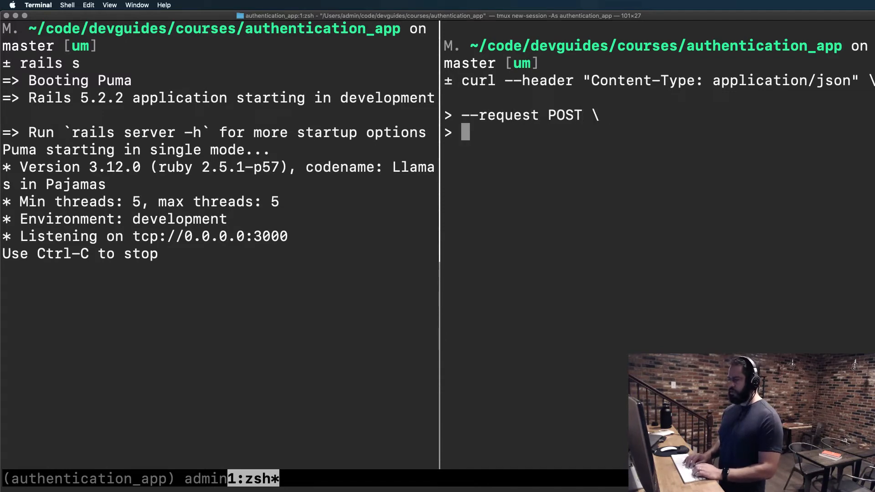
text(--data)
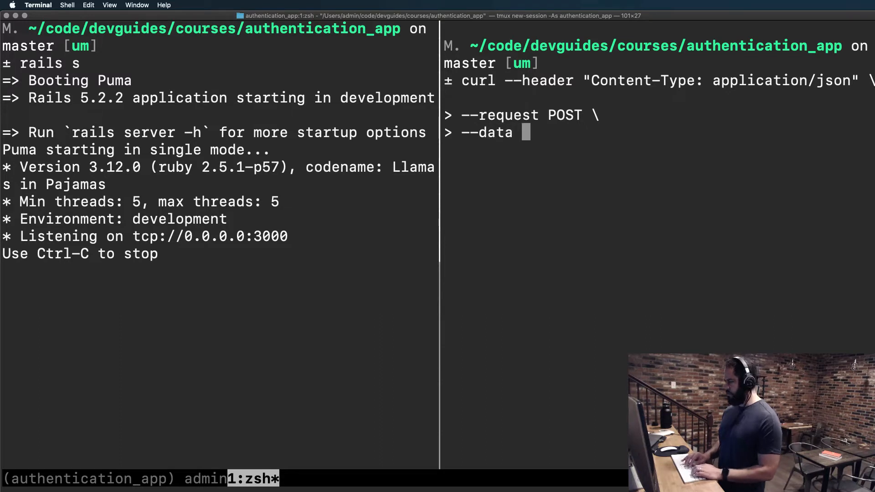
text(')
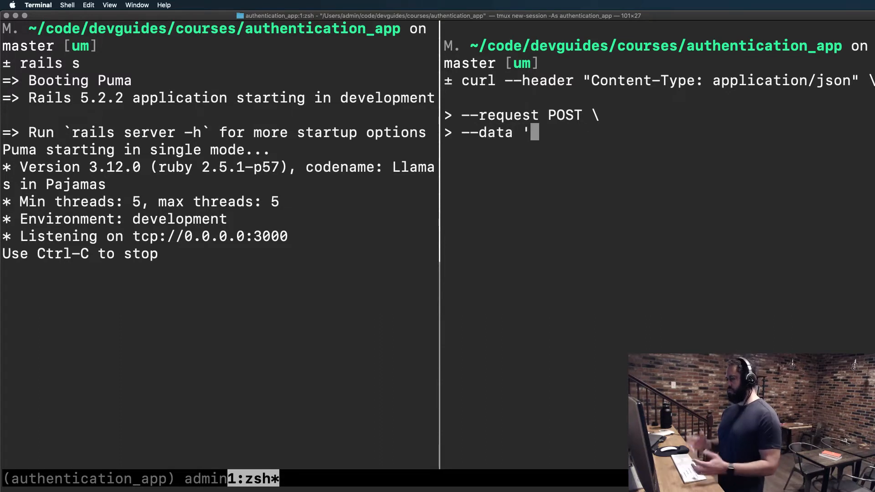
text({)
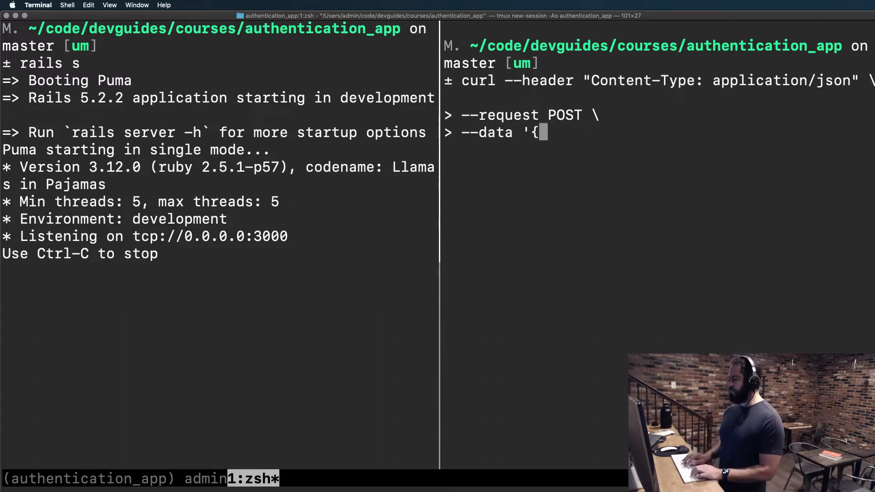
text(")
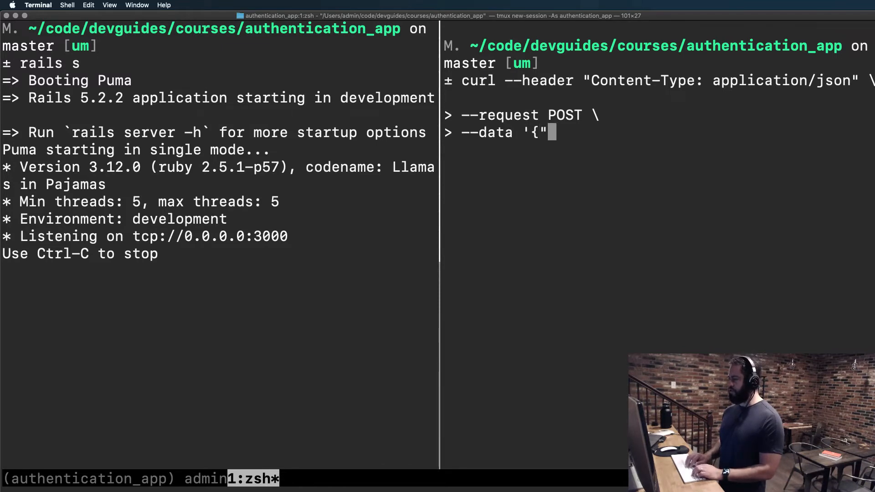
text(user)
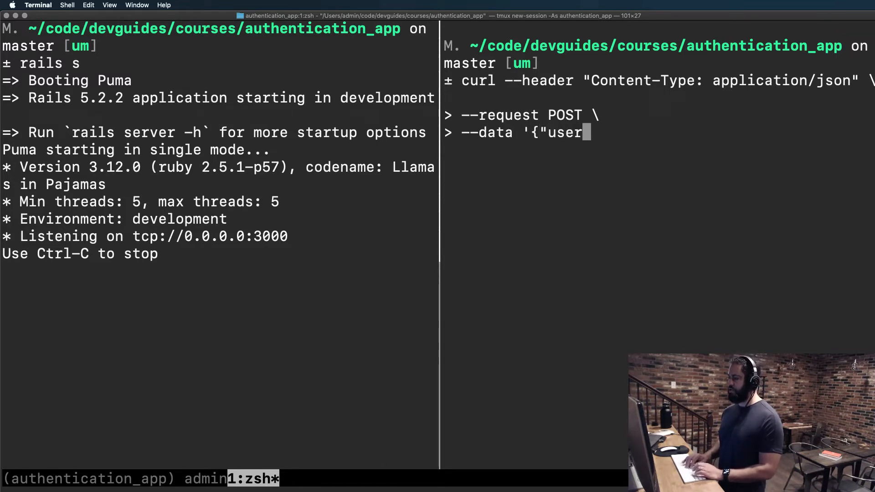
text(")
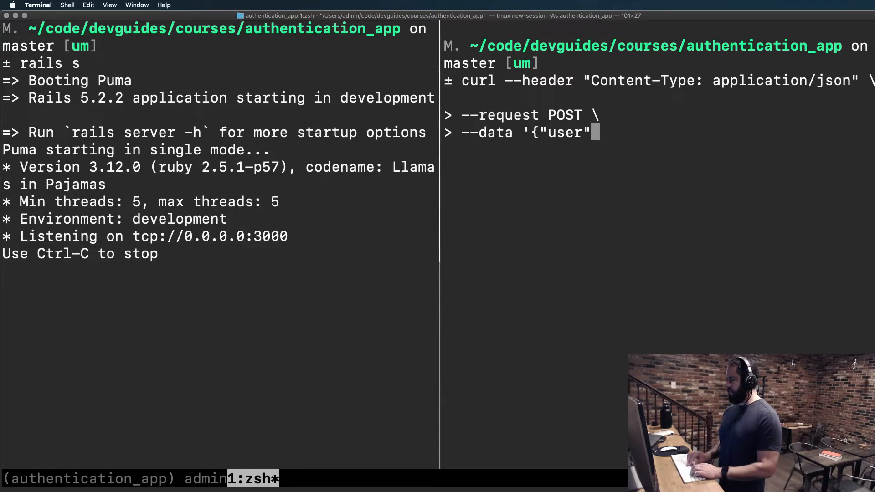
text(:)
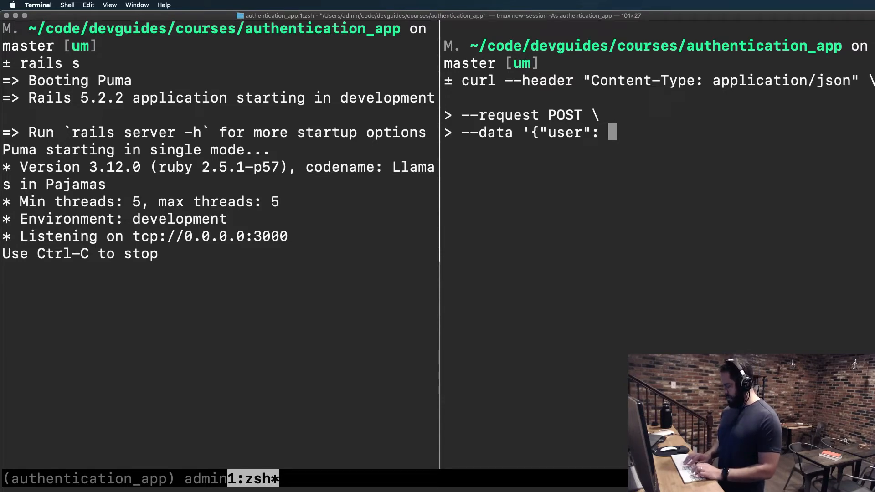
text({)
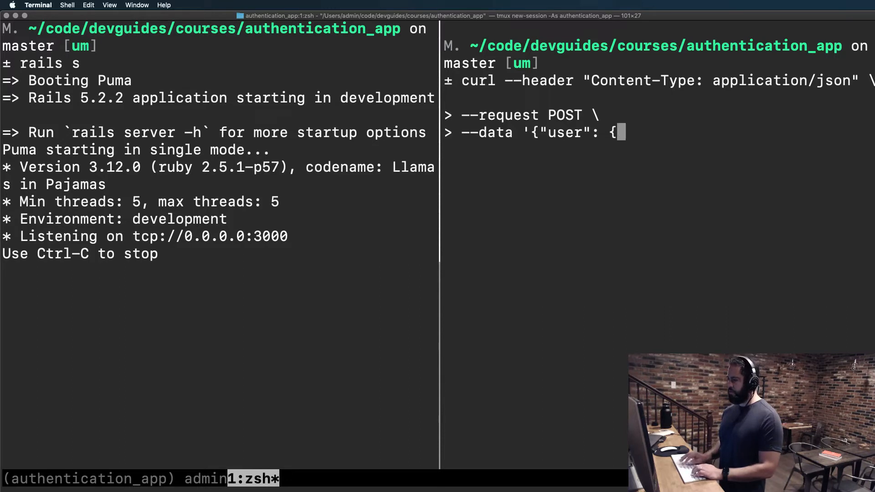
text("email)
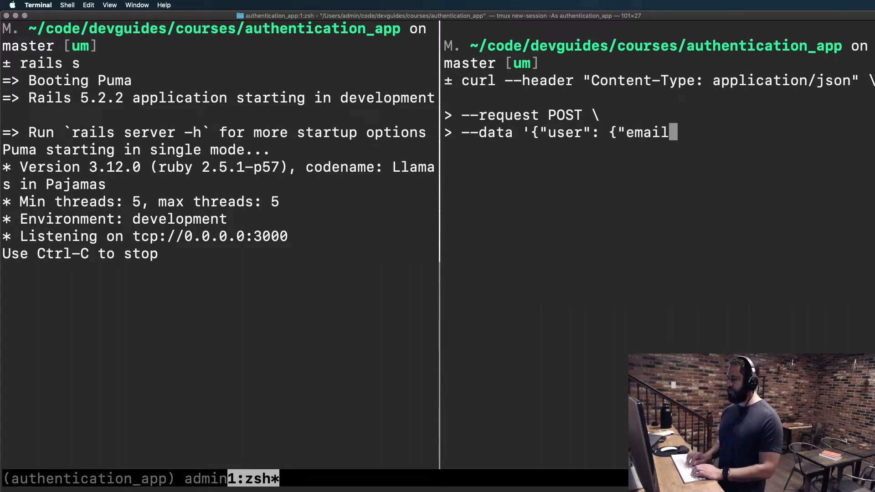
text(":)
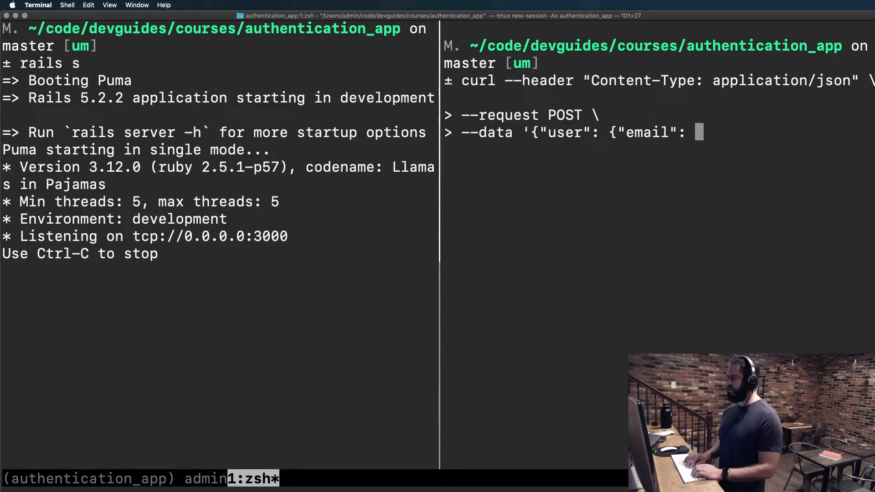
text(z)
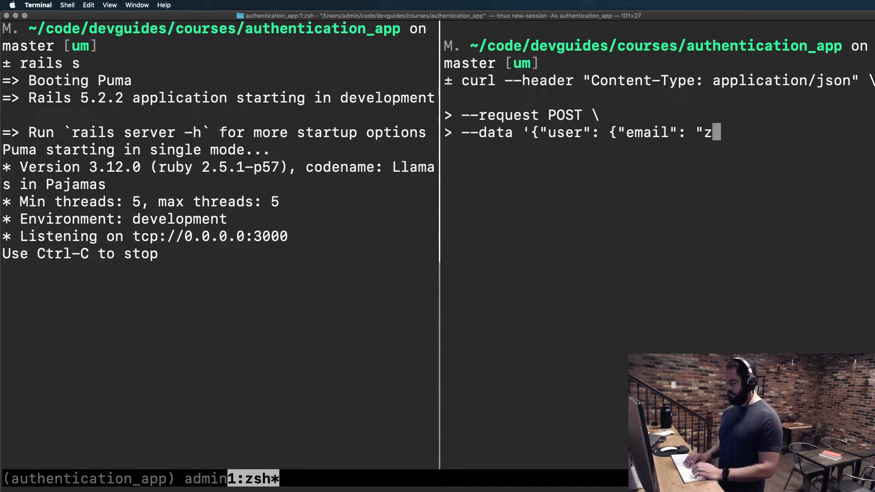
text(@dev.com")
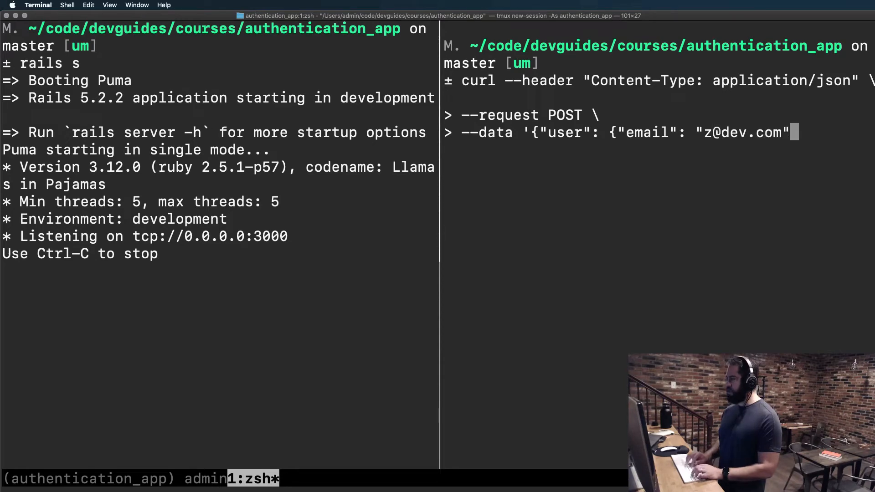
text(, "password":)
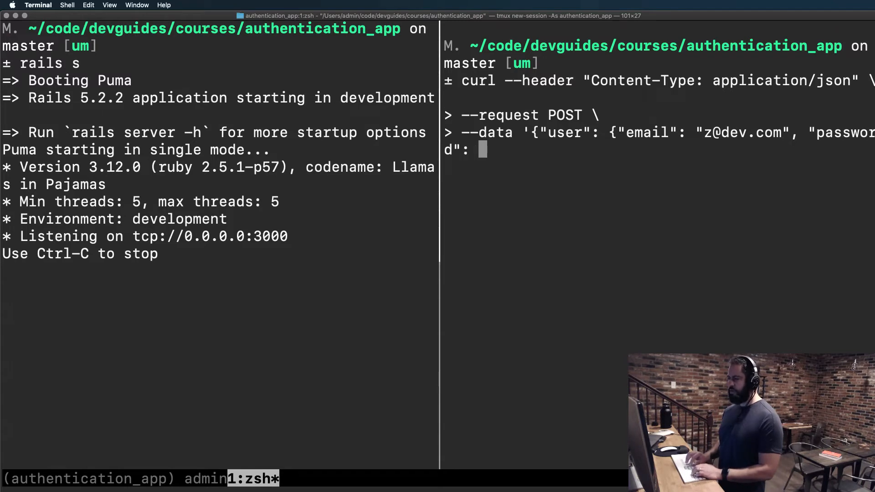
text("asdfasdf")
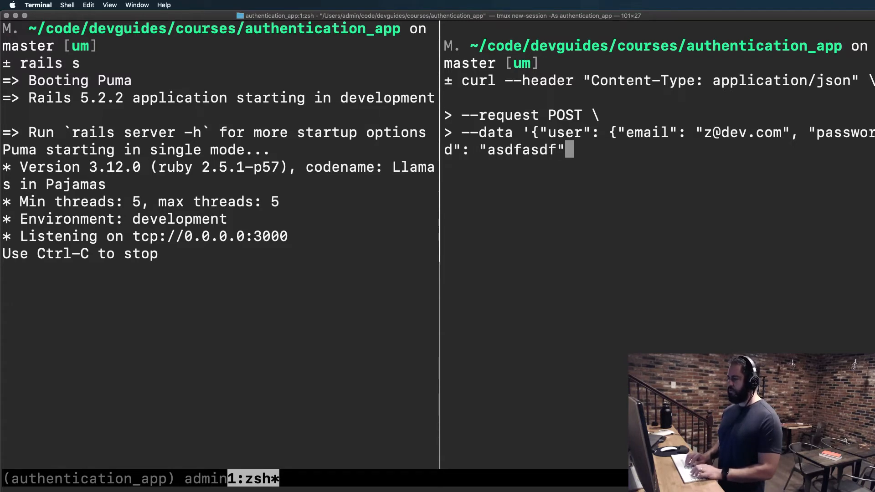
text(}})
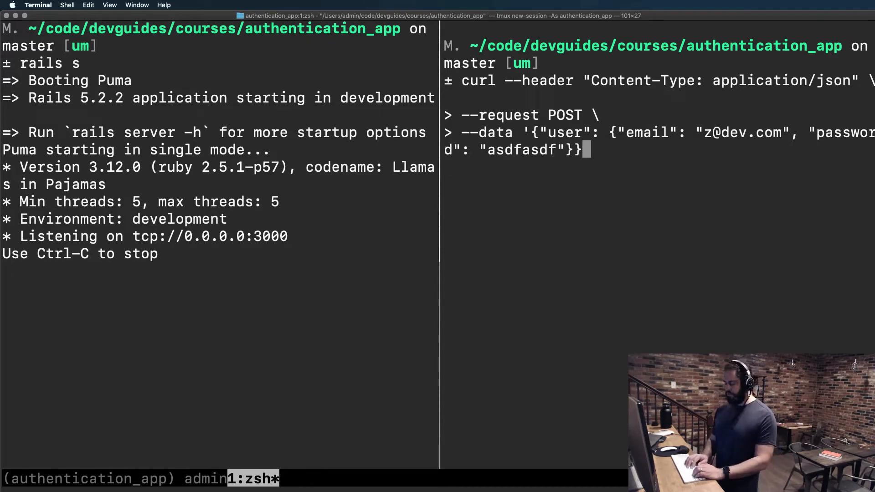
text(' |)
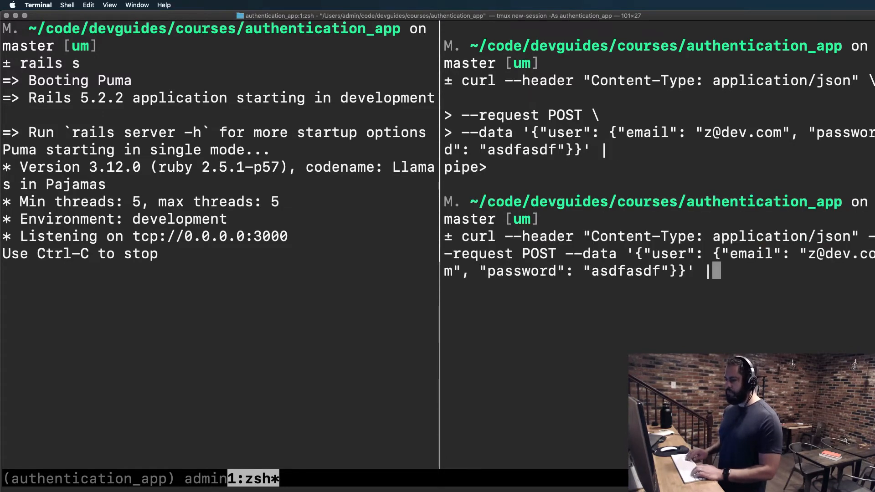
key(backspace)
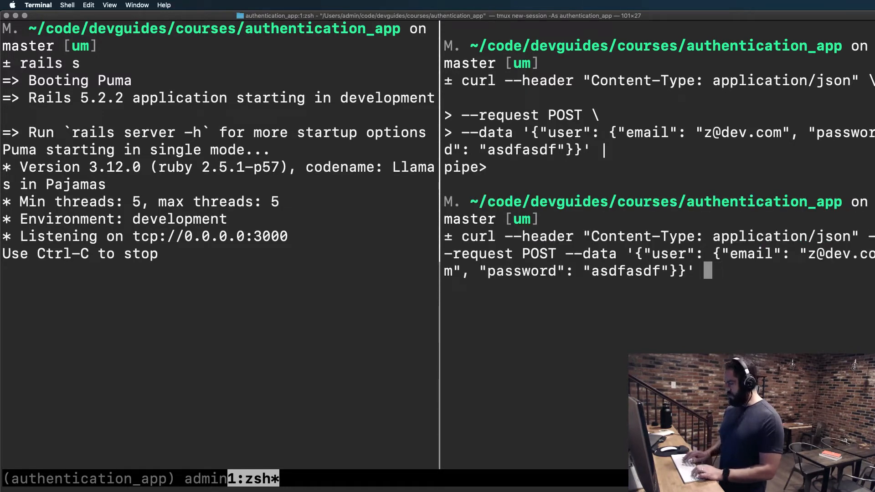
text(\)
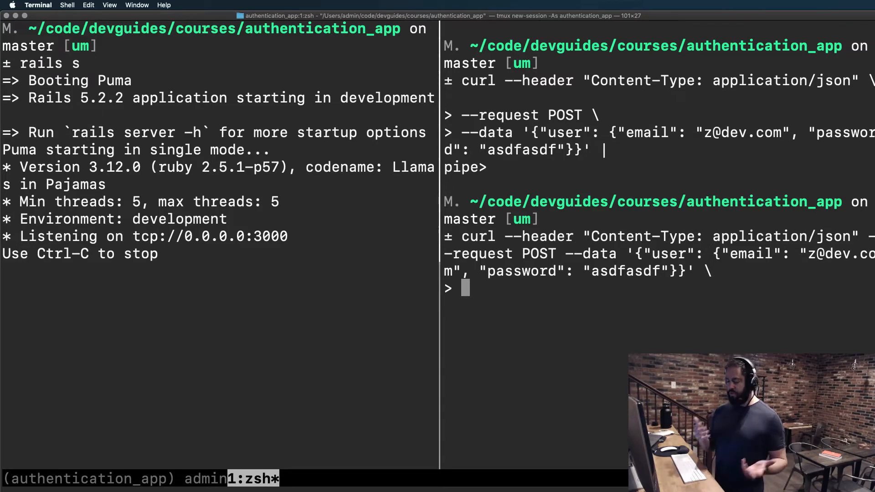
text(http)
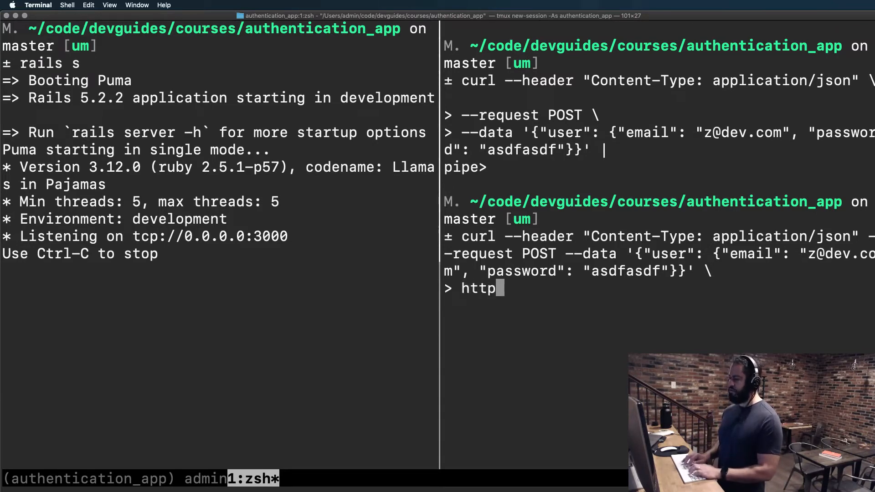
text(:)
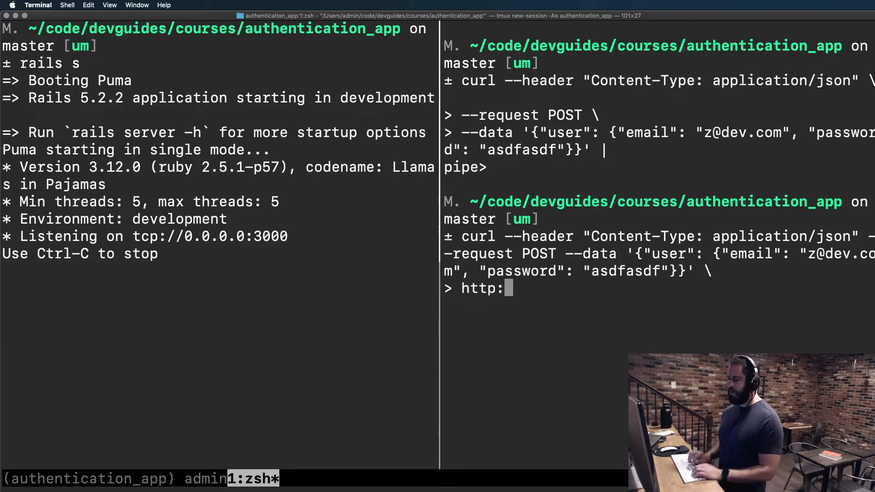
text(//lo)
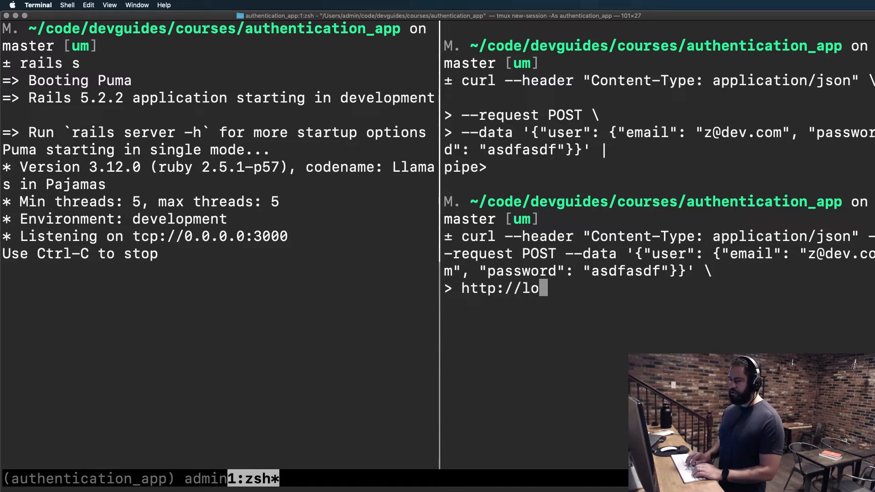
text(calhost:3000/session)
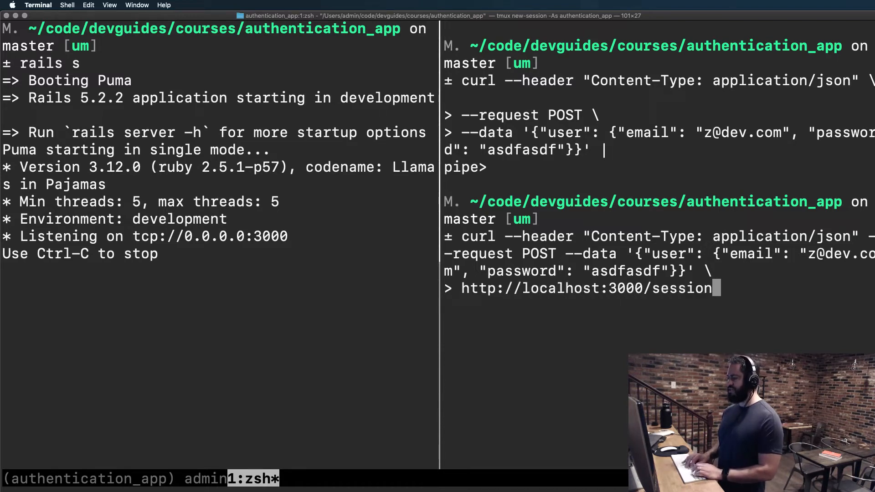
text(s)
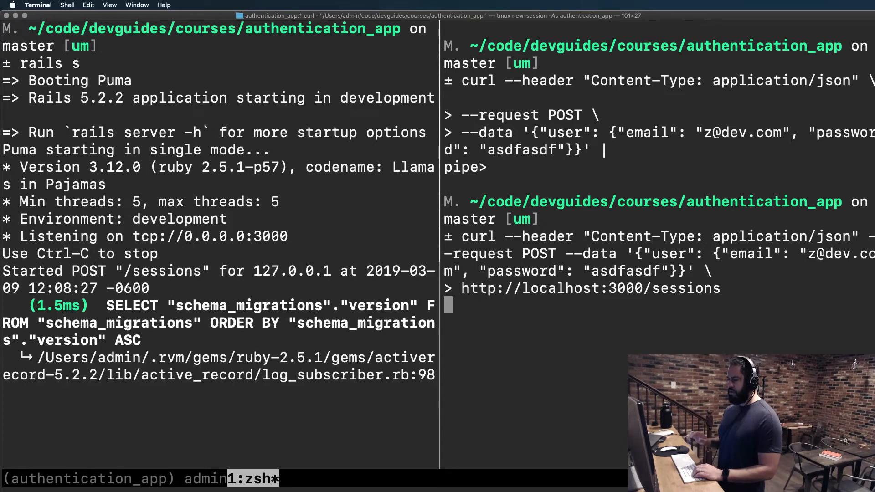
key(enter)
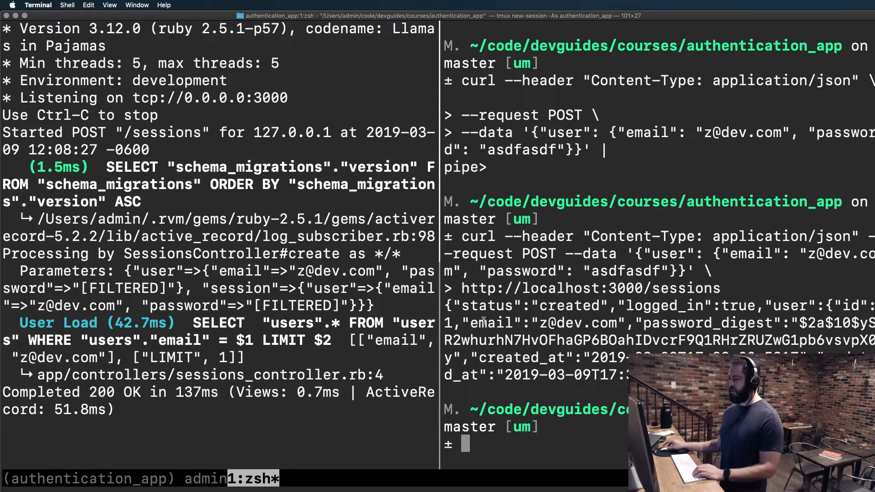
mouse_move(485, 310)
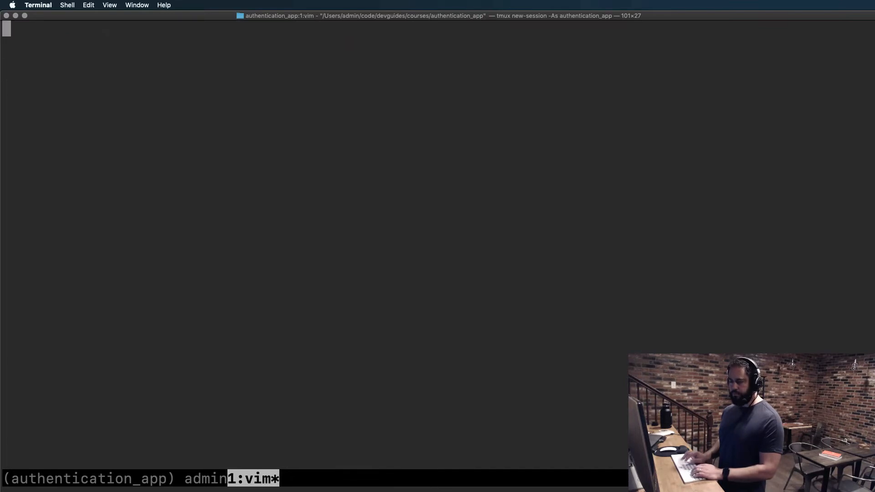
Add the route delete :logout, to: "sessions#logout".
text(r)
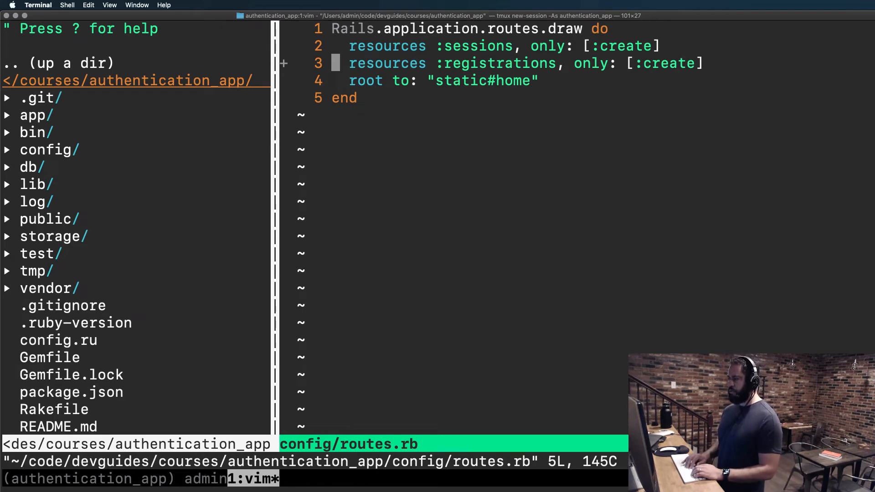
text(d)
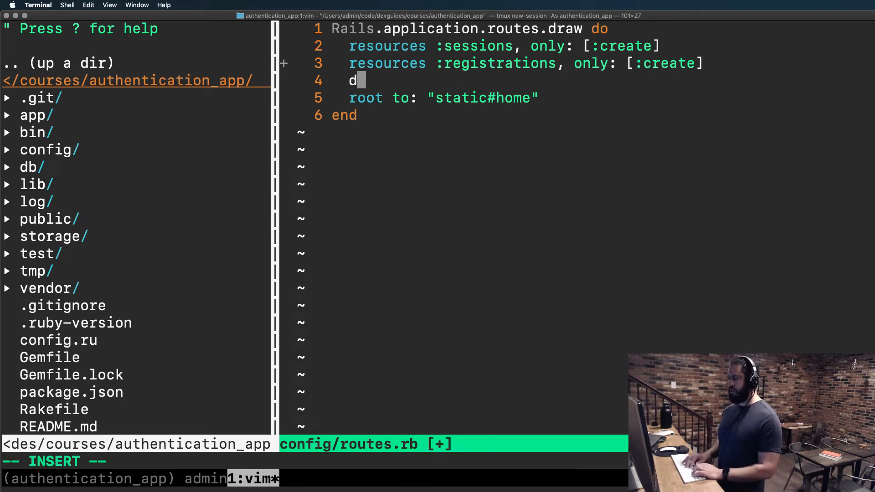
text(elete :lo)
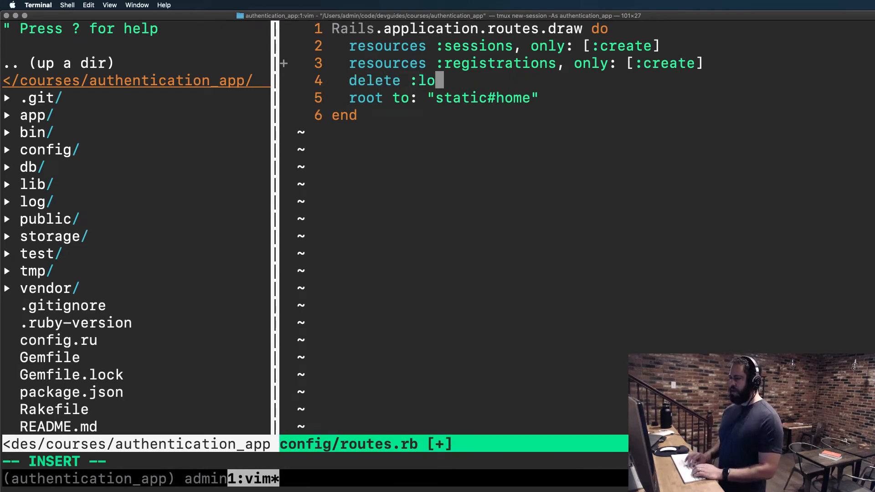
text(gout,)
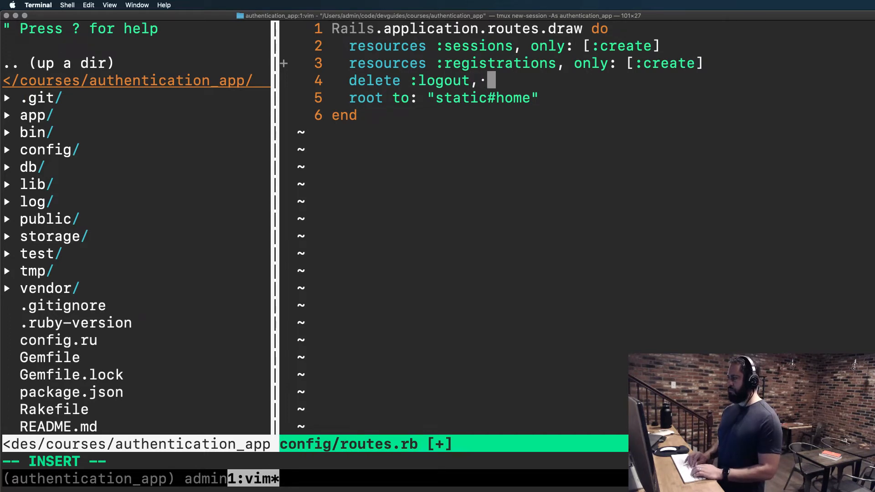
text(to:)
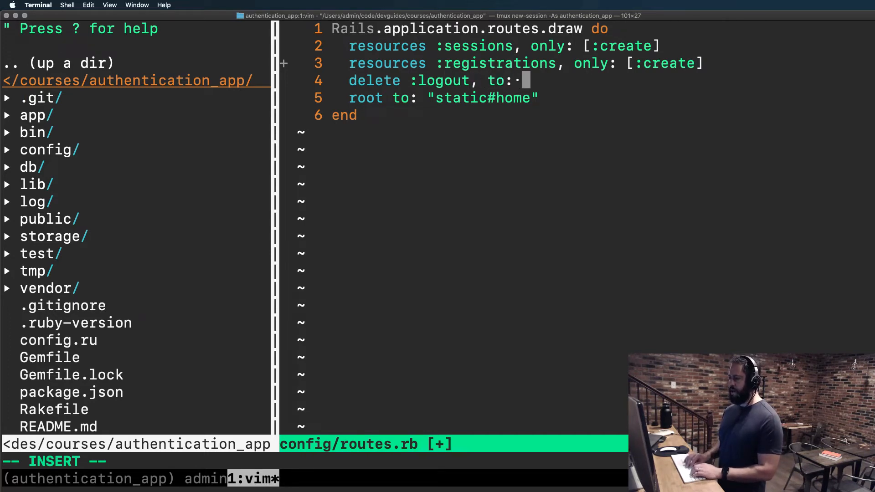
text("se)
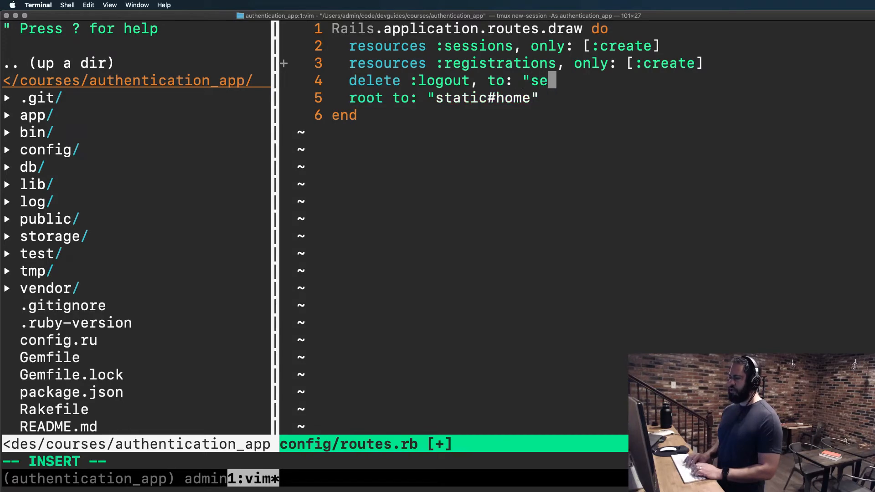
text(ssions)
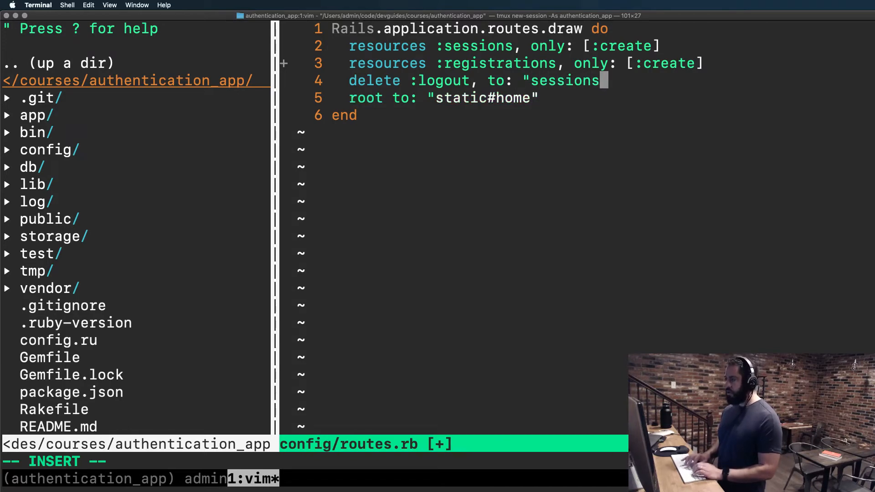
text(#)
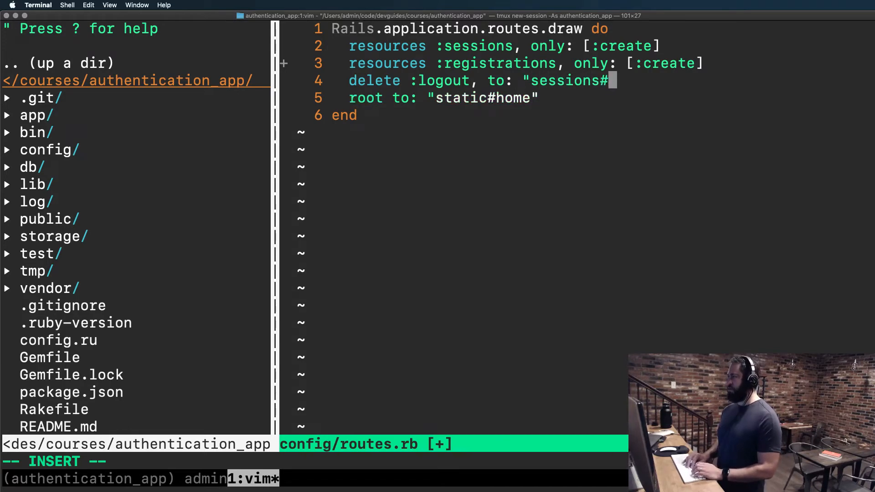
text(logout")
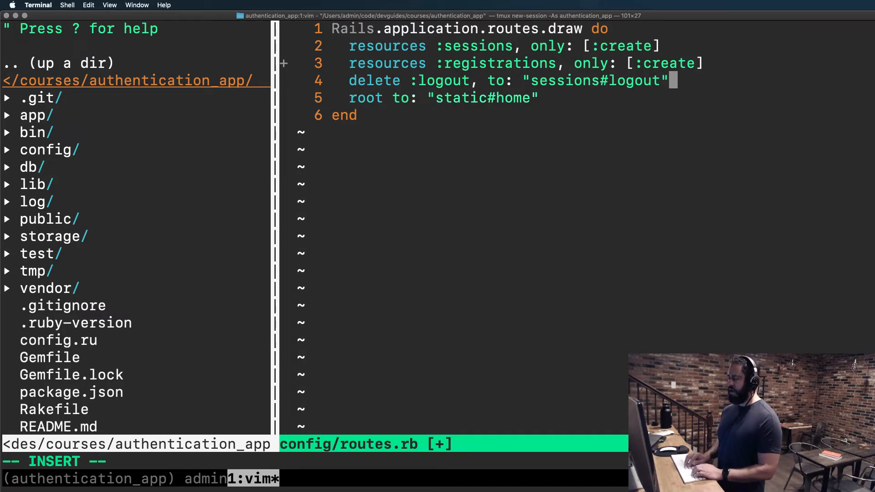
Add the route get :logged_in, to: "sessions#logged_in".
text(get)
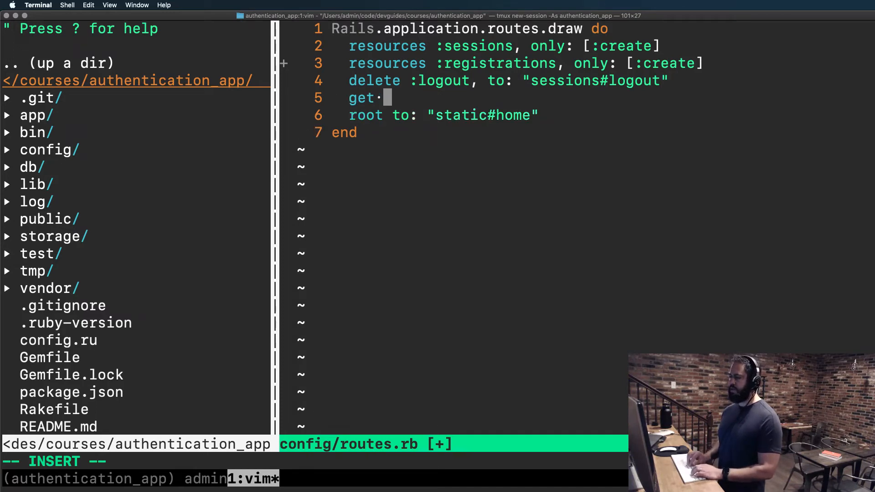
text(:logged)
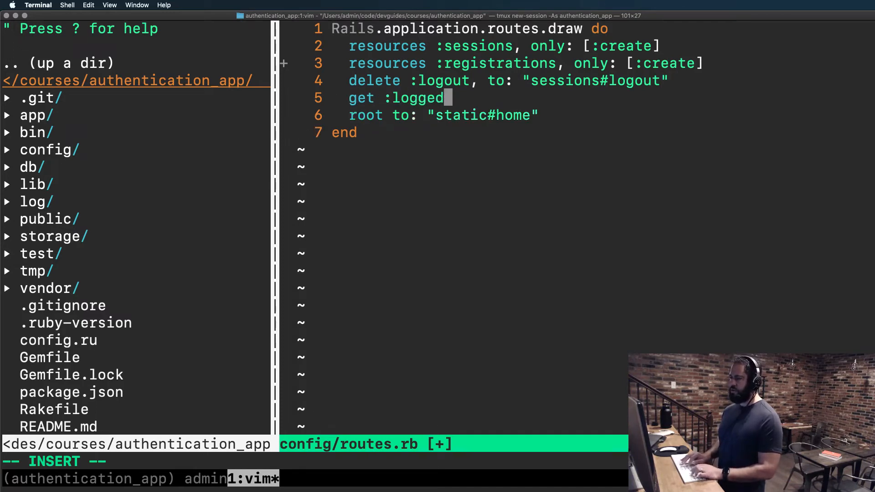
text(_in, to: "sessions)
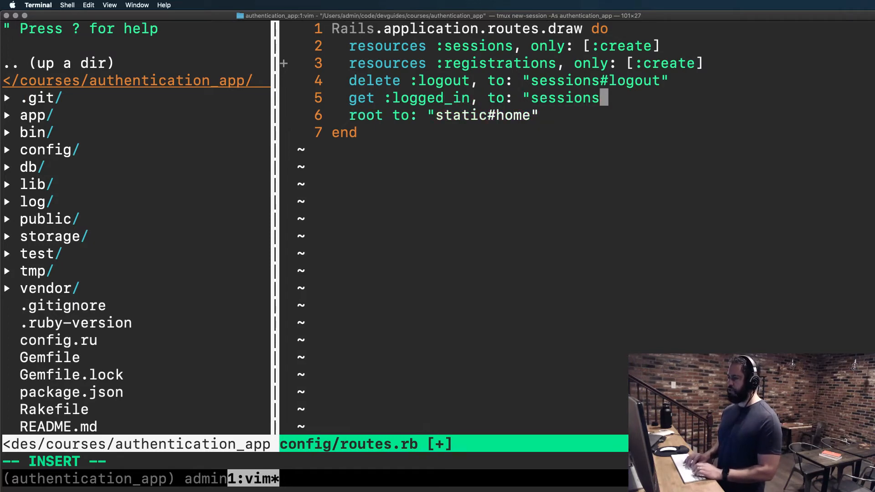
text(#logge)
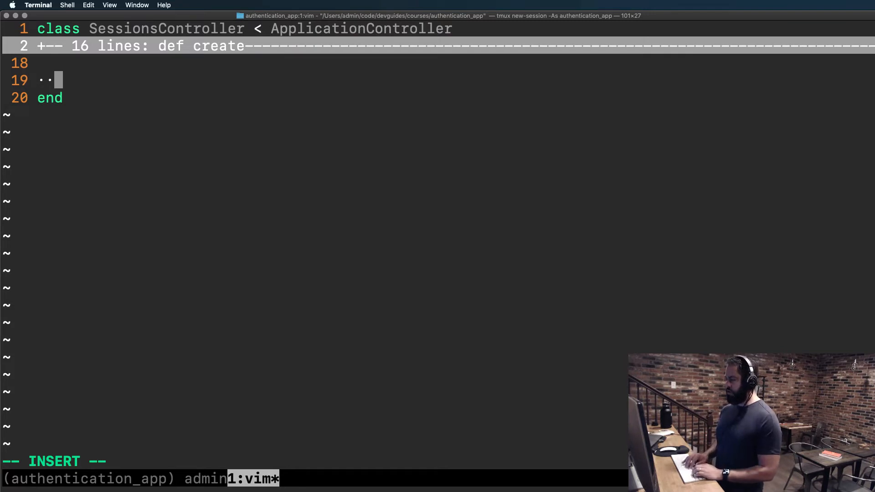
Add a def logged_in method after create in SessionsController, referencing current_user.
text(def)
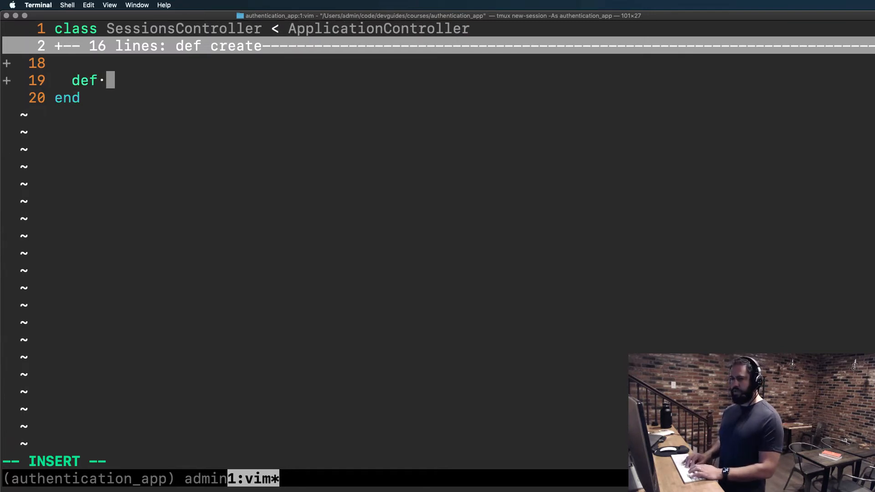
text(logged_in)
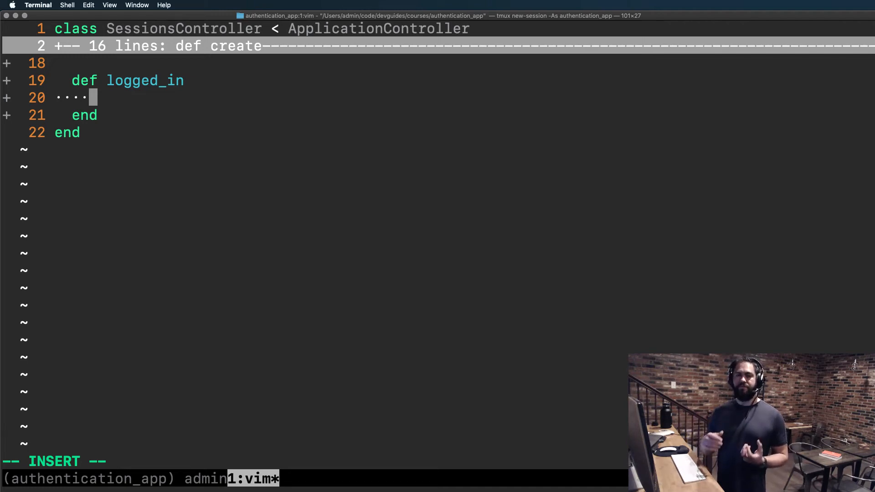
text(curre)
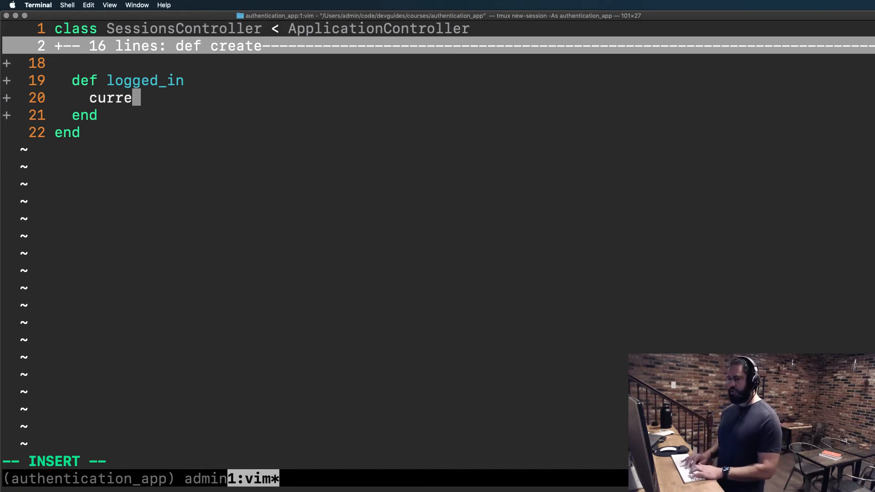
text(nt_user)
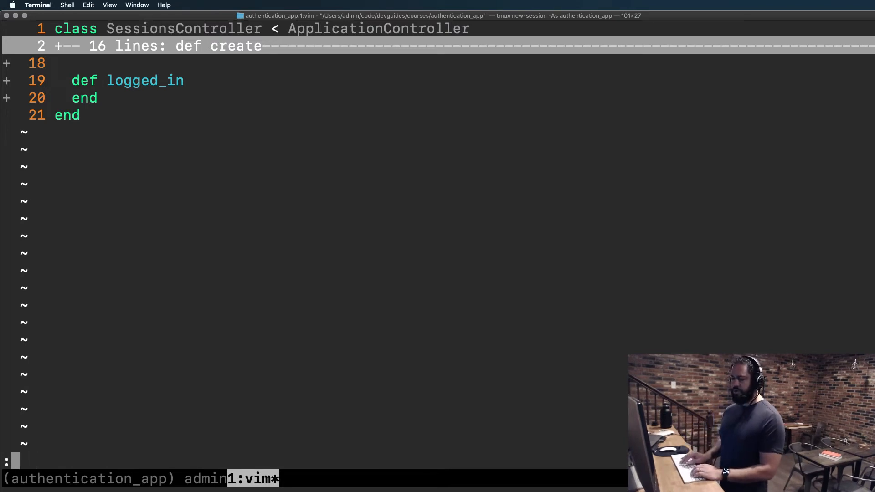
Open app/controllers/concerns/current_user_concern.rb in a horizontal split with :sp.
text(:sp)
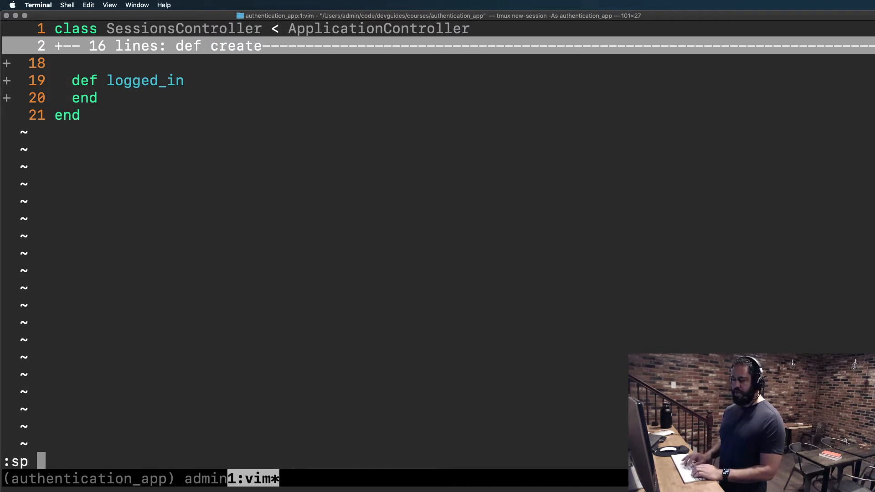
text(app/controllers/)
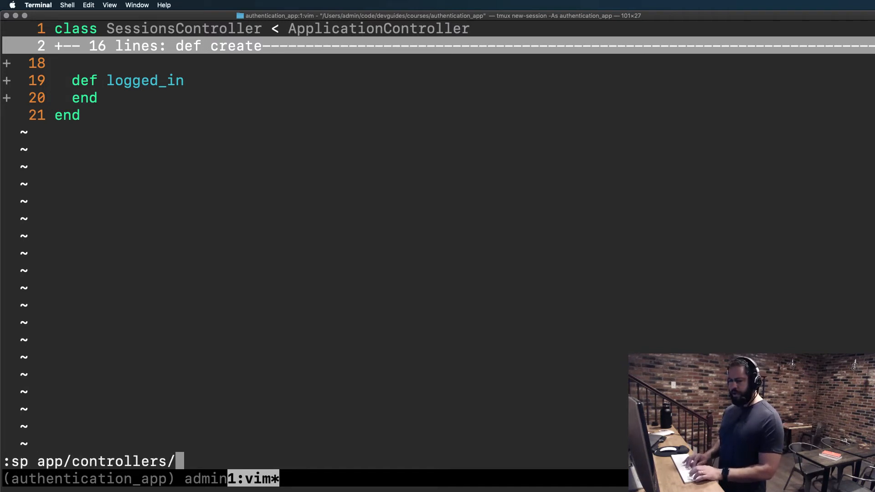
text(concerns/)
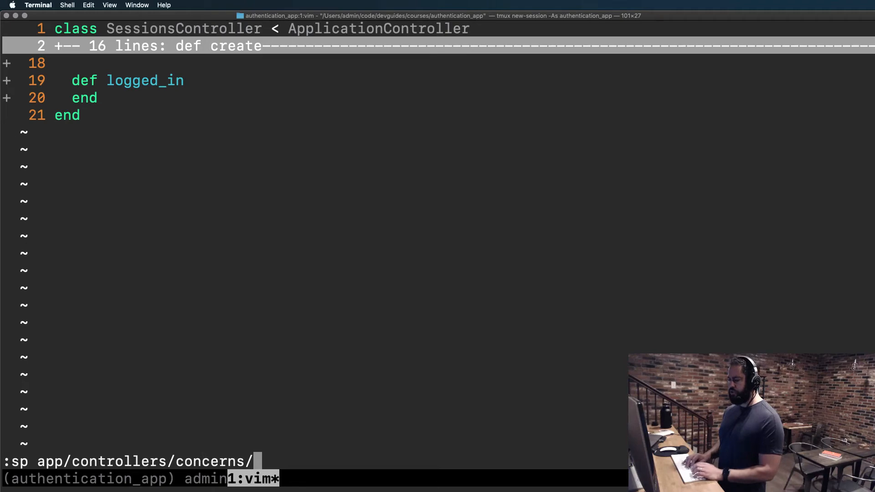
text(authenticat)
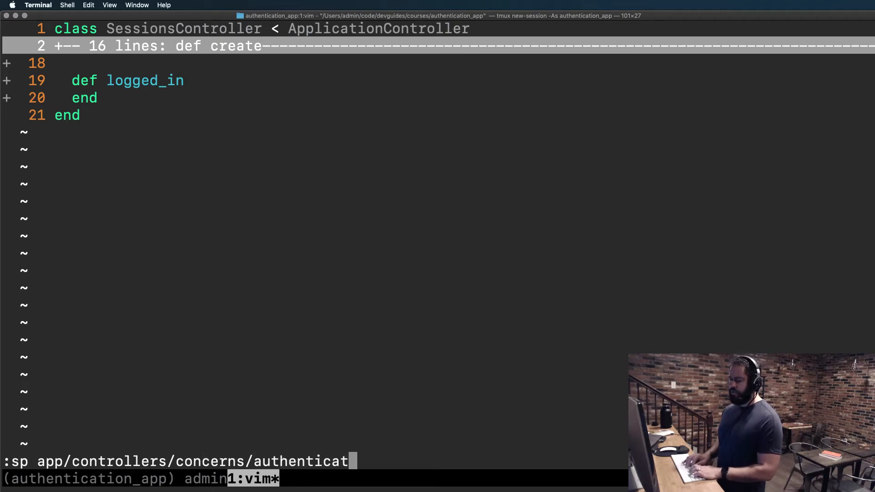
key(Backspace)
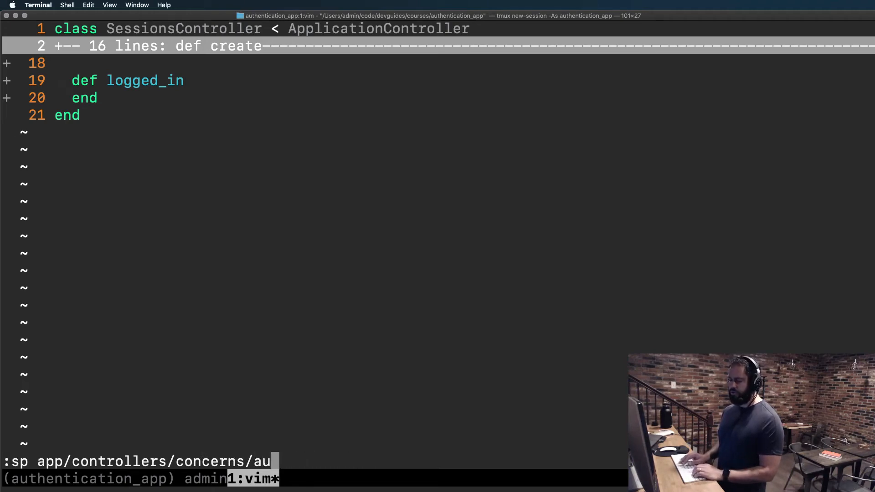
text(current_user_concern.rb" [New File)
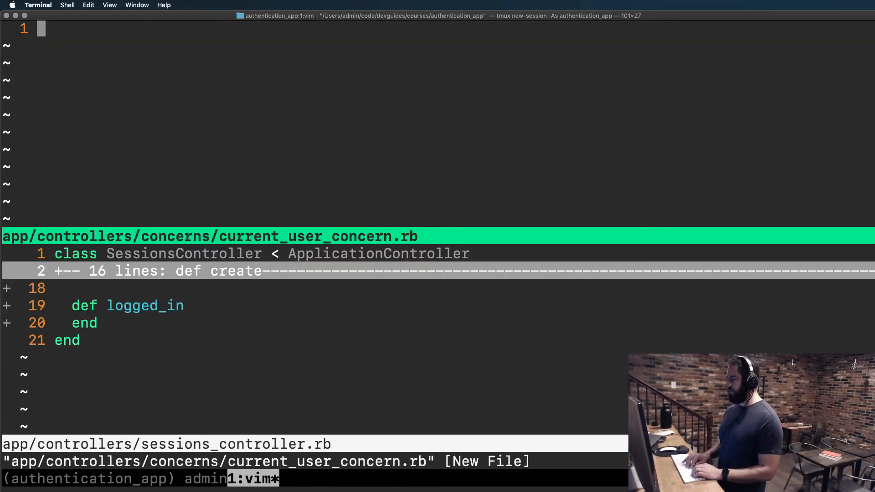
Declare module CurrentUserConcern extending ActiveSupport::Concern, with an included before_action :set_current_user.
text(module)
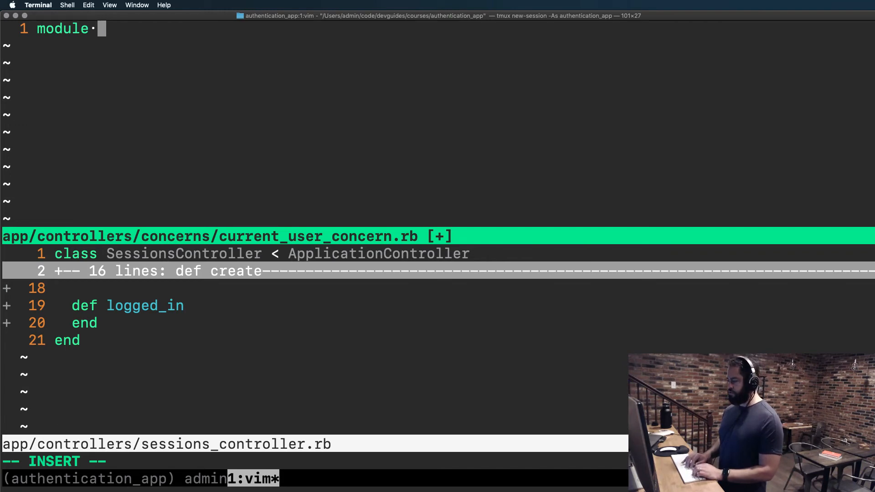
text(CurrentUs)
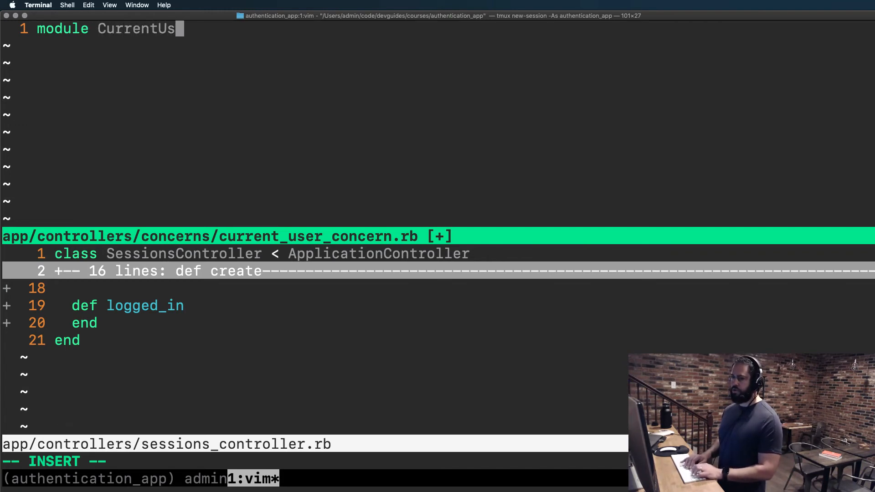
text(erConcern)
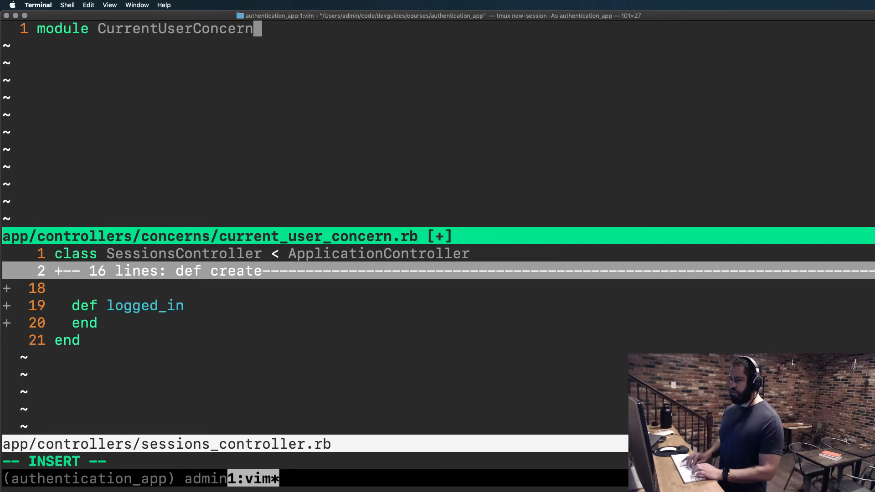
text(ex)
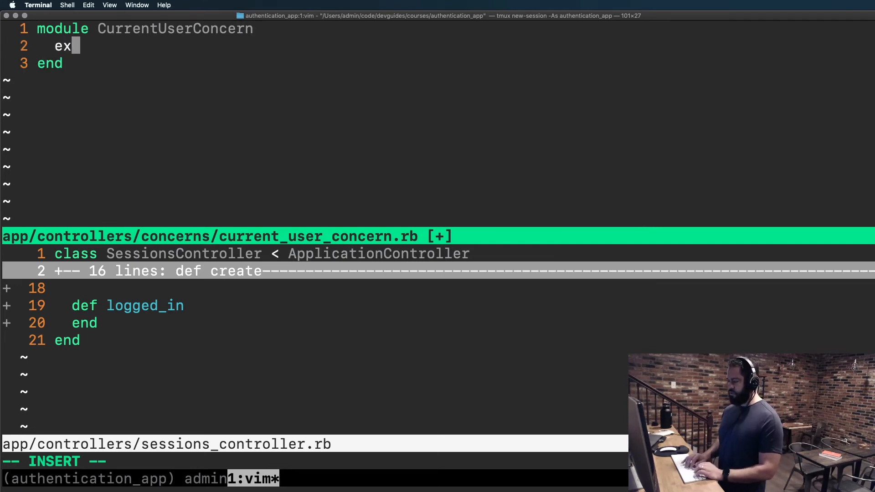
text(tend A)
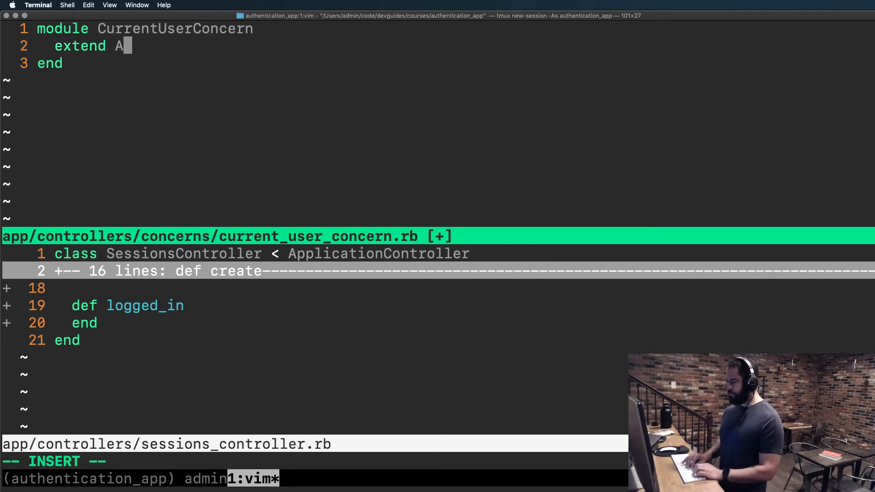
text(ctiveSupport)
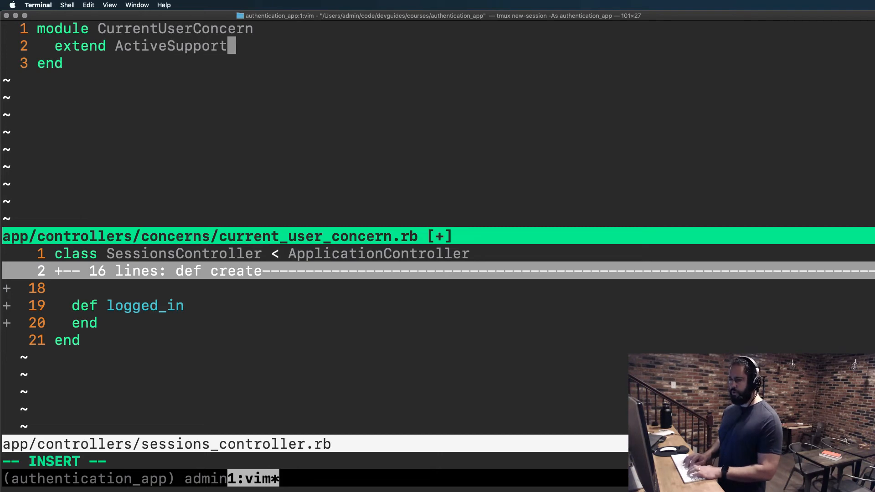
text(::Concern)
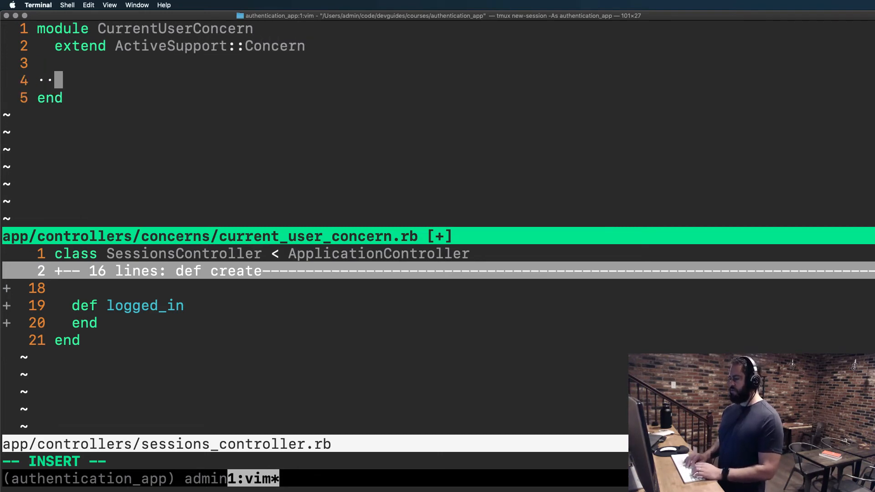
text(includ)
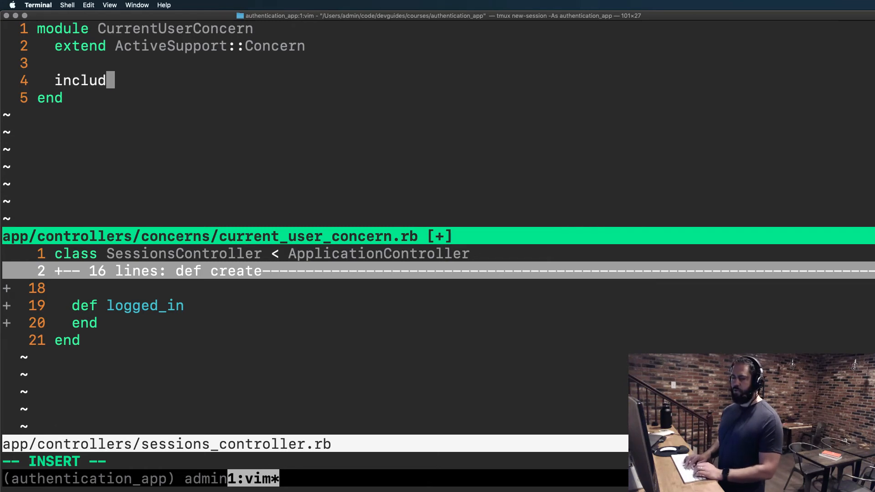
text(ed do)
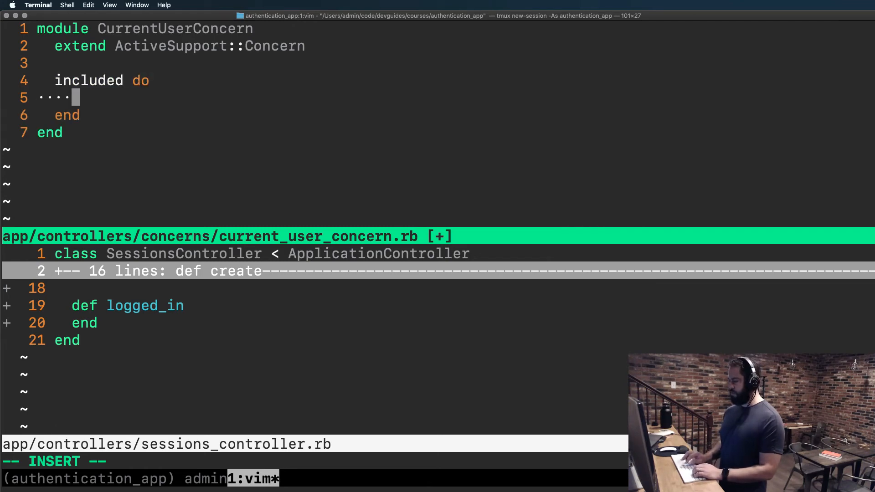
text(before_action)
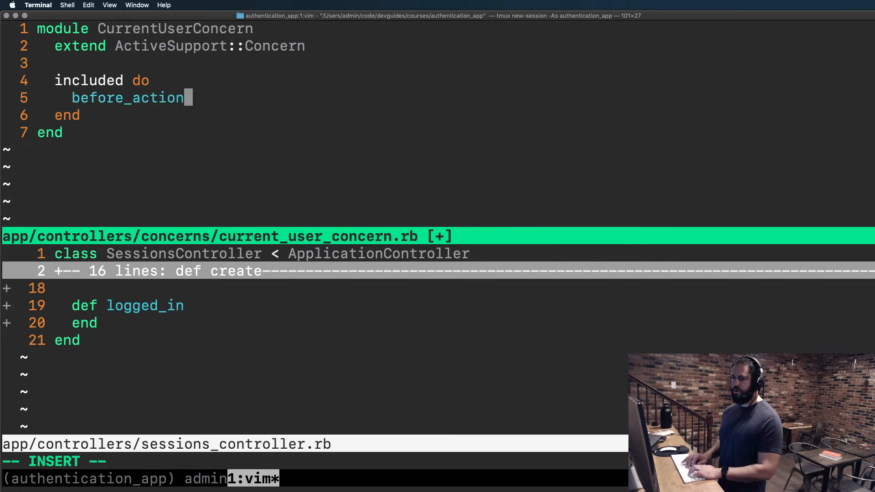
text(:se)
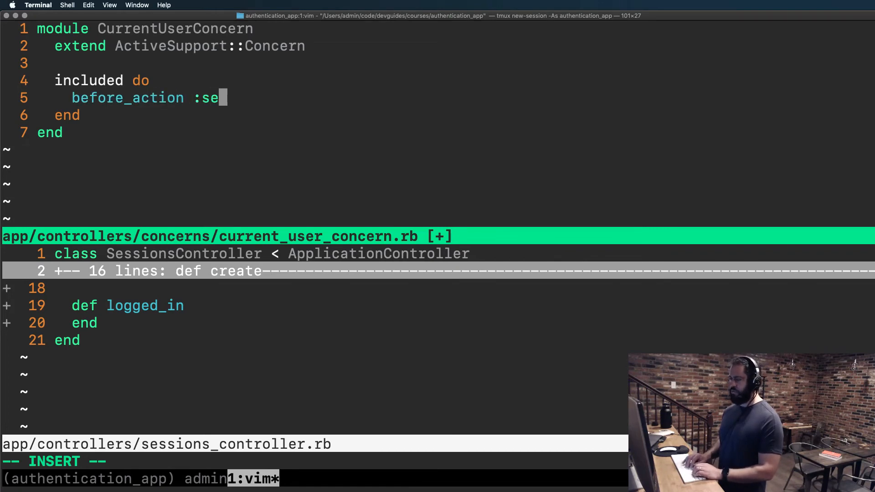
text(t_current_)
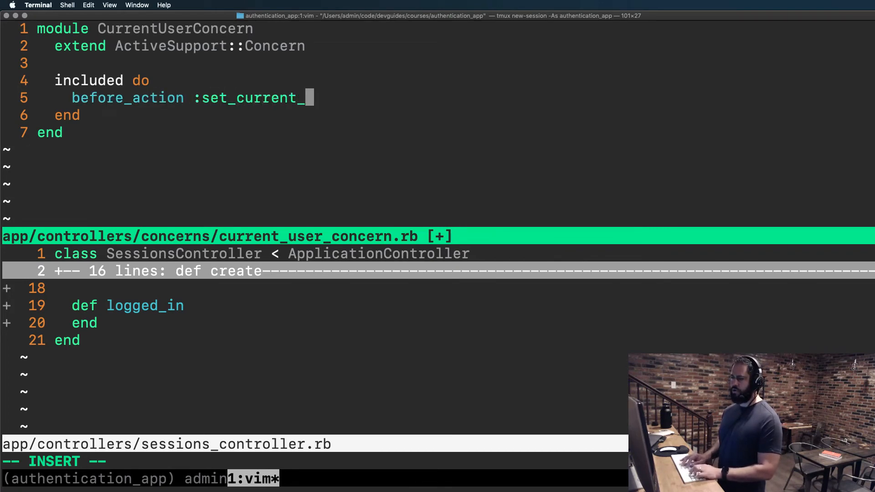
text(user)
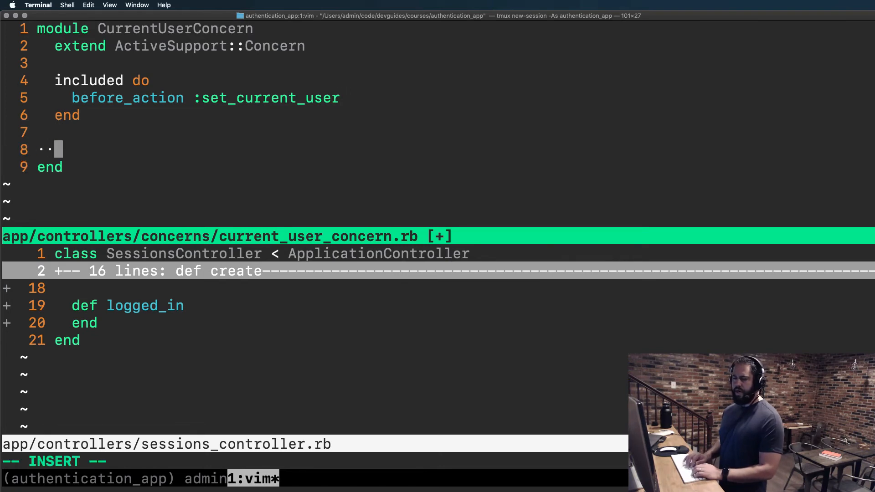
text(def set_current_user)
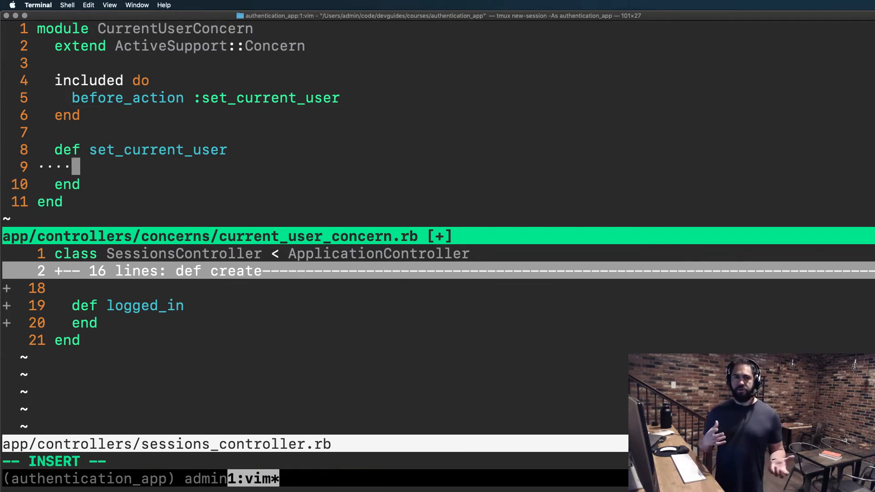
text(if)
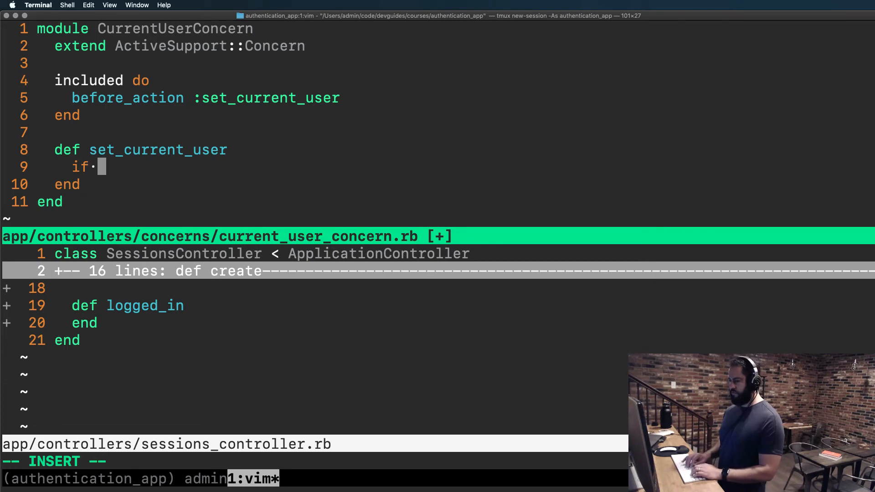
text(sessions[:user)
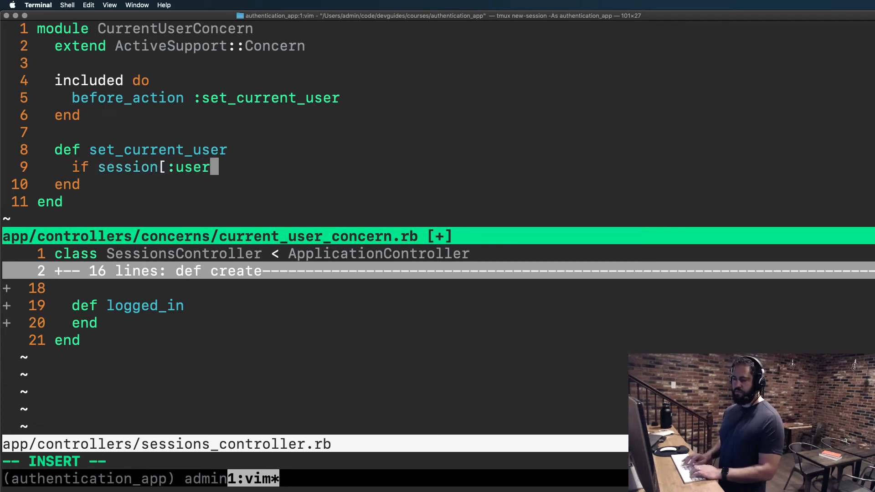
text(_id])
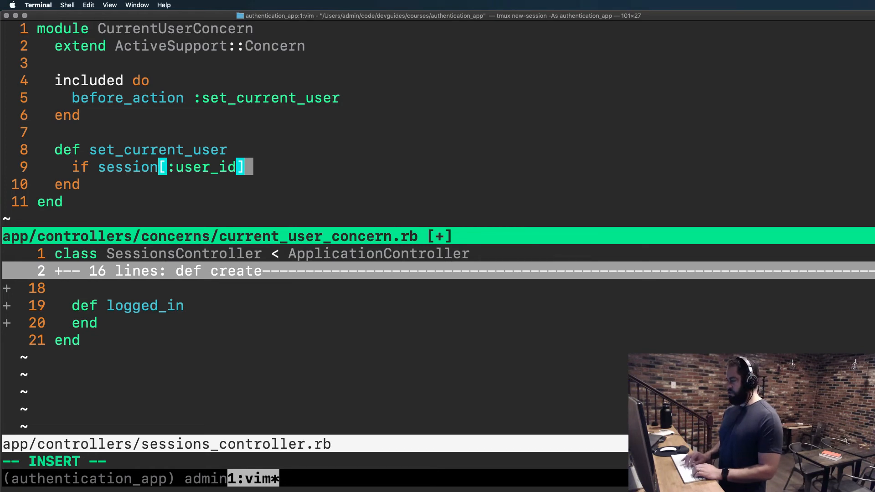
text(@)
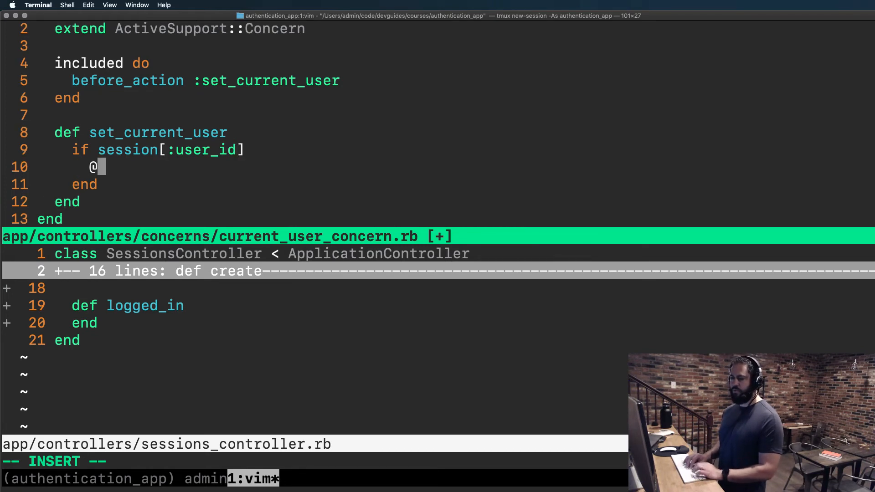
text(current)
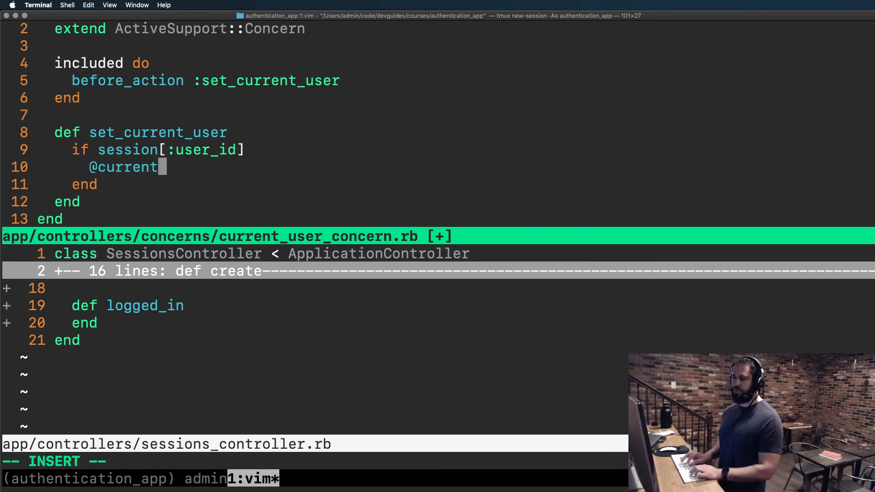
text(_user =)
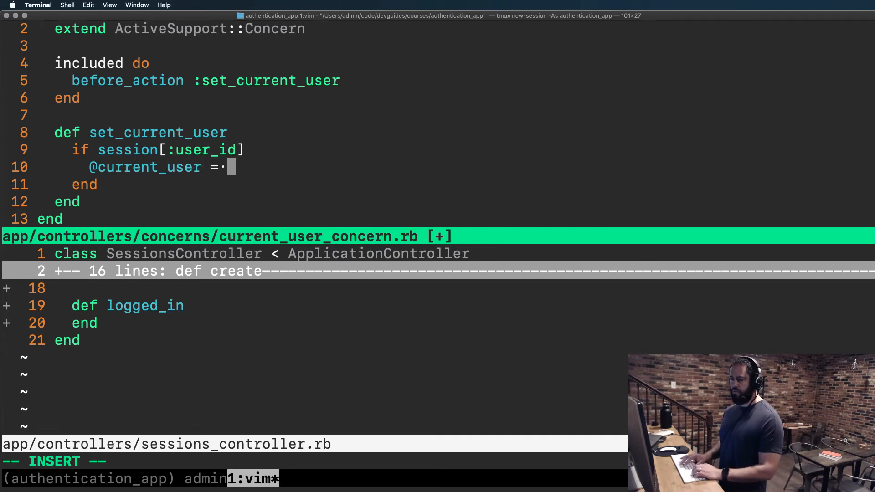
text(User.find()
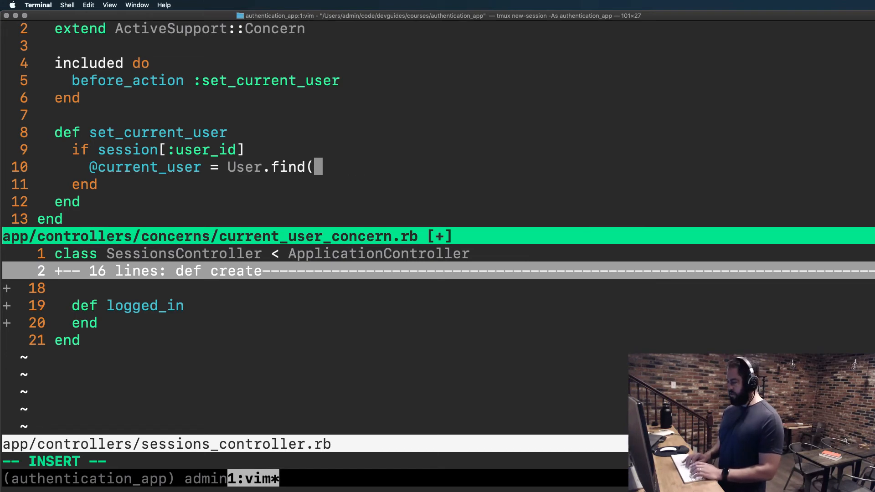
text(ses)
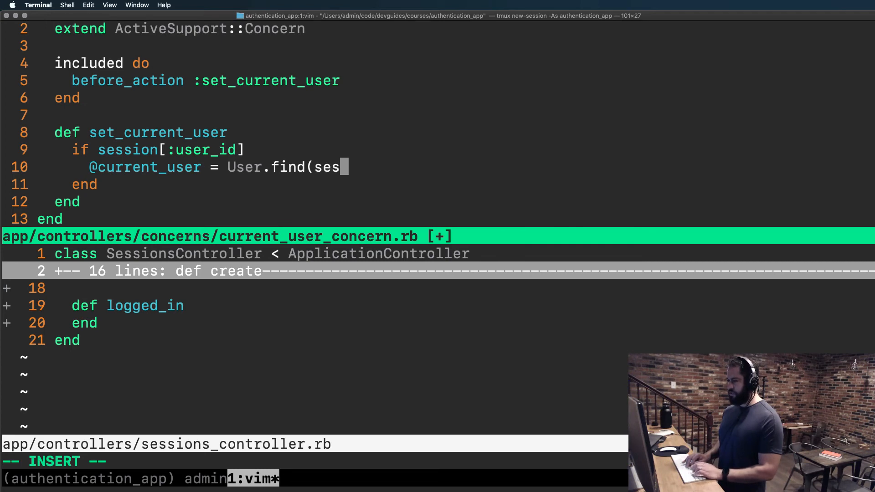
text(sion[:)
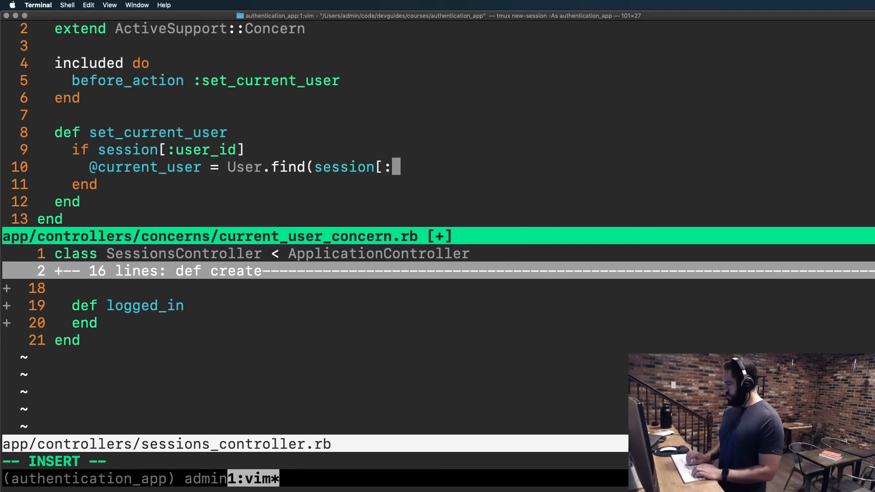
text(user})
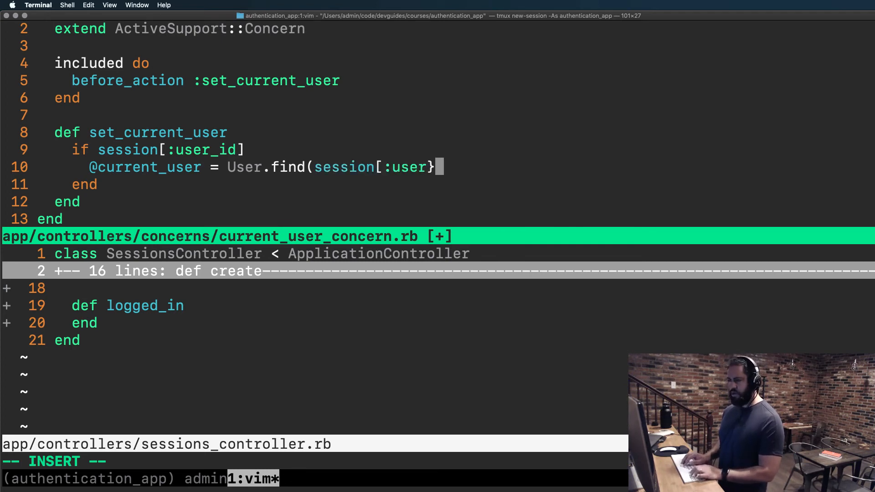
text(_id)
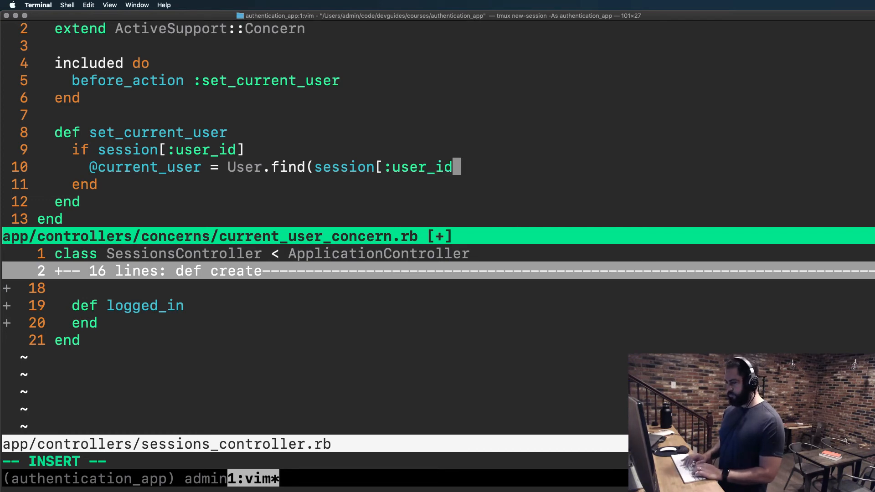
key(Escape)
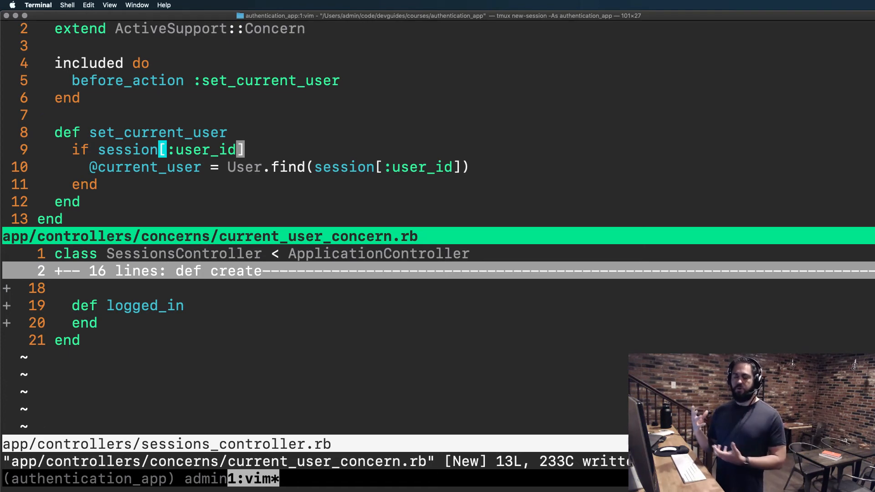
text(:q)
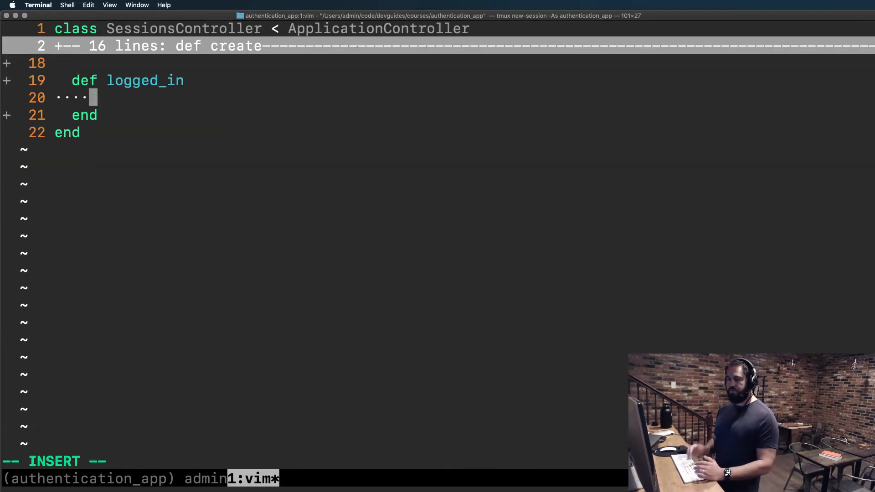
text(if @)
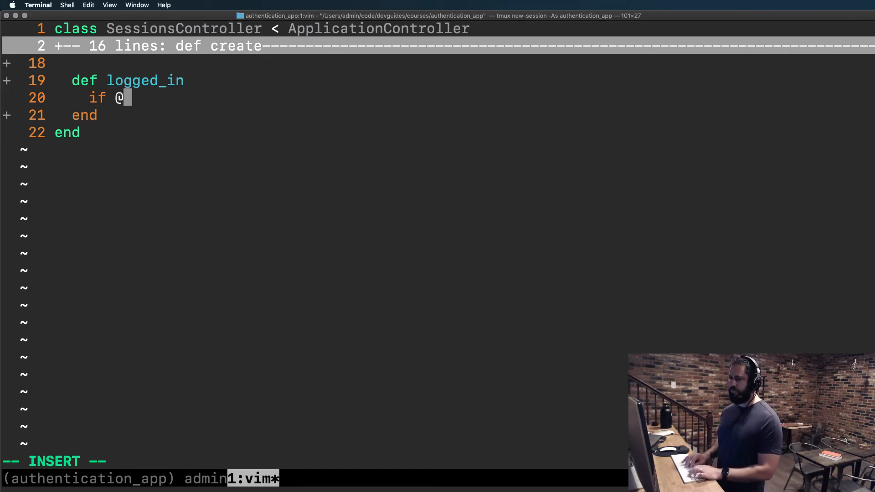
text(current_user)
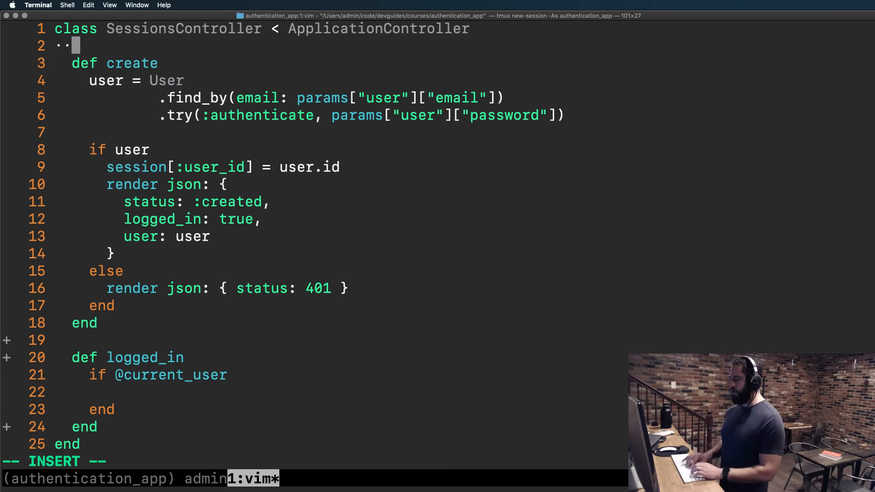
text(inc)
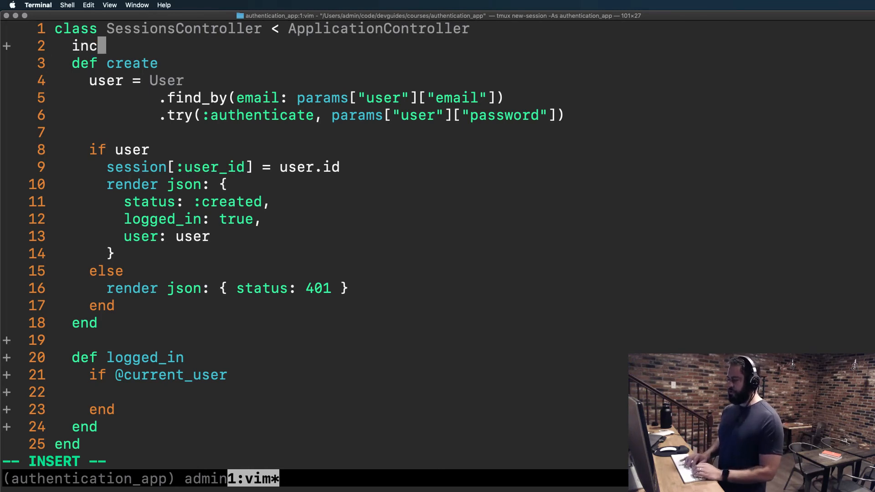
text(lude Curre)
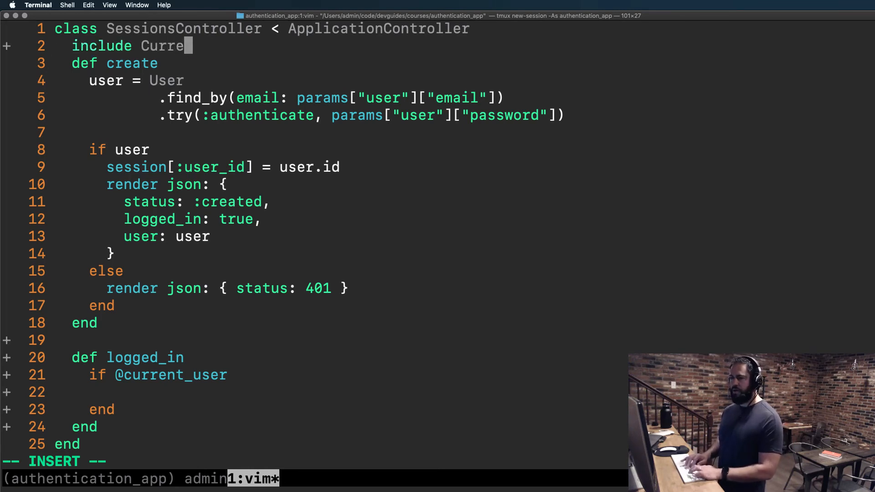
text(ntUs)
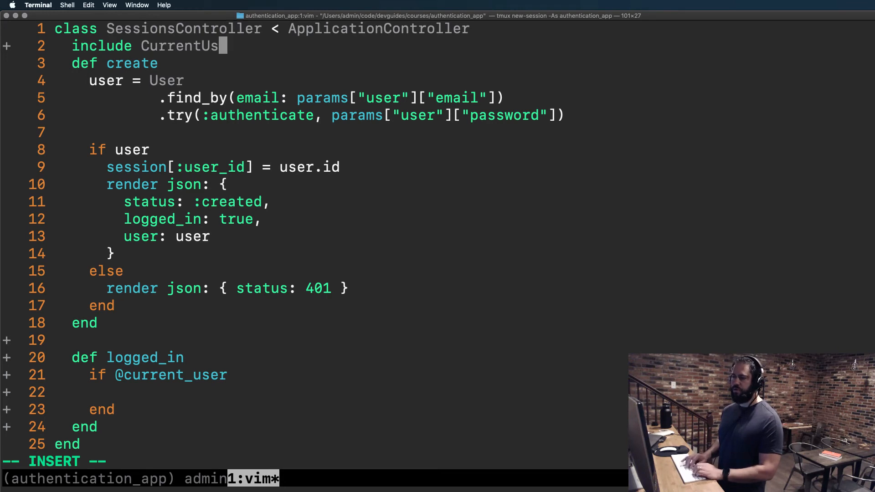
text(erConcern)
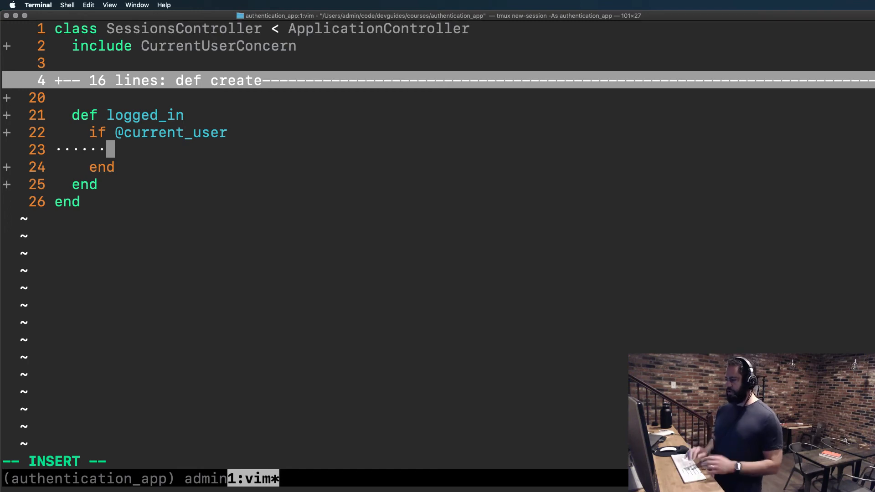
text(render)
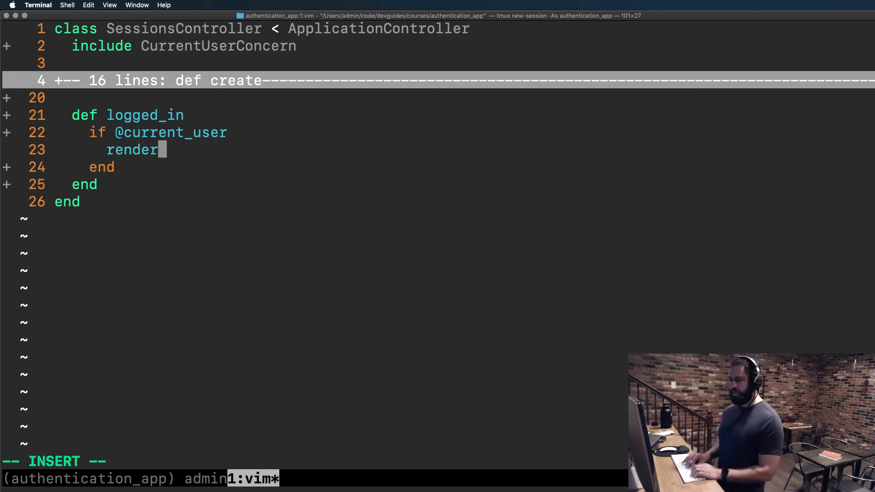
text(json: {)
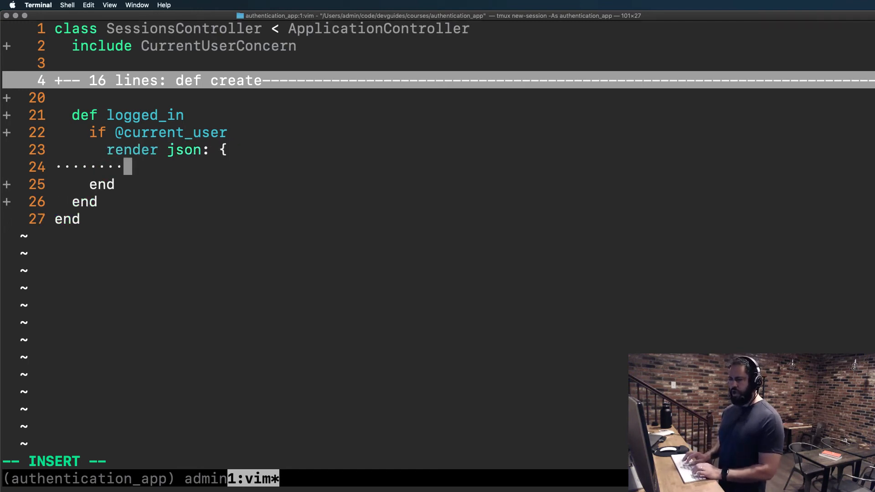
text(lo)
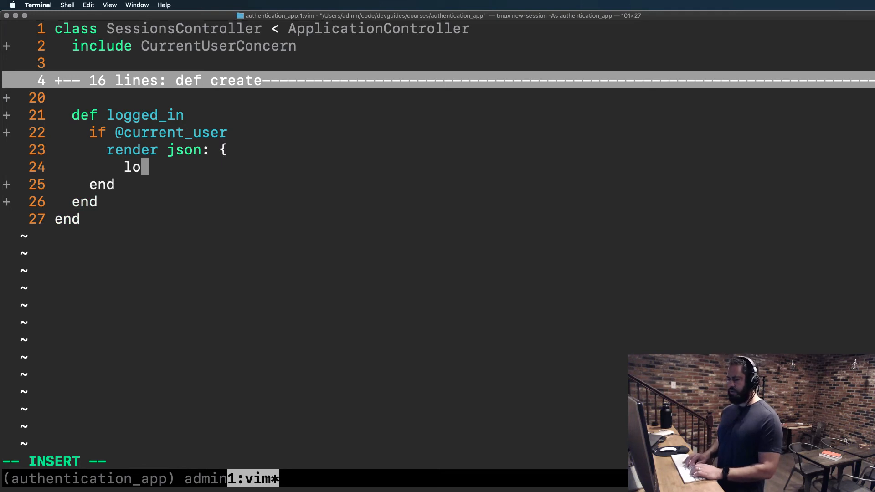
text(gged_in: true,)
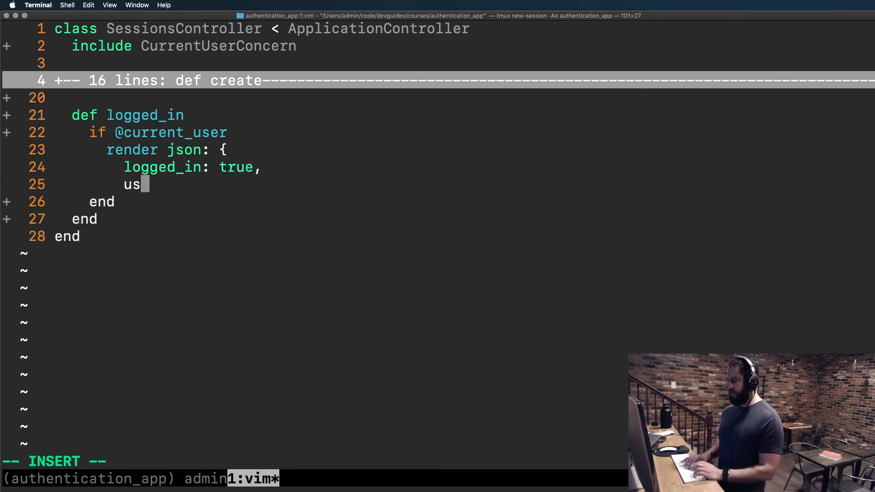
text(er: @curren)
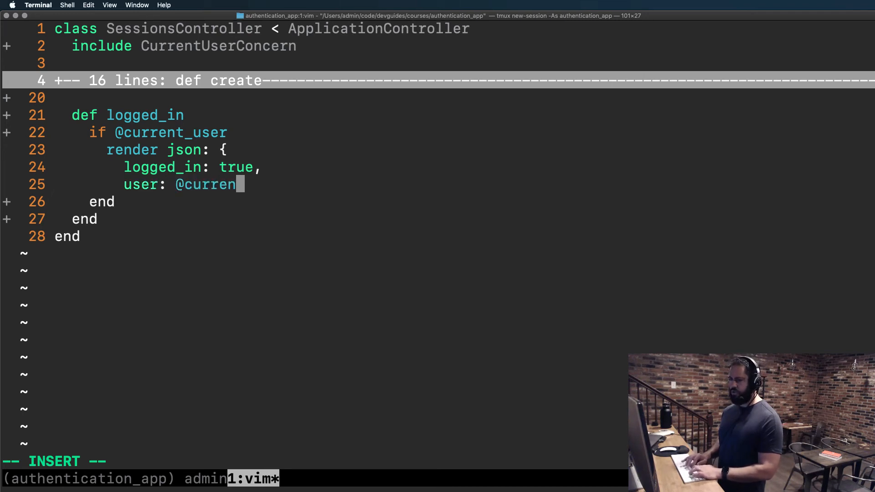
text(t_user)
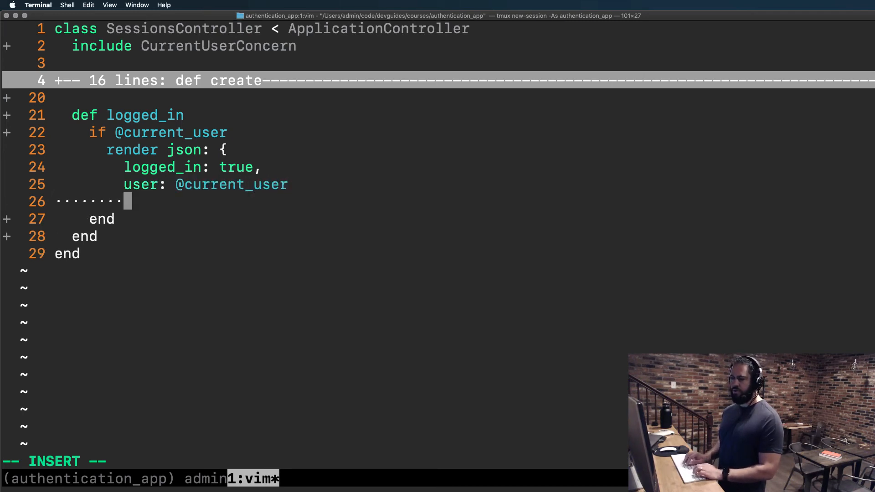
text(})
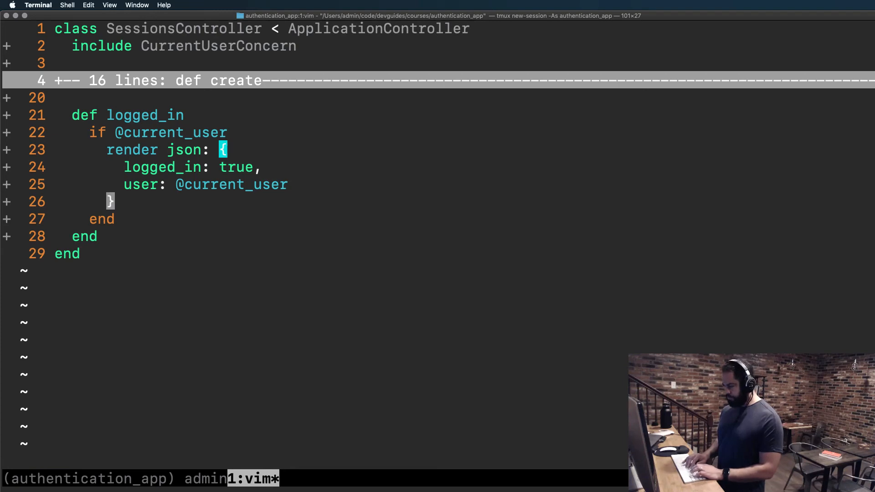
Add an else branch rendering JSON with logged_in: false.
key(o)
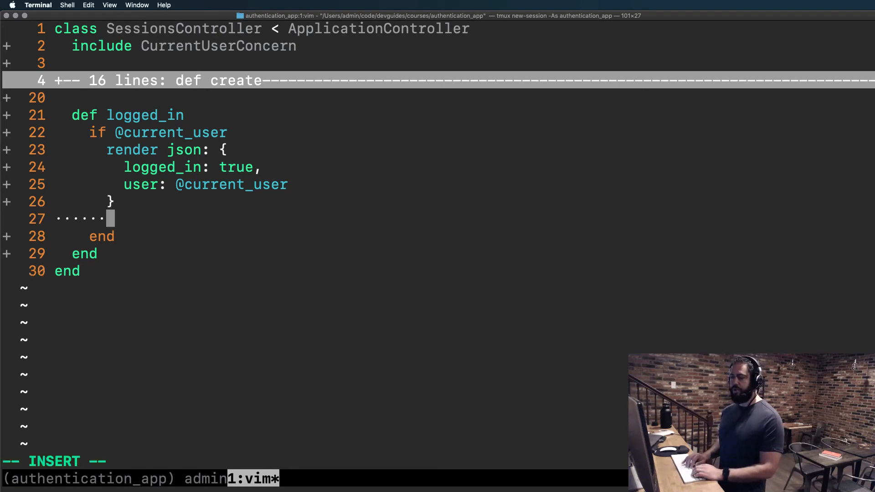
text(else)
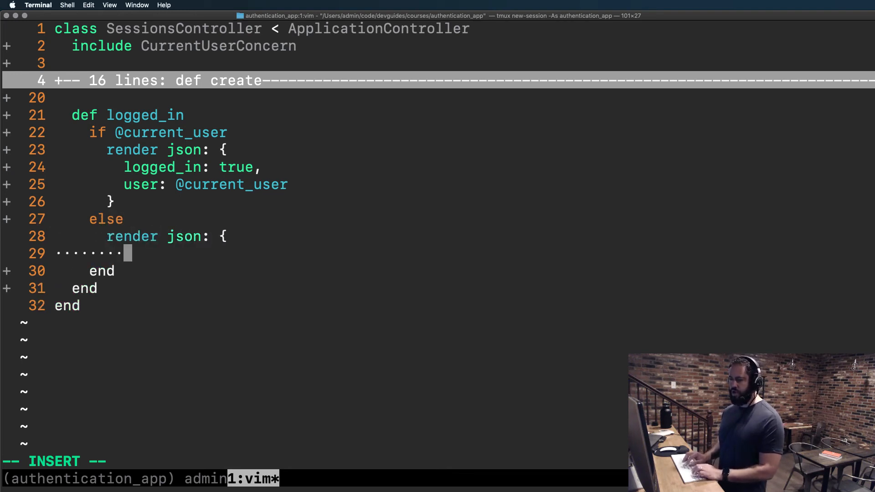
text(log)
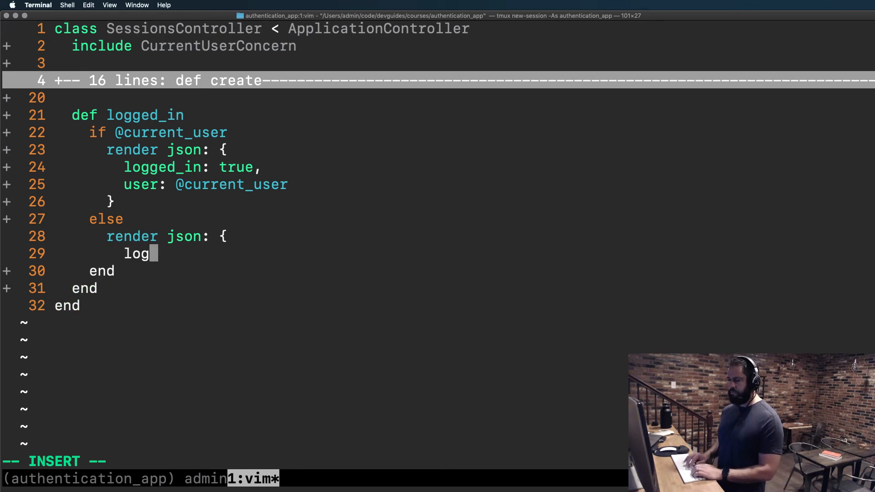
text(ged_in: f)
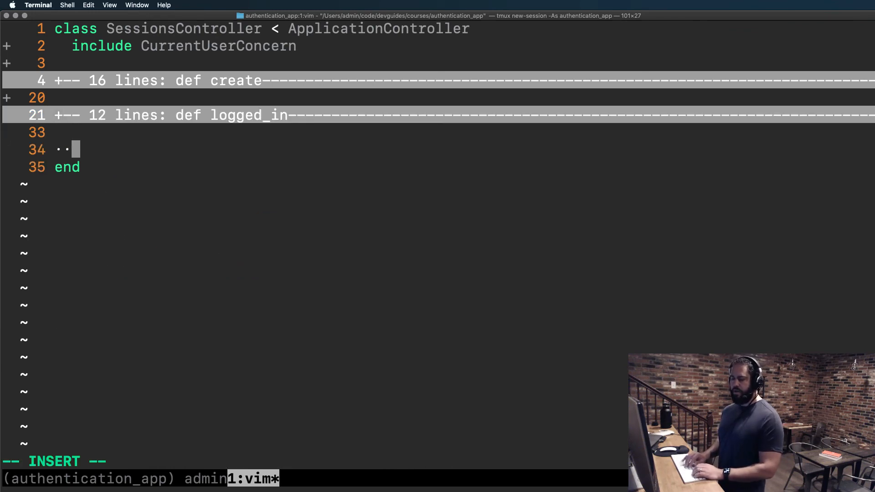
Write def logout calling reset_session and rendering json: { status: 200, logged_out: true }.
text(def)
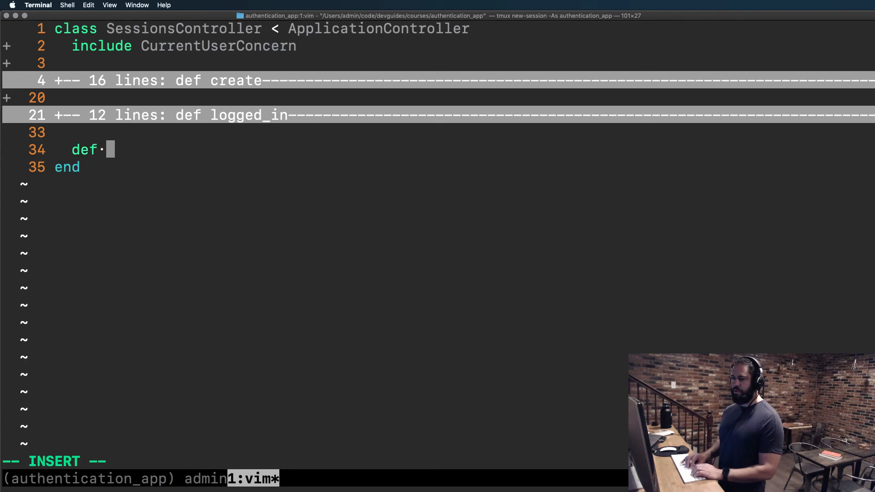
text(logout)
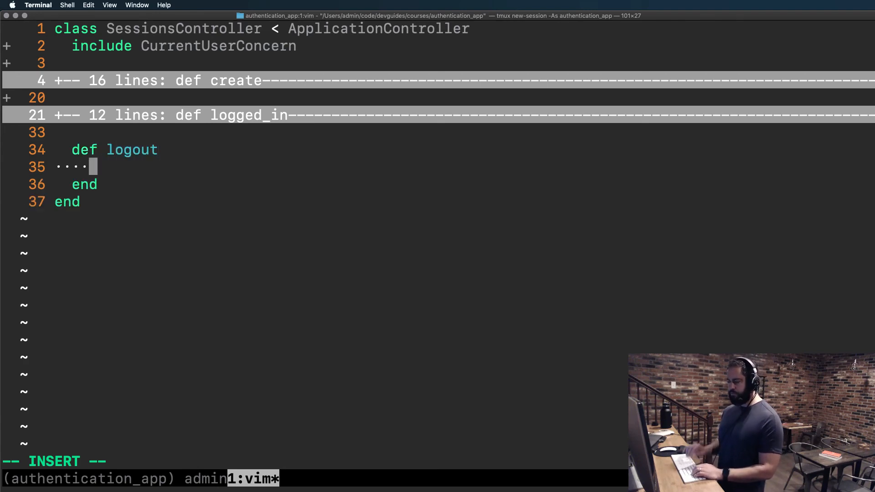
text(reset)
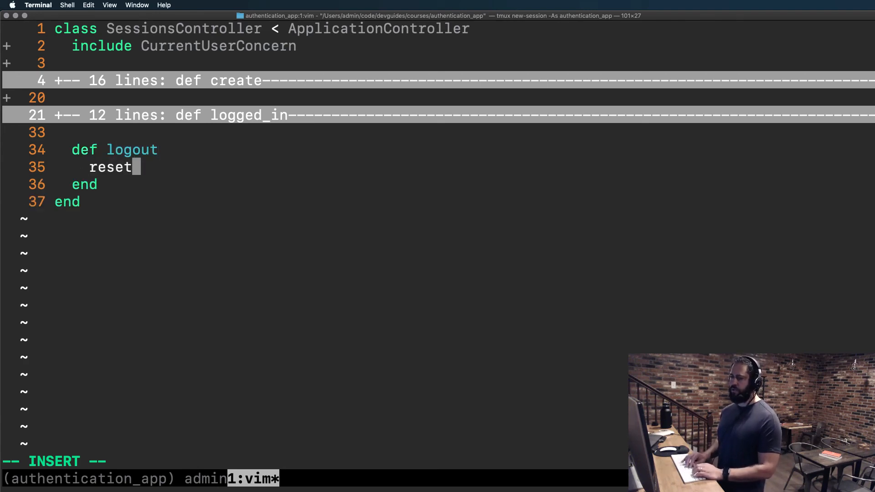
text(_session)
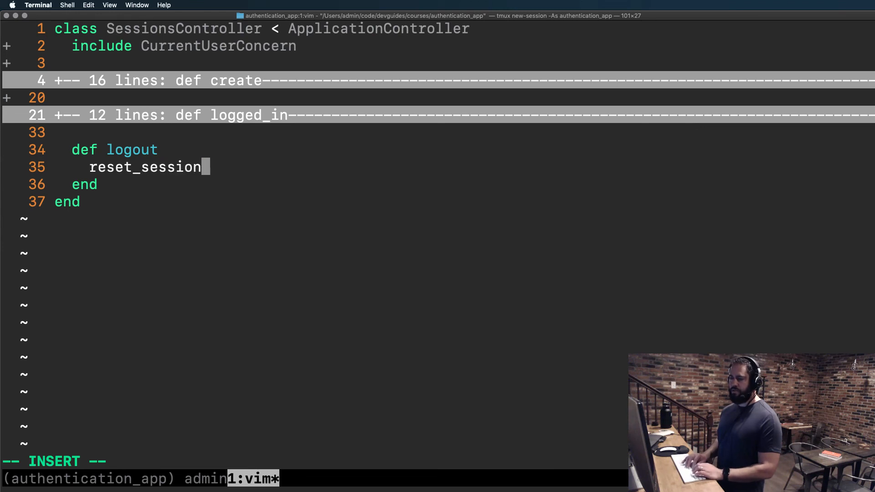
text(rend)
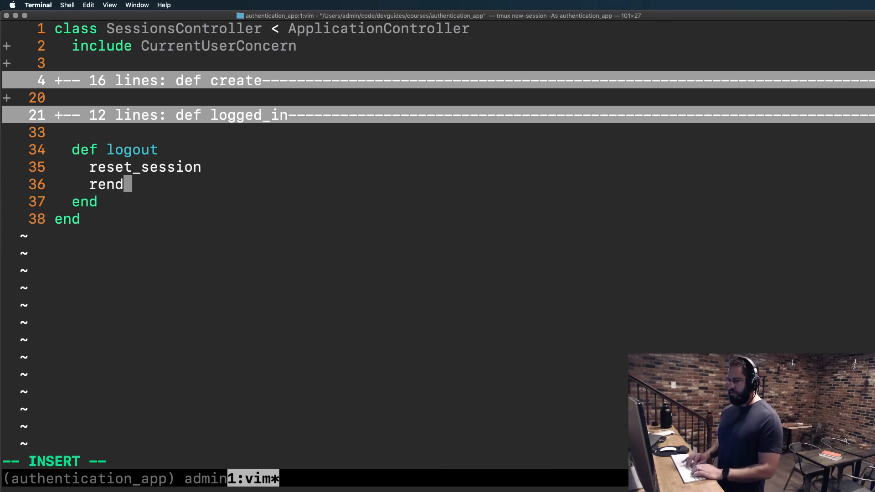
text(er json)
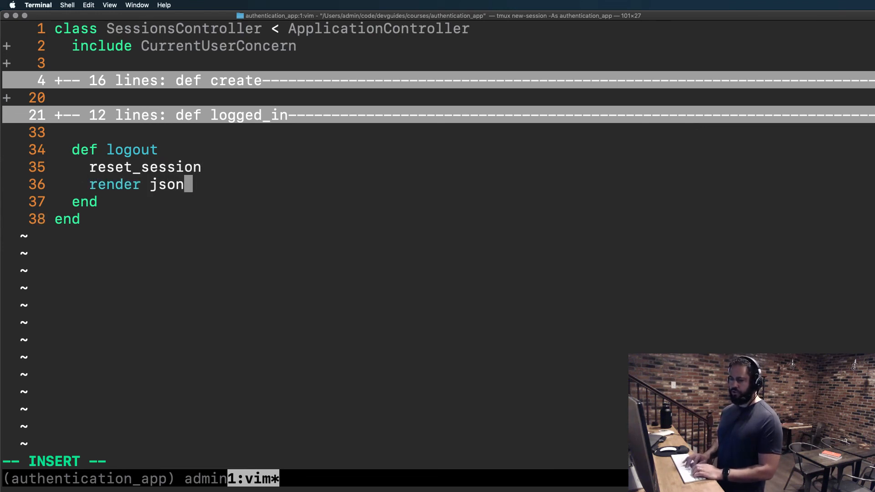
text(: { status)
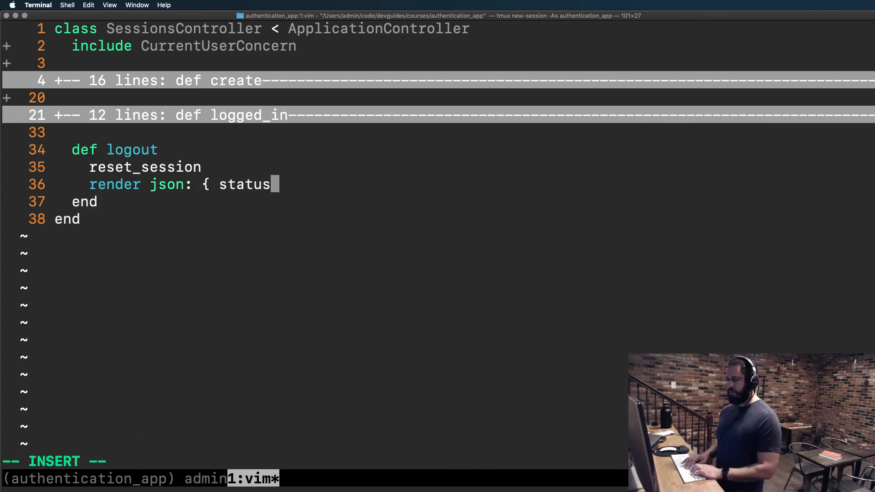
text(: 200)
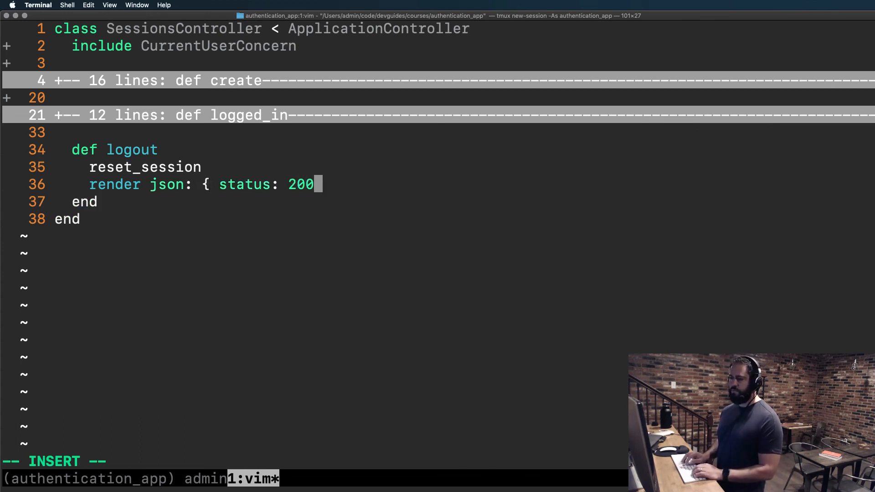
text(})
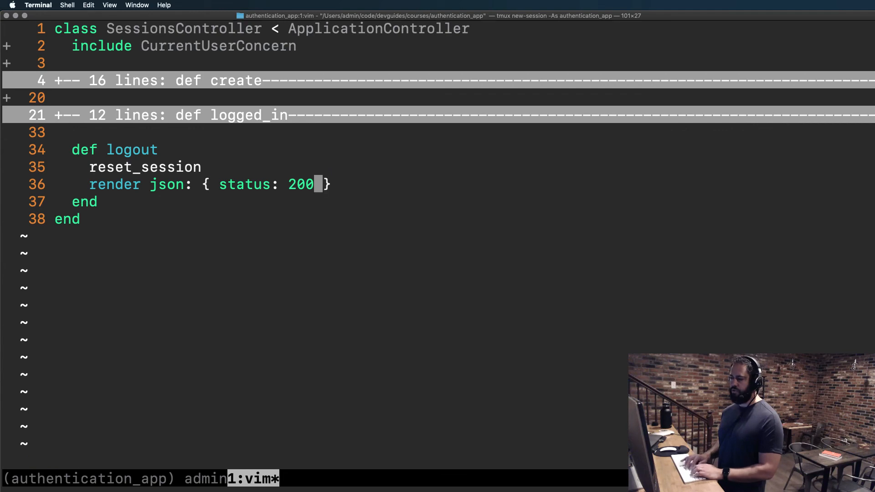
text(, l)
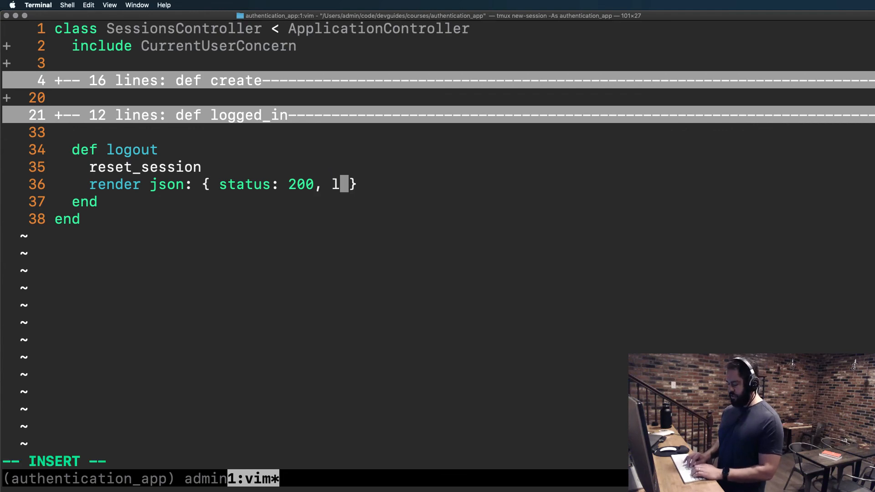
text(ogged_out)
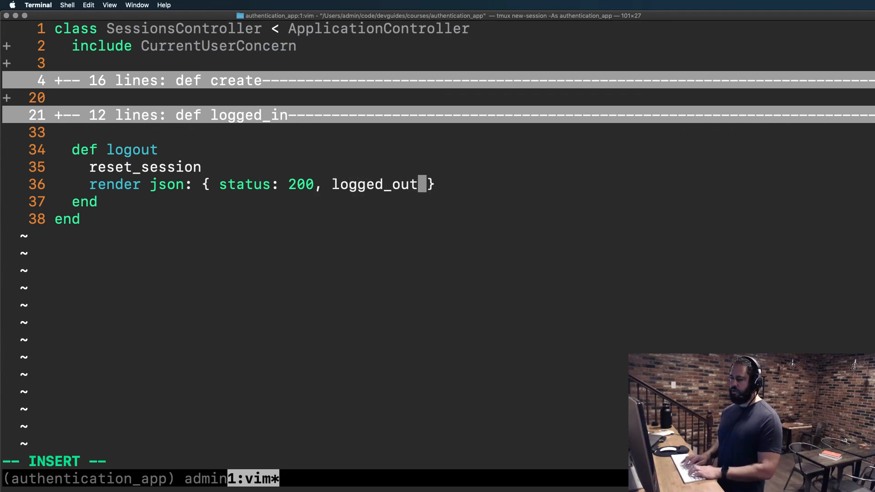
text(: true)
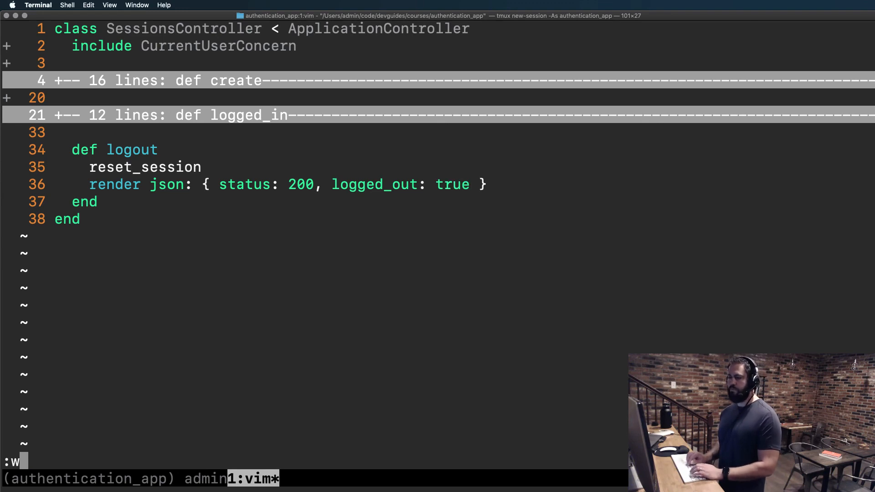